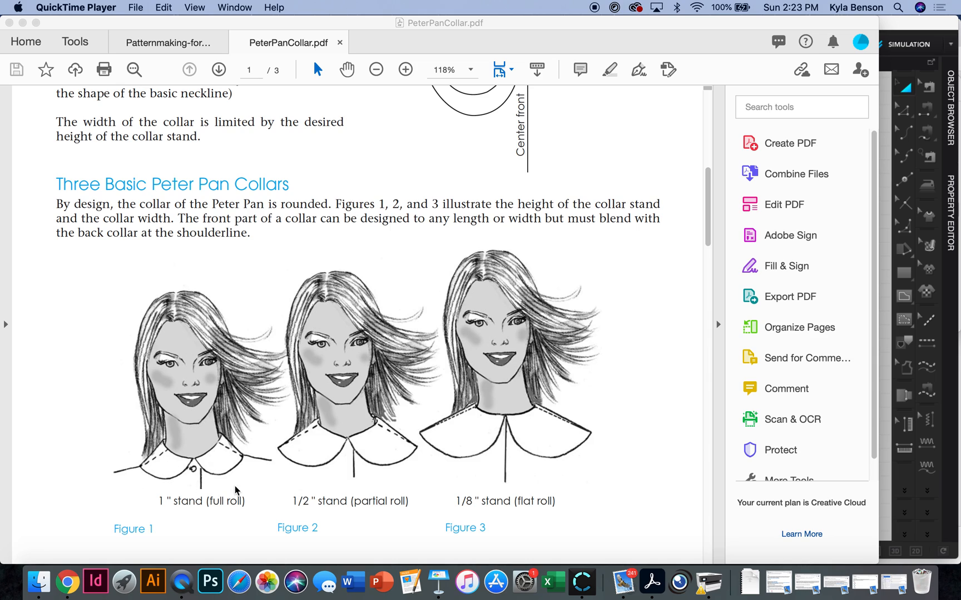
{"action": "mouse_move", "coordinate": [568, 421]}
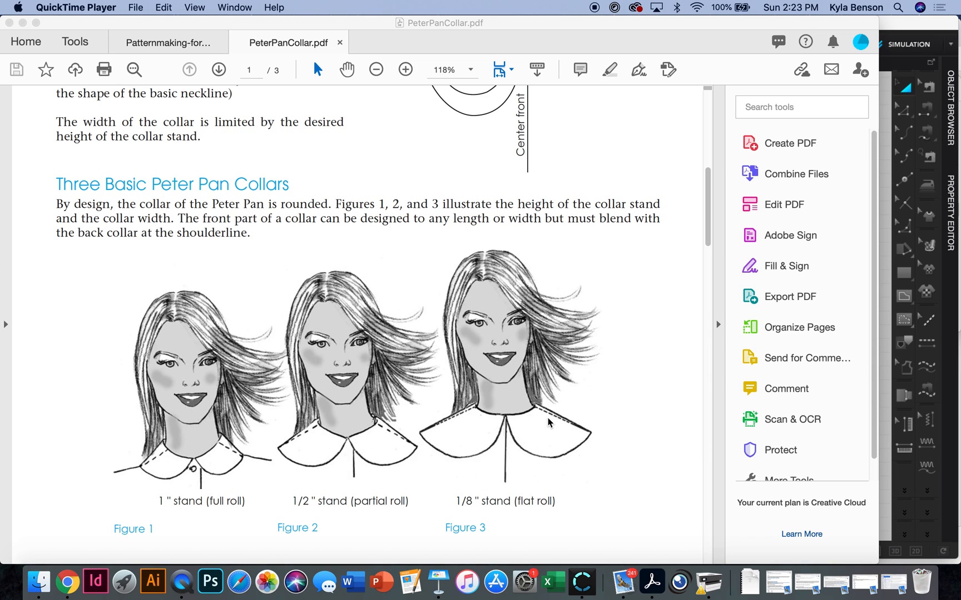
{"action": "mouse_move", "coordinate": [305, 446]}
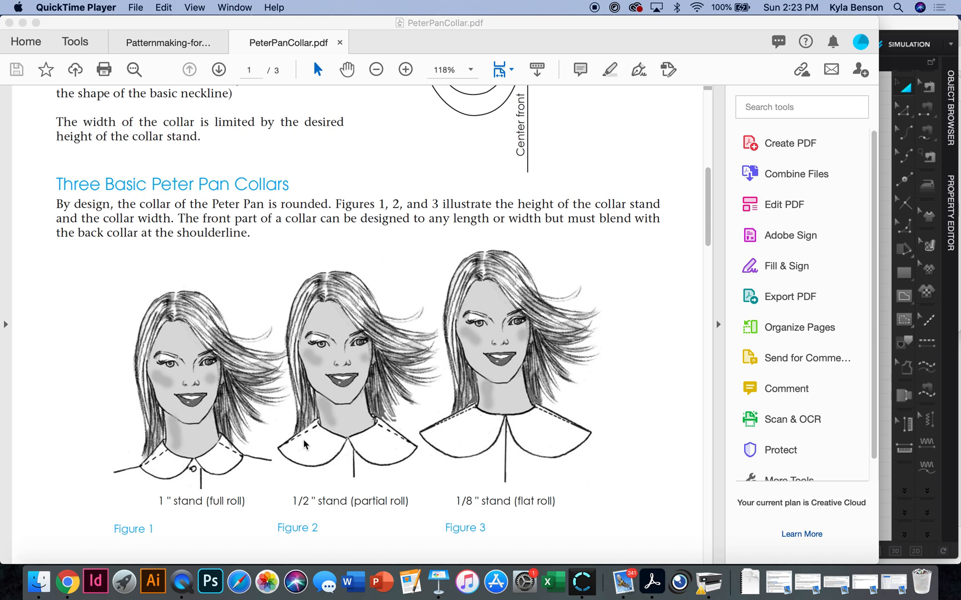
{"action": "mouse_move", "coordinate": [544, 341]}
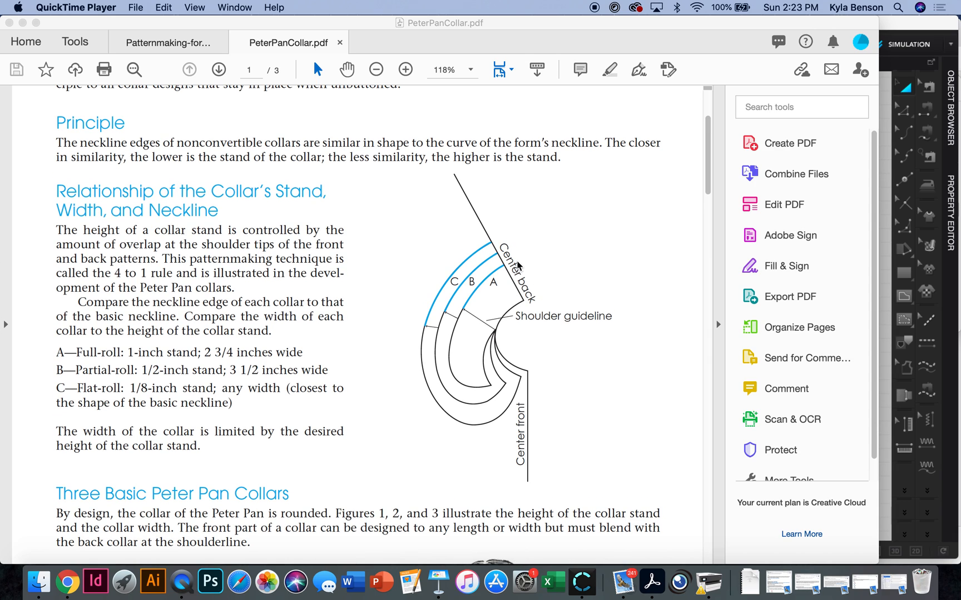
{"action": "mouse_move", "coordinate": [490, 382]}
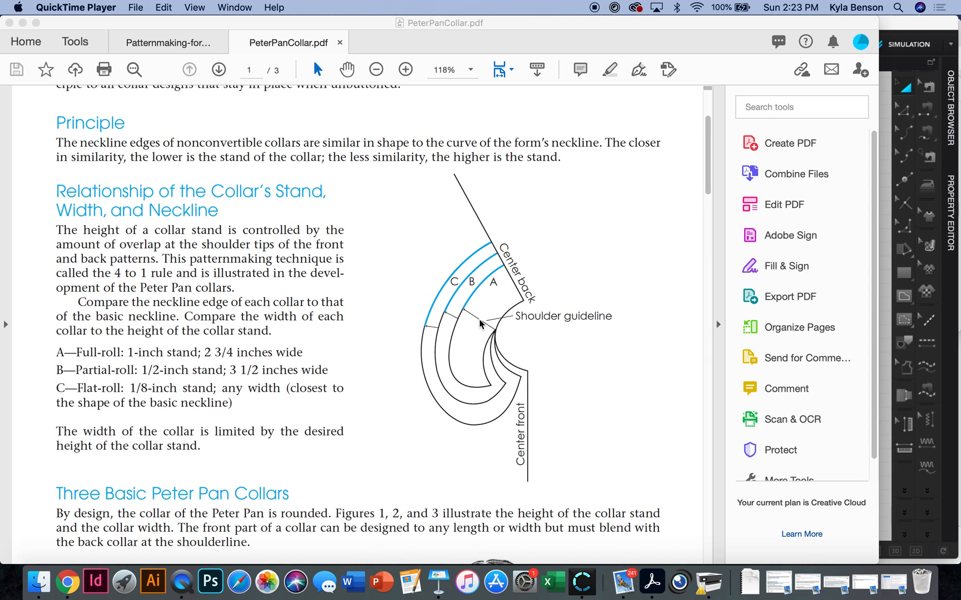
{"action": "mouse_move", "coordinate": [512, 309]}
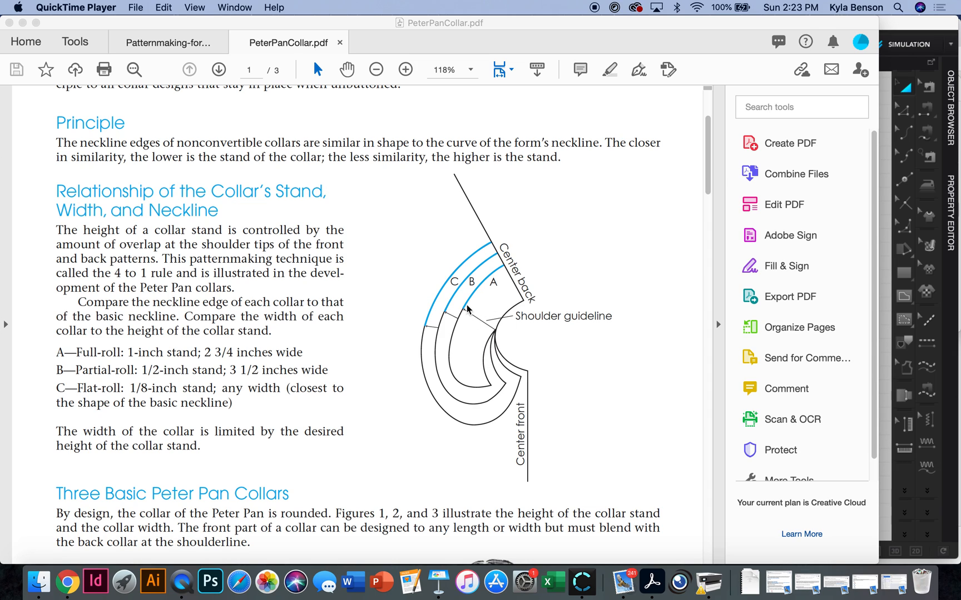
{"action": "mouse_move", "coordinate": [447, 405]}
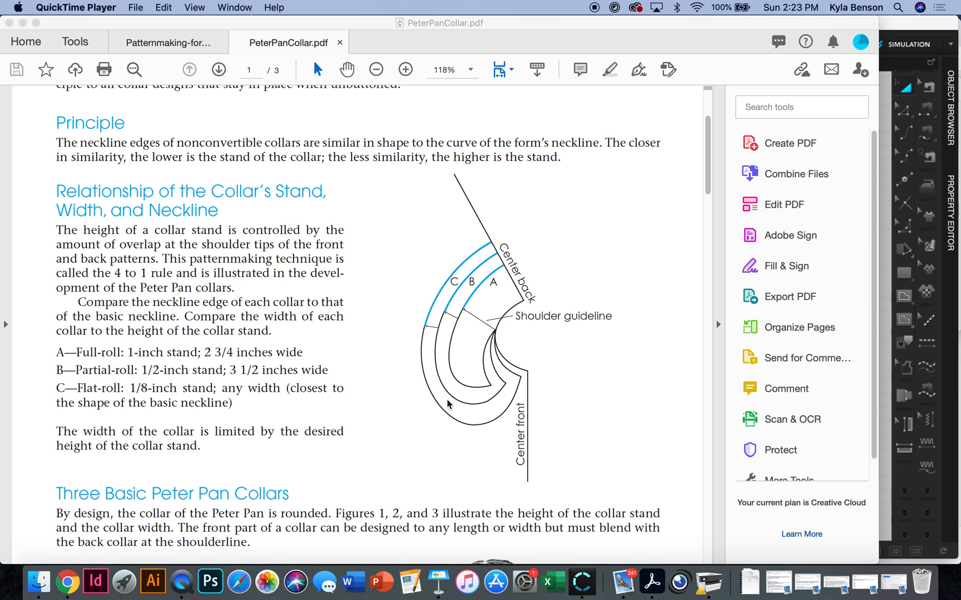
{"action": "mouse_move", "coordinate": [495, 329]}
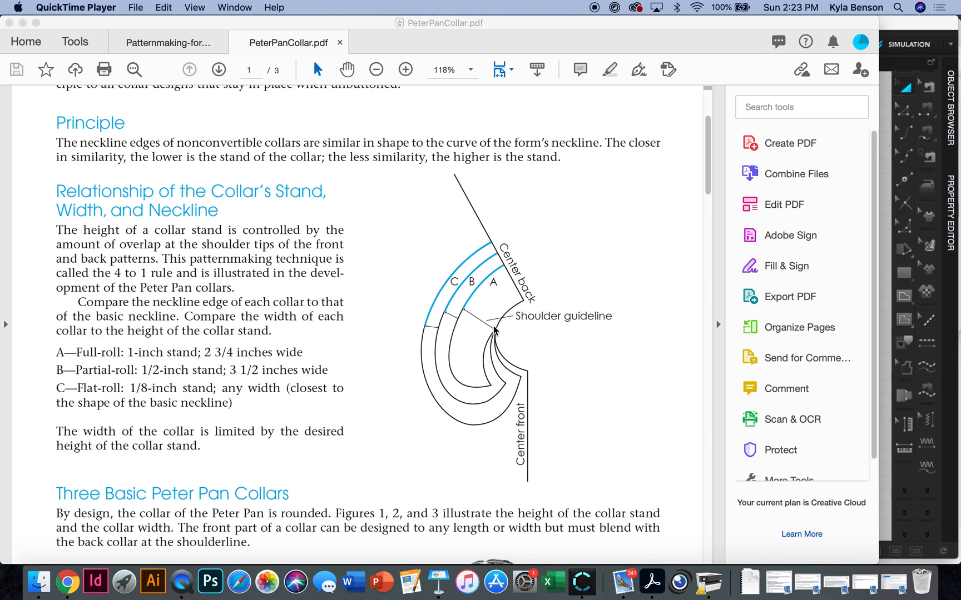
{"action": "mouse_move", "coordinate": [523, 303]}
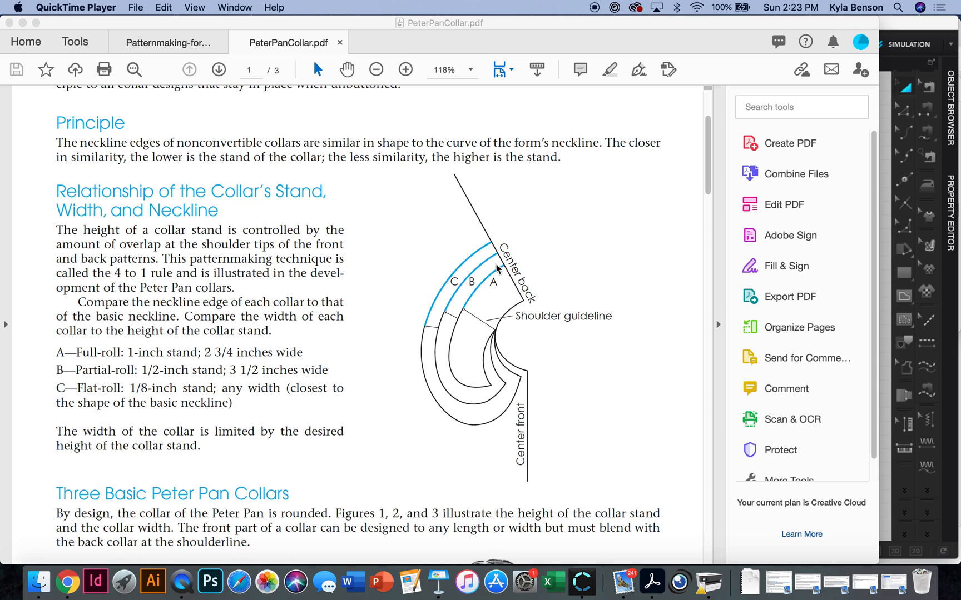
{"action": "mouse_move", "coordinate": [495, 336]}
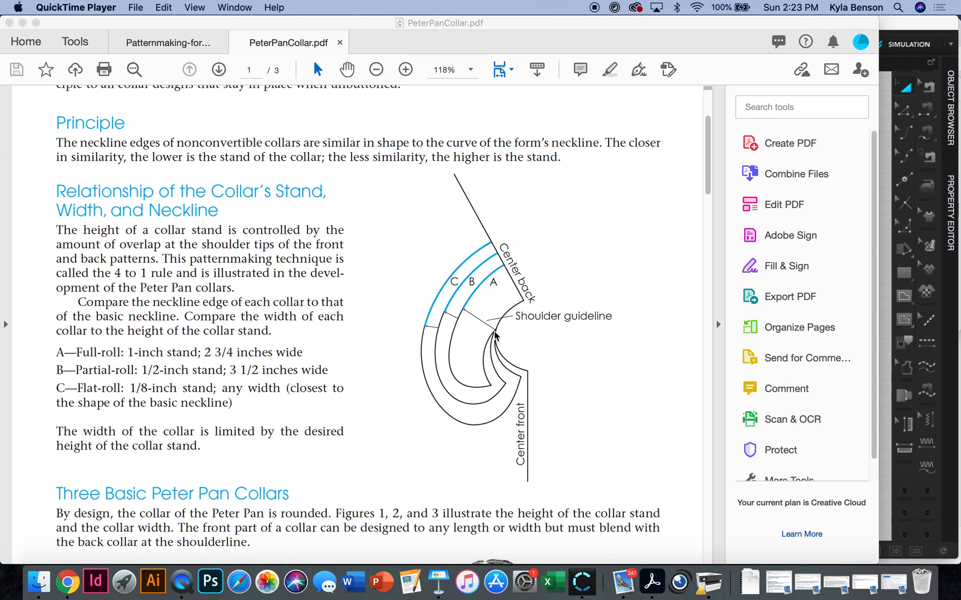
{"action": "mouse_move", "coordinate": [492, 383]}
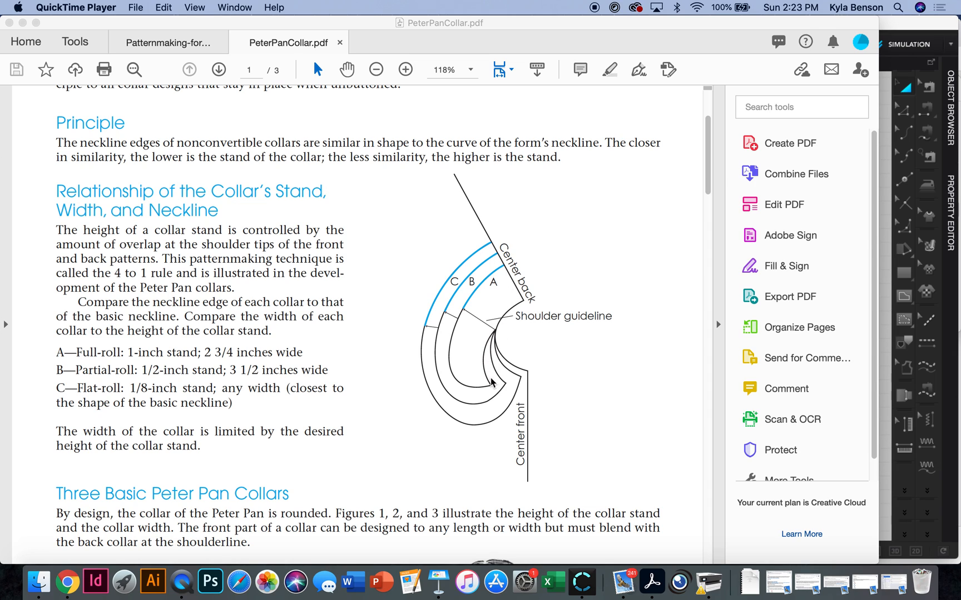
{"action": "mouse_move", "coordinate": [508, 388]}
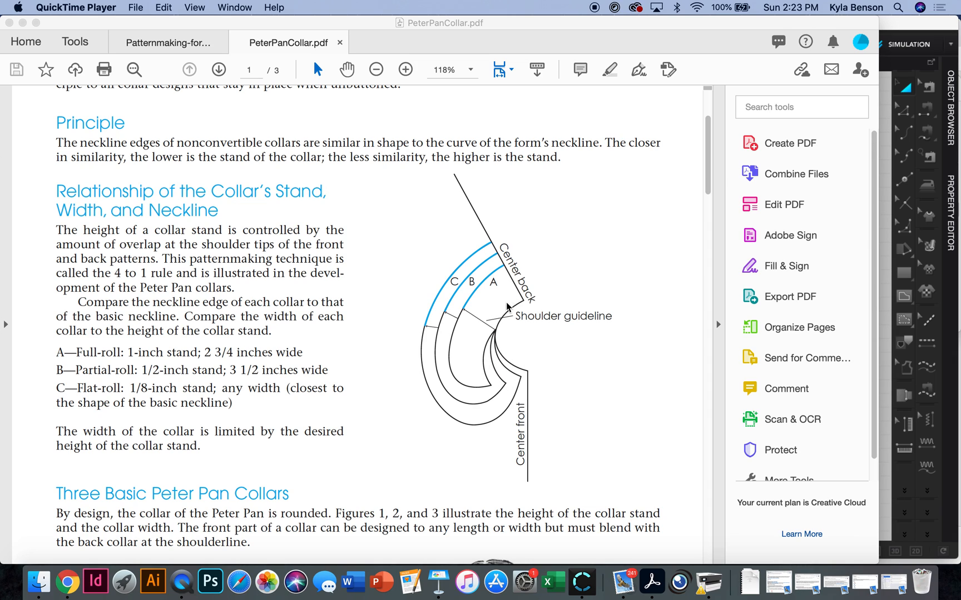
{"action": "mouse_move", "coordinate": [490, 378]}
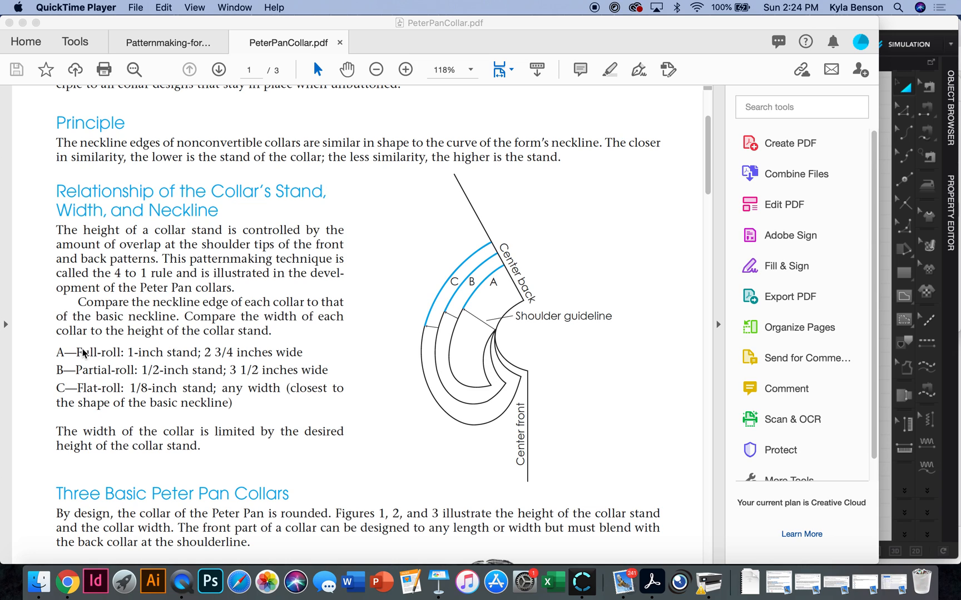
{"action": "mouse_move", "coordinate": [457, 392]}
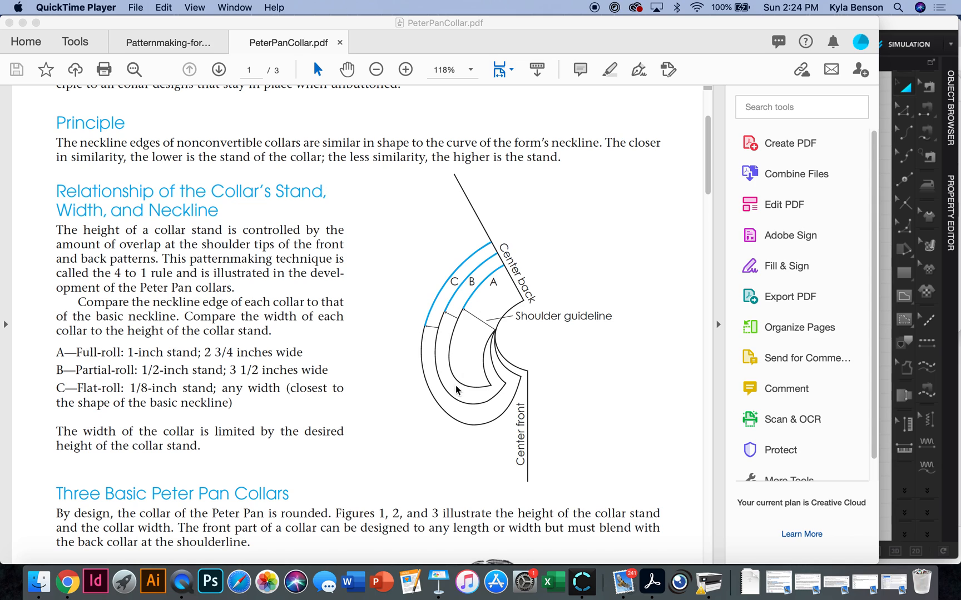
{"action": "mouse_move", "coordinate": [517, 377]}
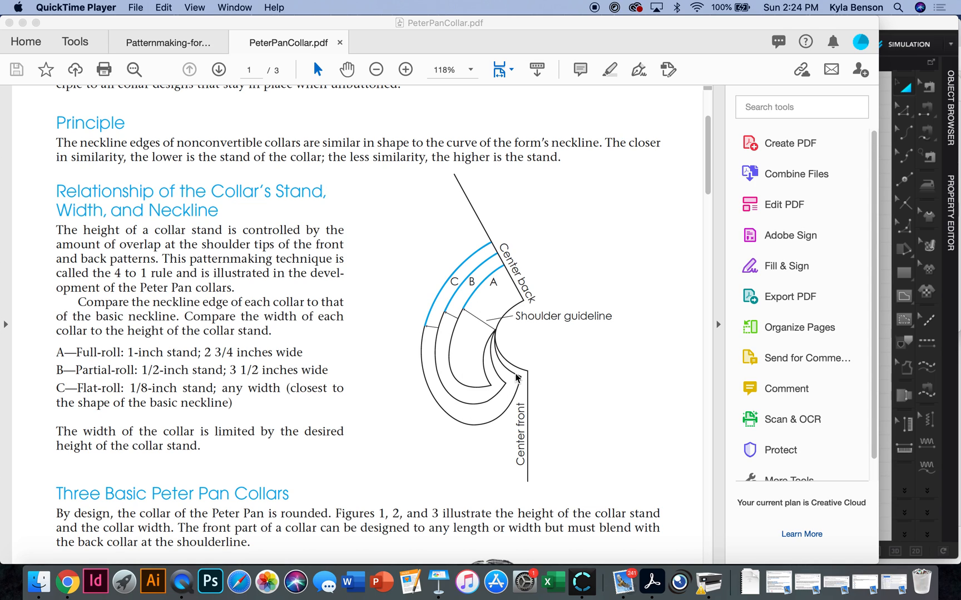
{"action": "mouse_move", "coordinate": [520, 372]}
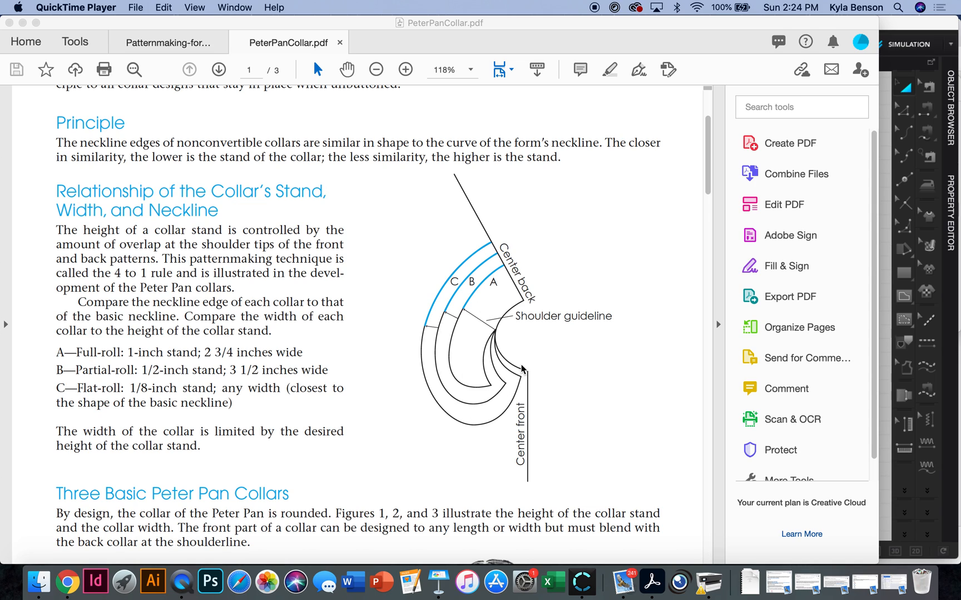
{"action": "mouse_move", "coordinate": [529, 379]}
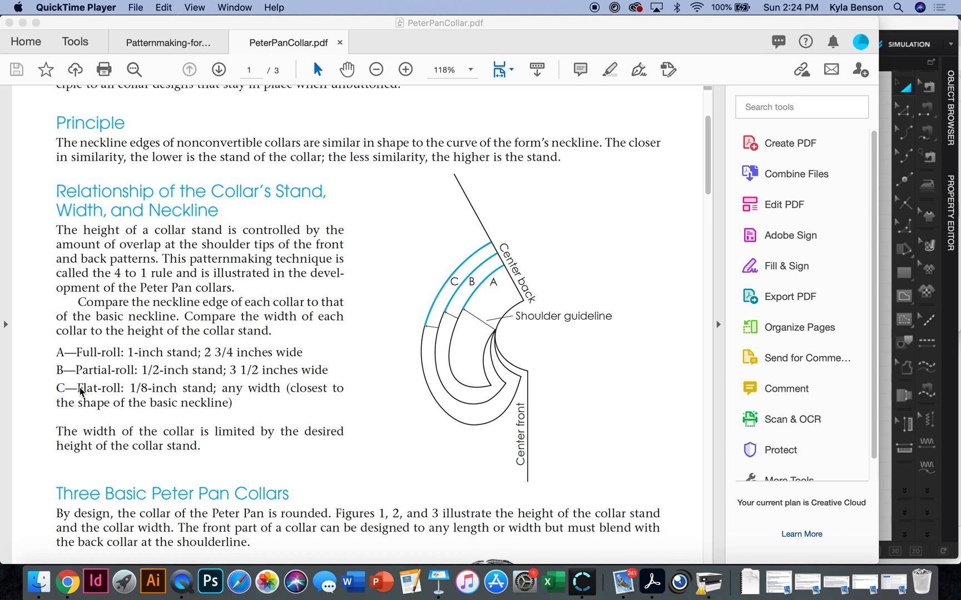
{"action": "mouse_move", "coordinate": [506, 349]}
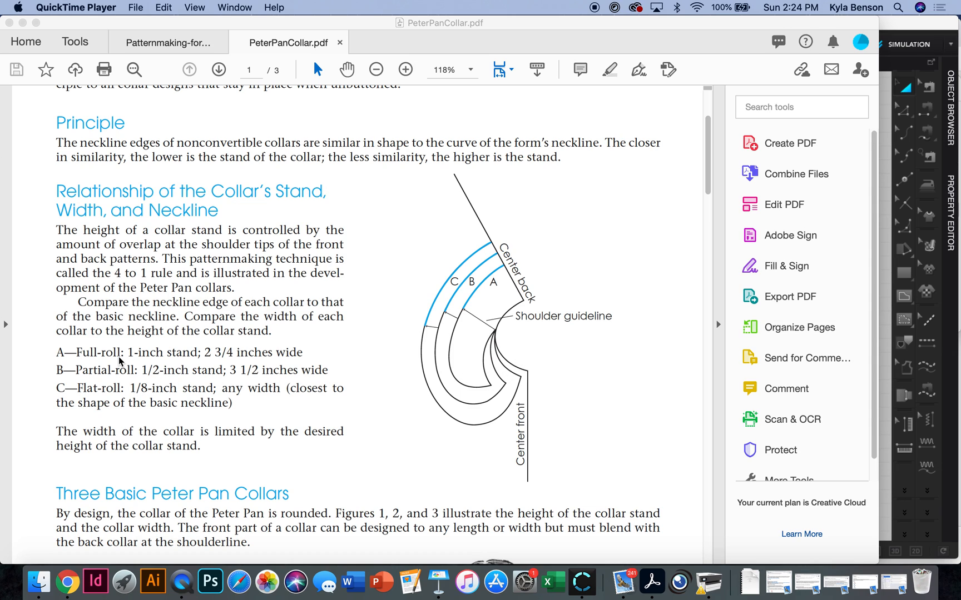
{"action": "mouse_move", "coordinate": [575, 362]}
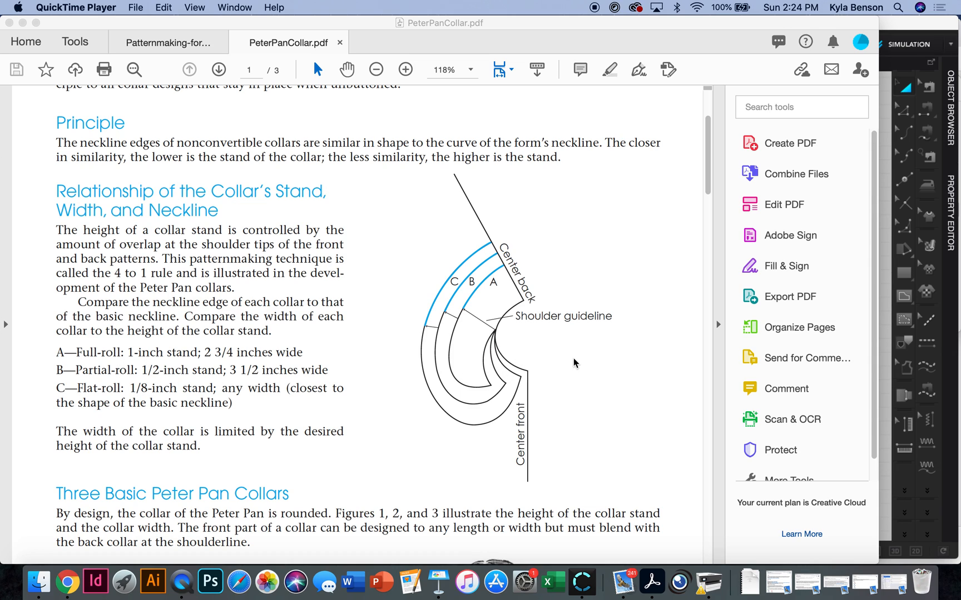
{"action": "mouse_move", "coordinate": [496, 336]}
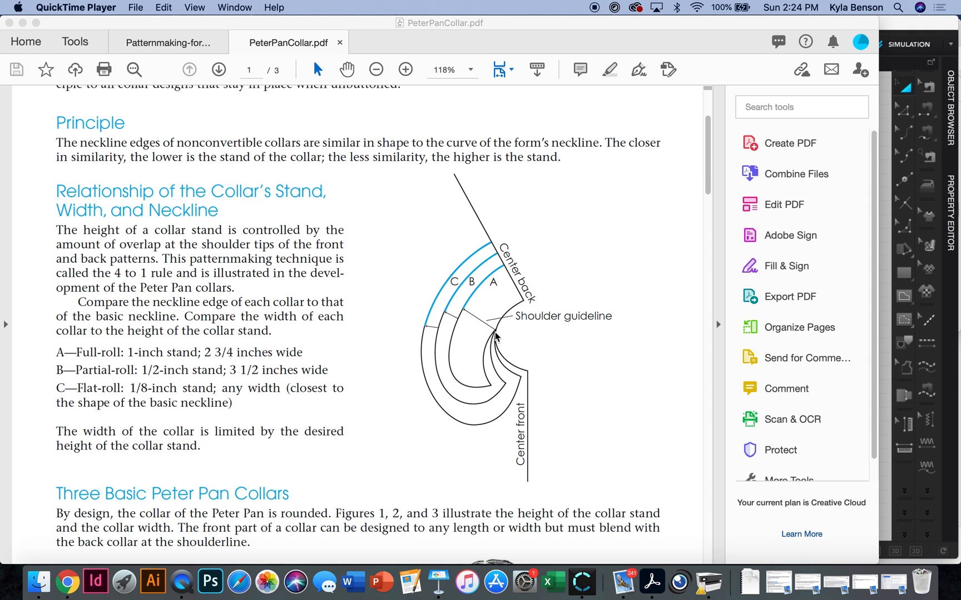
{"action": "mouse_move", "coordinate": [521, 311]}
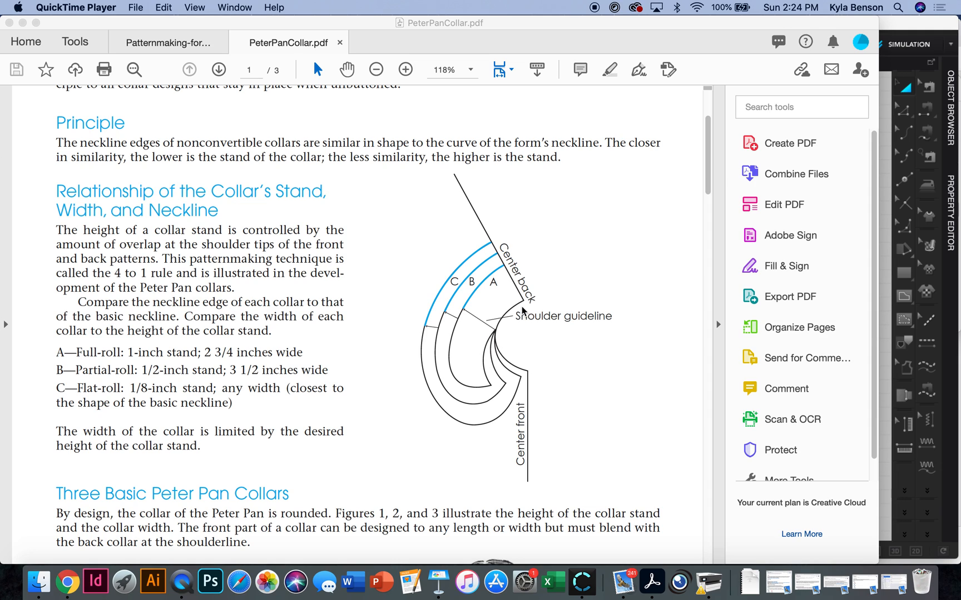
{"action": "mouse_move", "coordinate": [500, 322]}
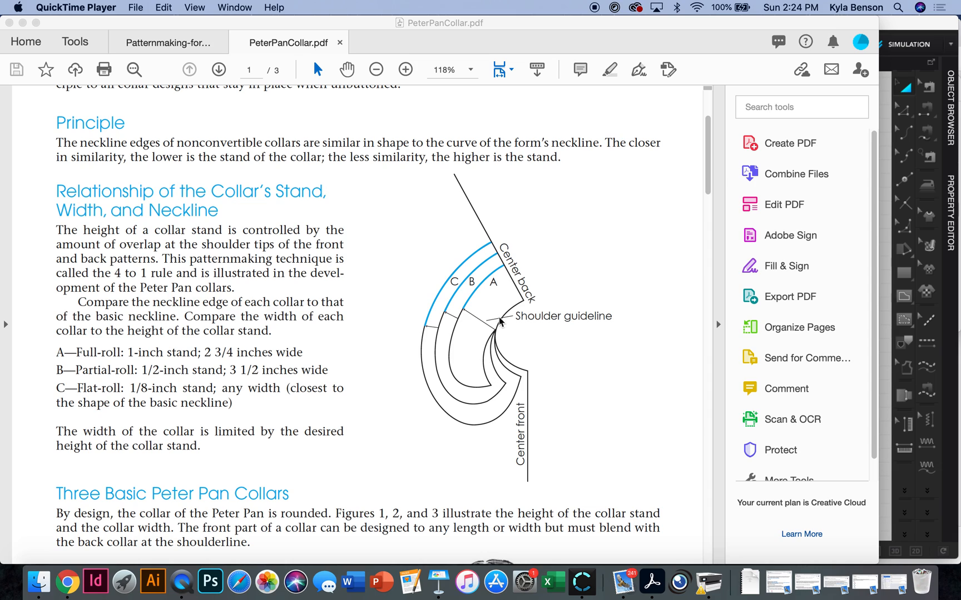
{"action": "mouse_move", "coordinate": [503, 383]}
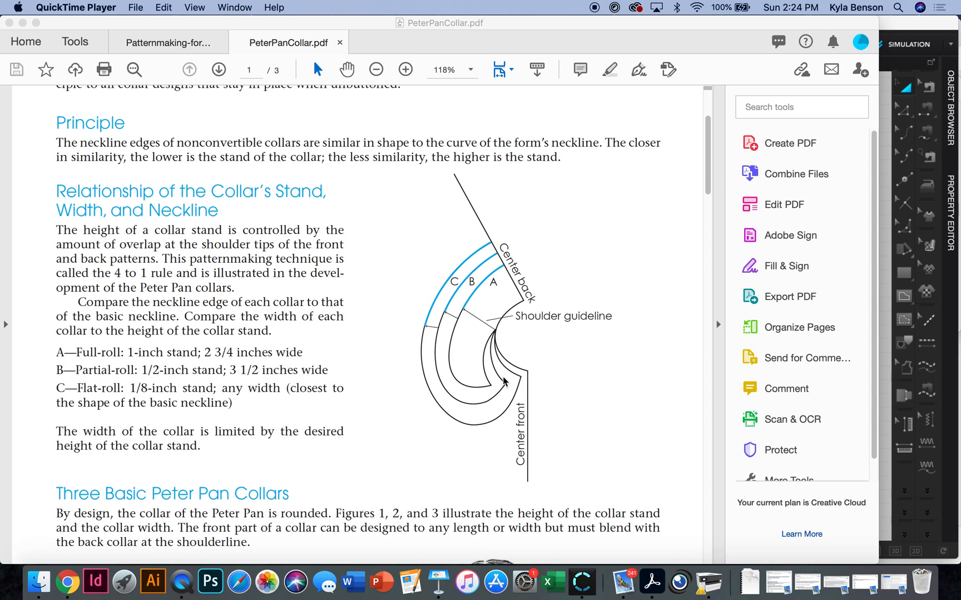
{"action": "mouse_move", "coordinate": [524, 381]}
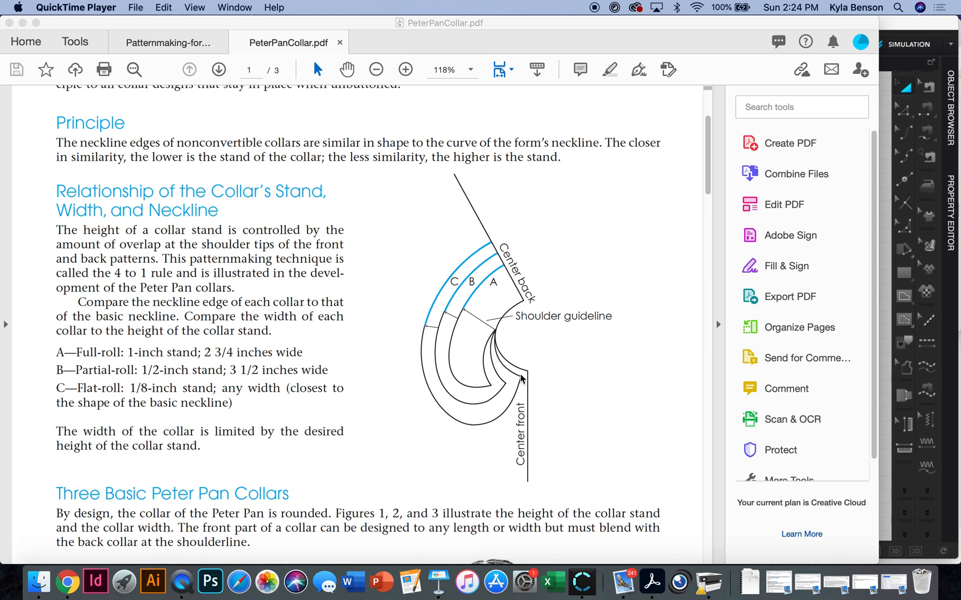
{"action": "mouse_move", "coordinate": [527, 376]}
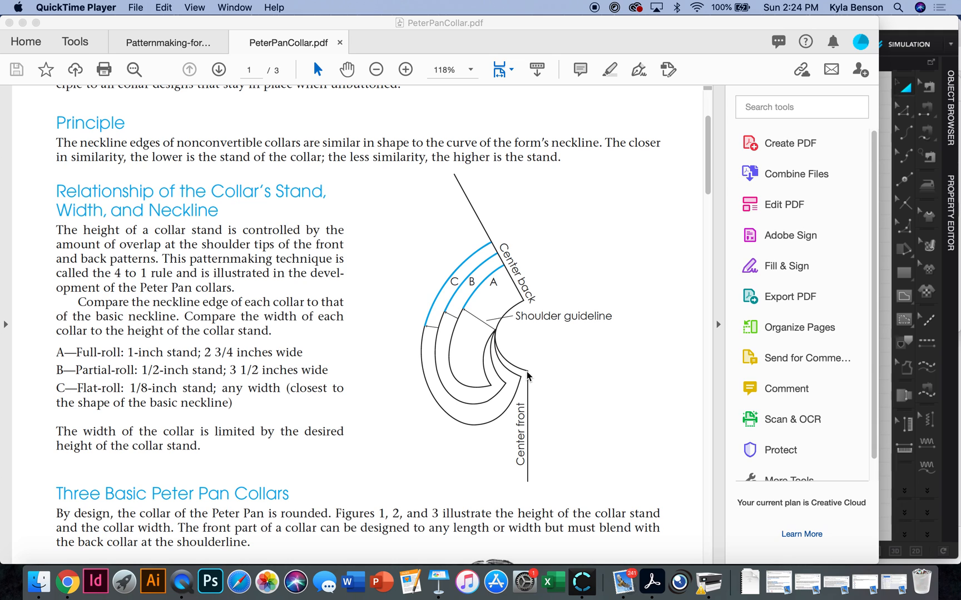
- Scroll the PeterPanCollar.pdf to page 3 showing the partial-roll and flat-roll Complete the Collar figures
{"action": "scroll", "scroll_direction": "down", "scroll_amount": 3}
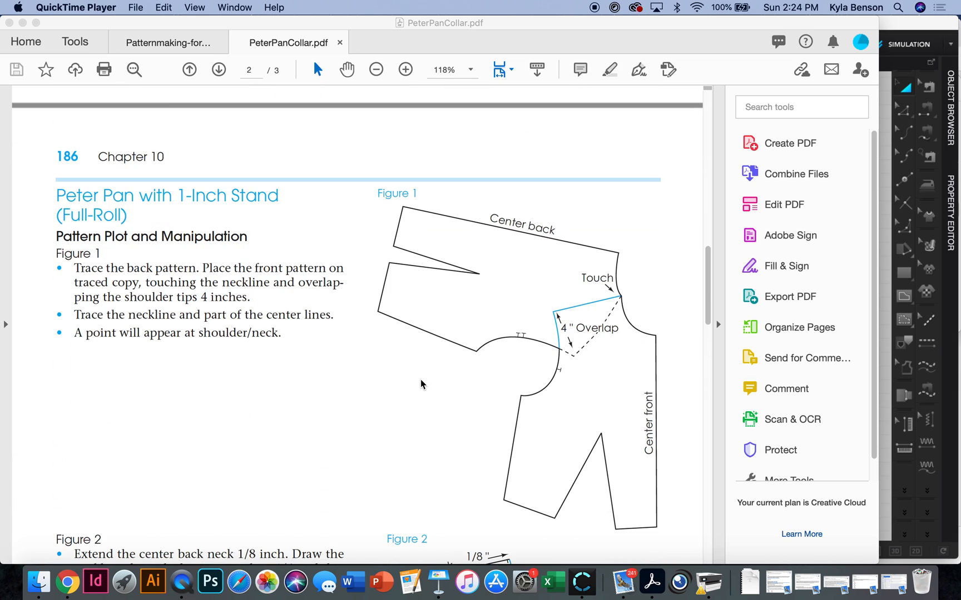
{"action": "mouse_move", "coordinate": [810, 301]}
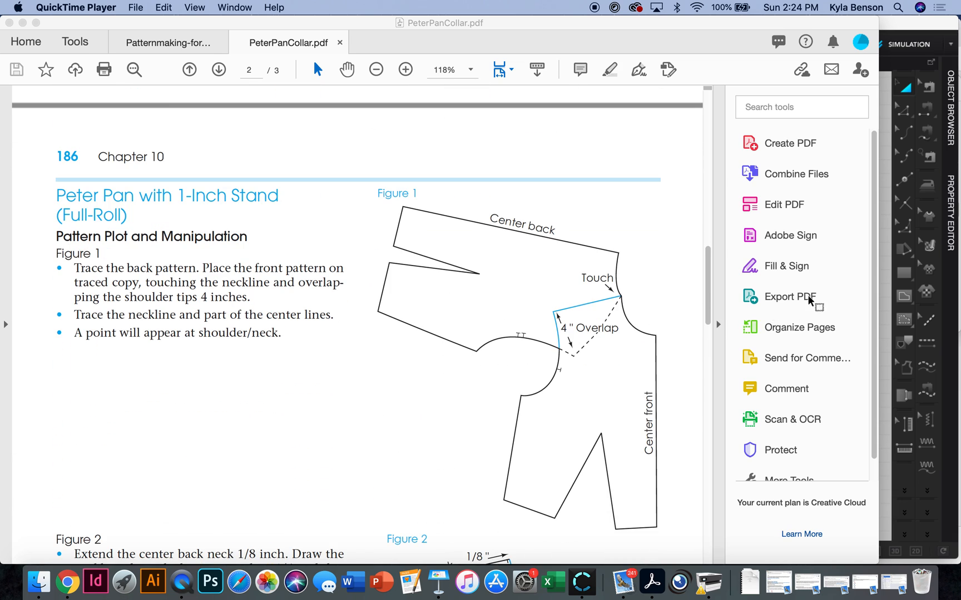
{"action": "mouse_move", "coordinate": [653, 340]}
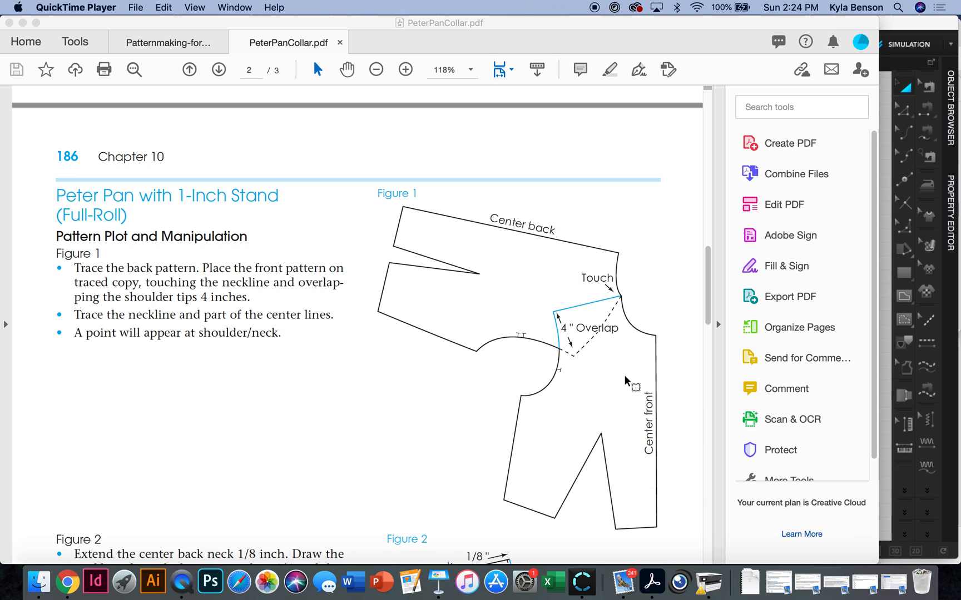
{"action": "mouse_move", "coordinate": [593, 347]}
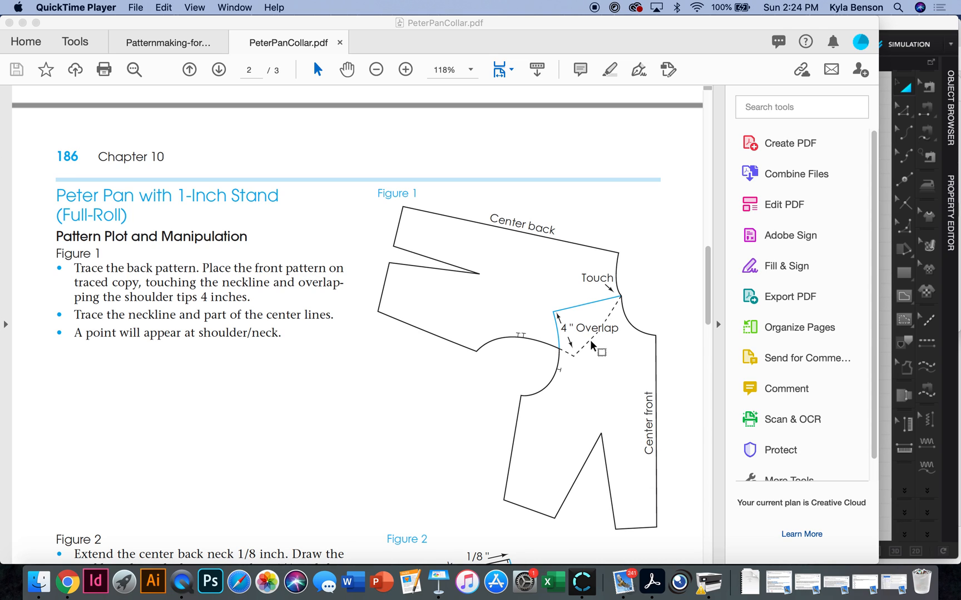
{"action": "mouse_move", "coordinate": [598, 347]}
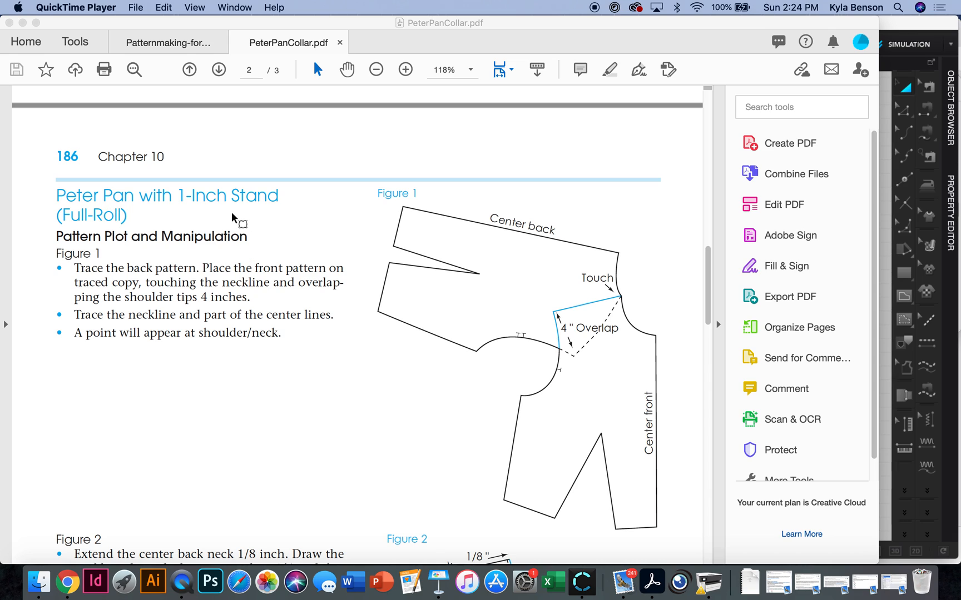
{"action": "mouse_move", "coordinate": [610, 279]}
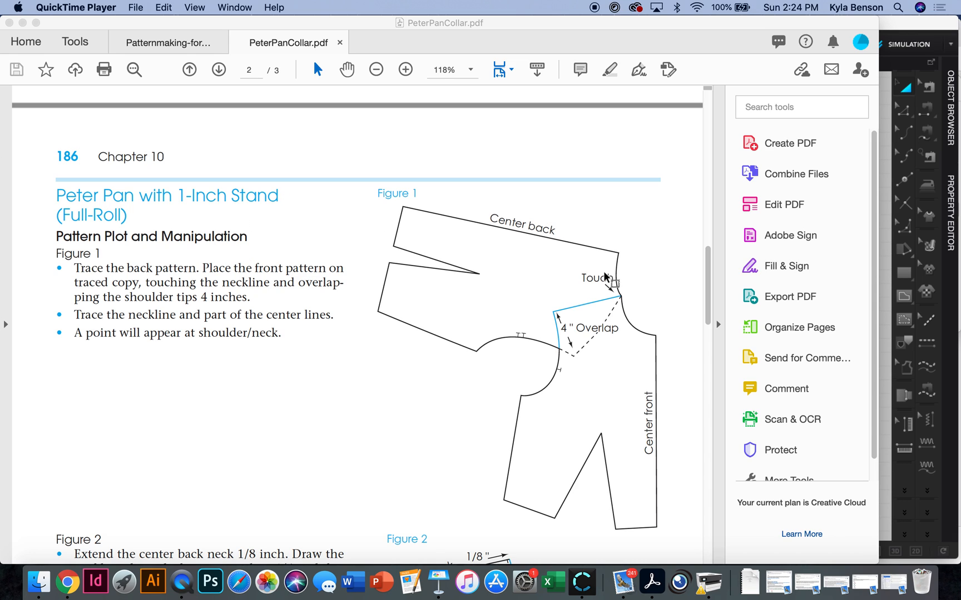
{"action": "mouse_move", "coordinate": [635, 326]}
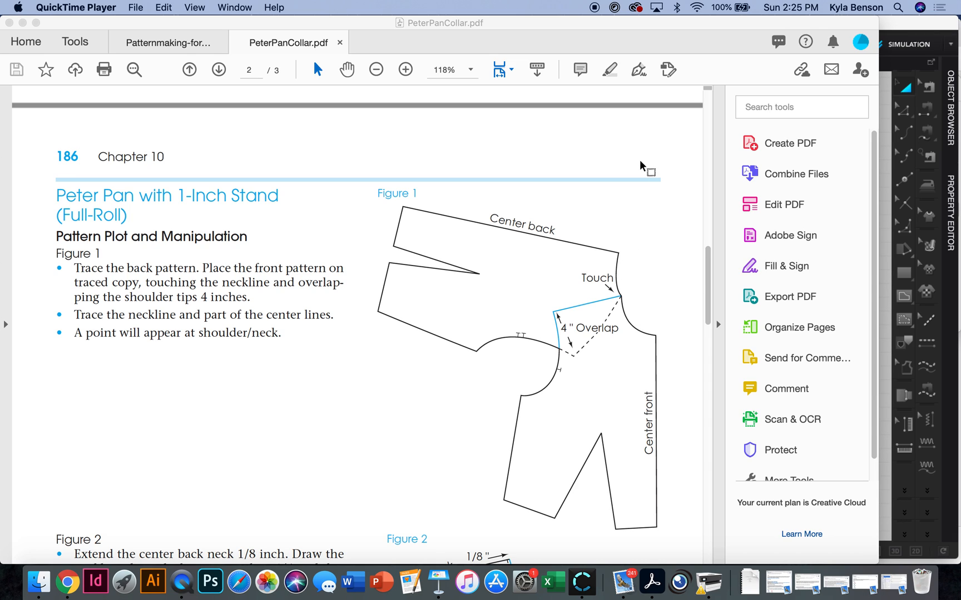
{"action": "mouse_move", "coordinate": [640, 333]}
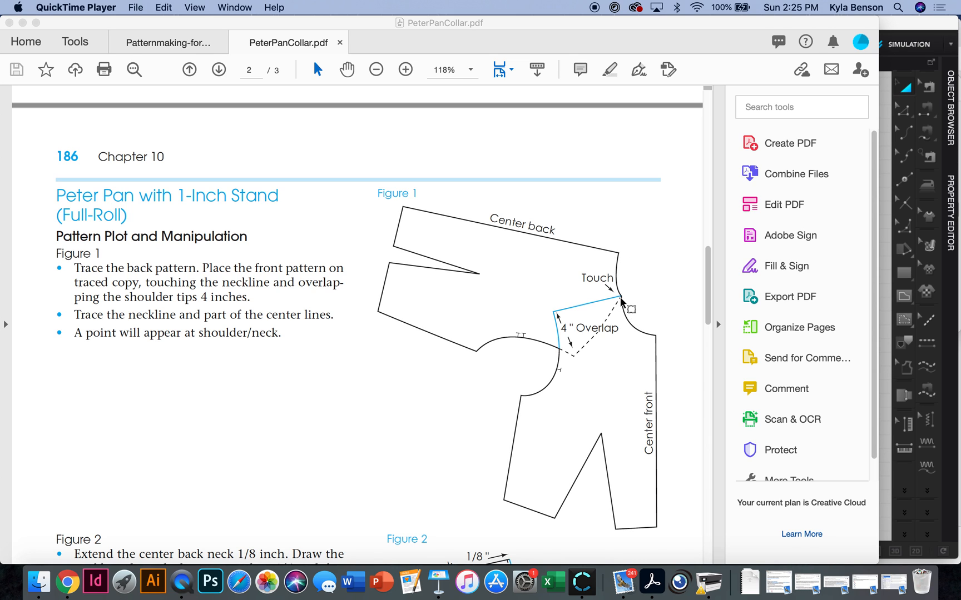
{"action": "scroll", "scroll_direction": "down", "scroll_amount": 3}
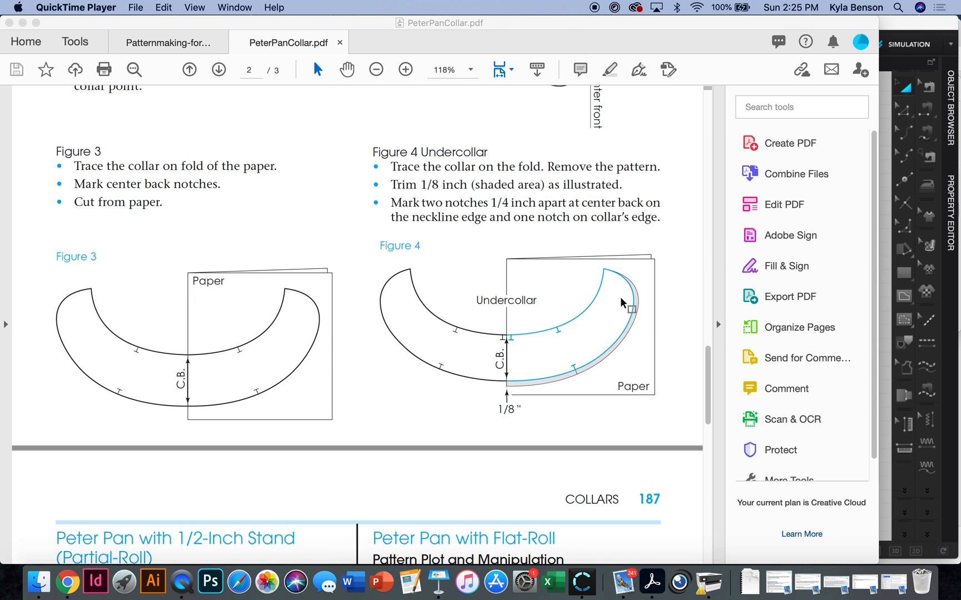
{"action": "scroll", "scroll_direction": "down", "scroll_amount": 3}
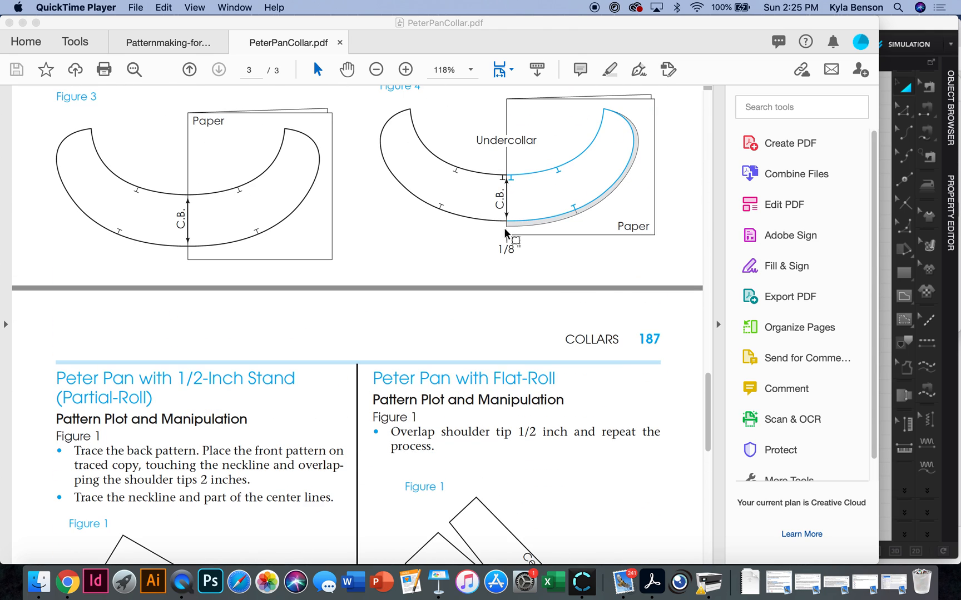
{"action": "scroll", "scroll_direction": "down", "scroll_amount": 3}
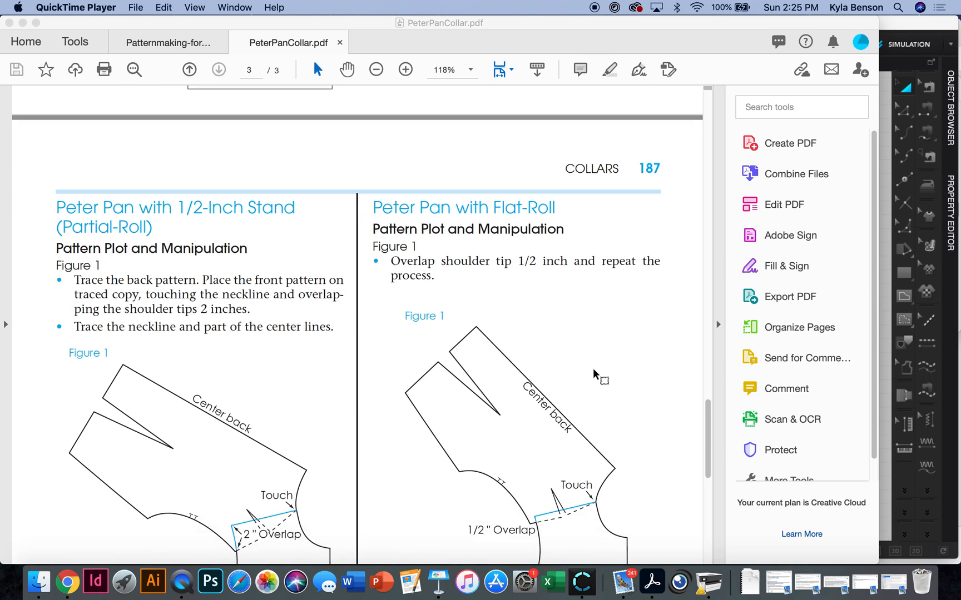
{"action": "scroll", "scroll_direction": "down", "scroll_amount": 3}
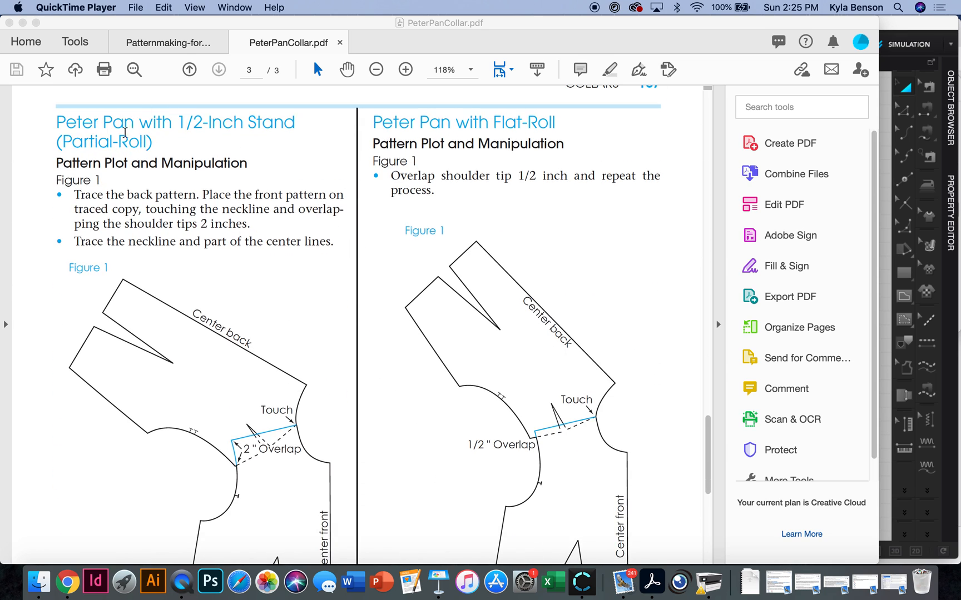
{"action": "scroll", "scroll_direction": "down", "scroll_amount": 3}
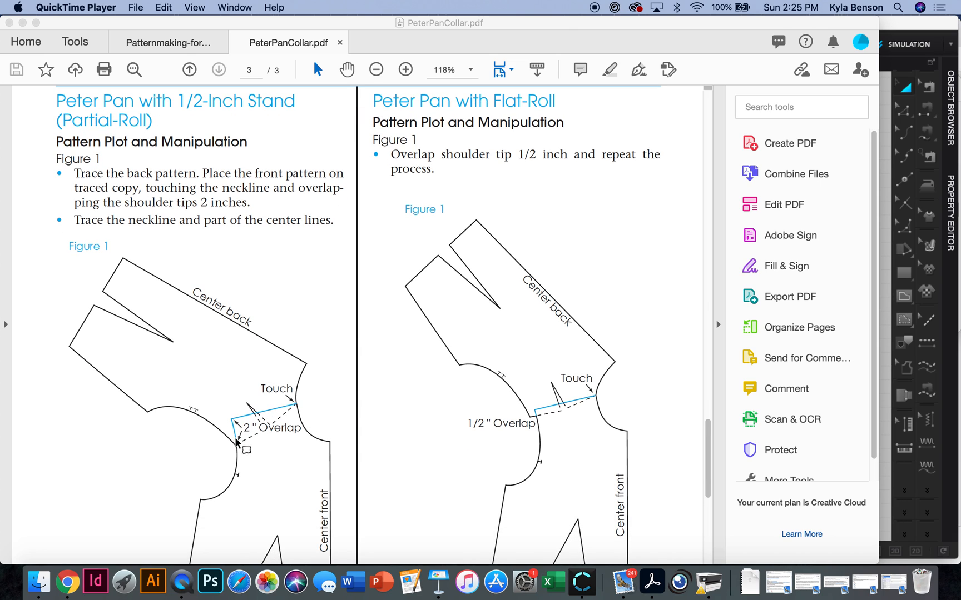
{"action": "mouse_move", "coordinate": [306, 368]}
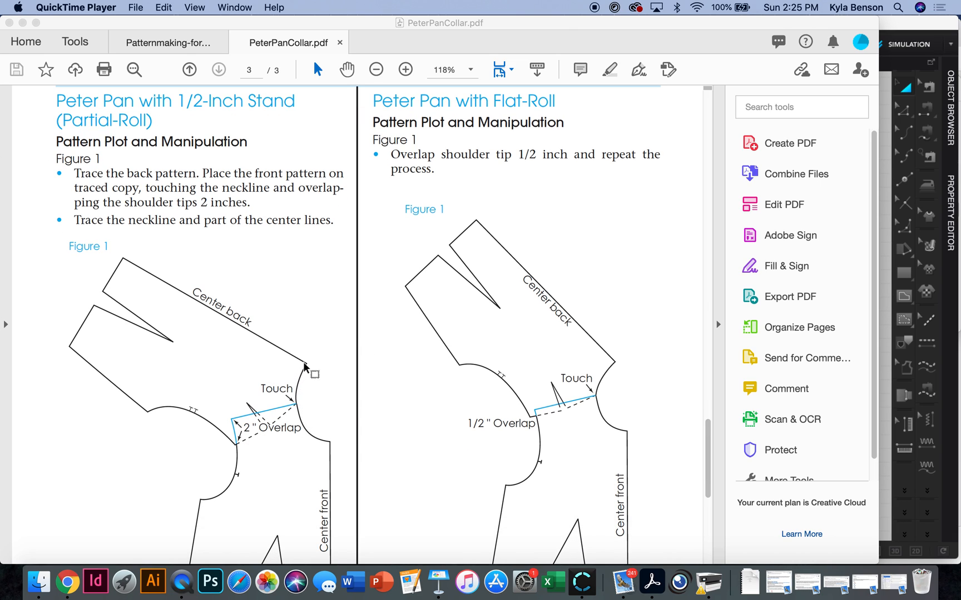
{"action": "mouse_move", "coordinate": [285, 365]}
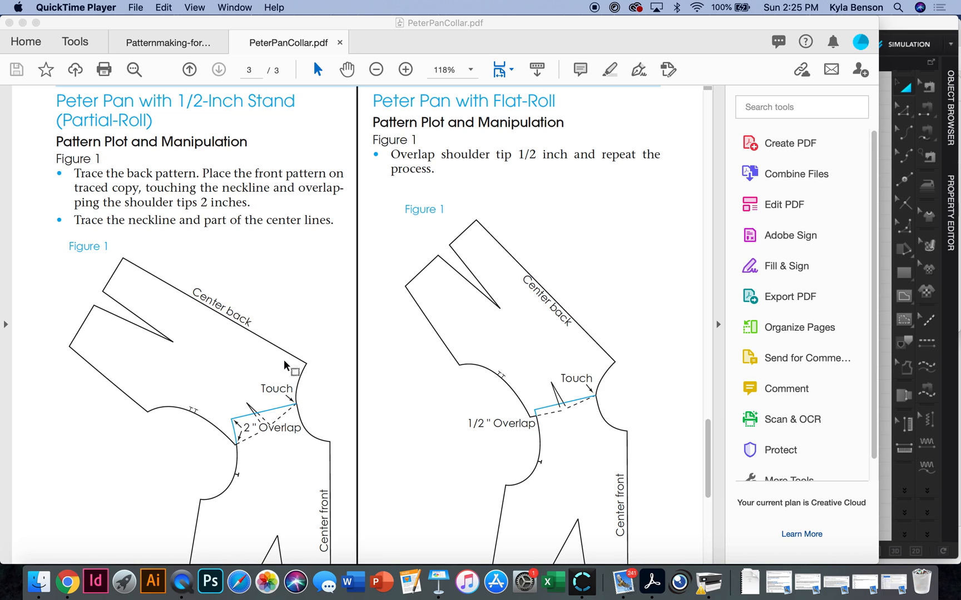
{"action": "mouse_move", "coordinate": [579, 430]}
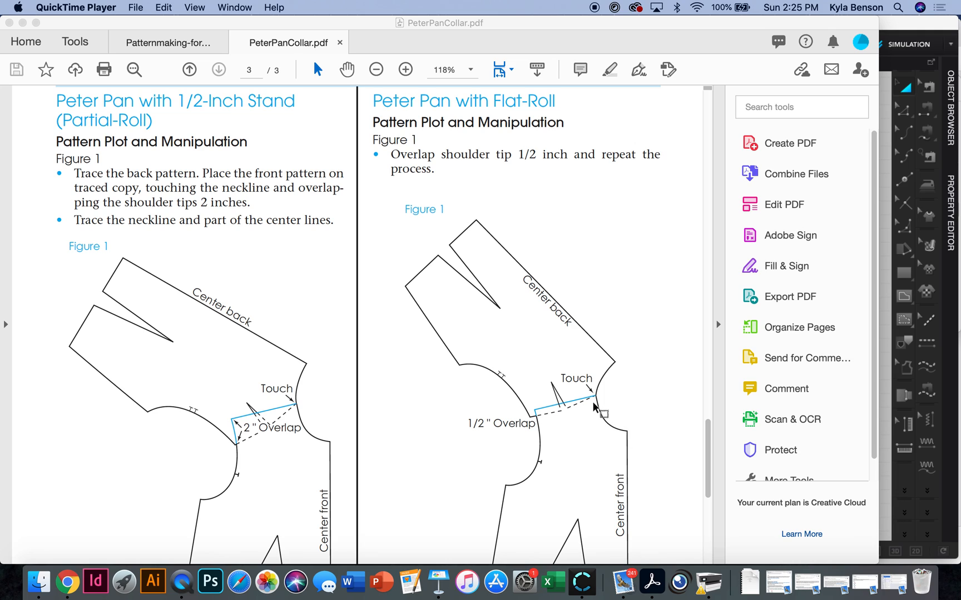
{"action": "mouse_move", "coordinate": [622, 438]}
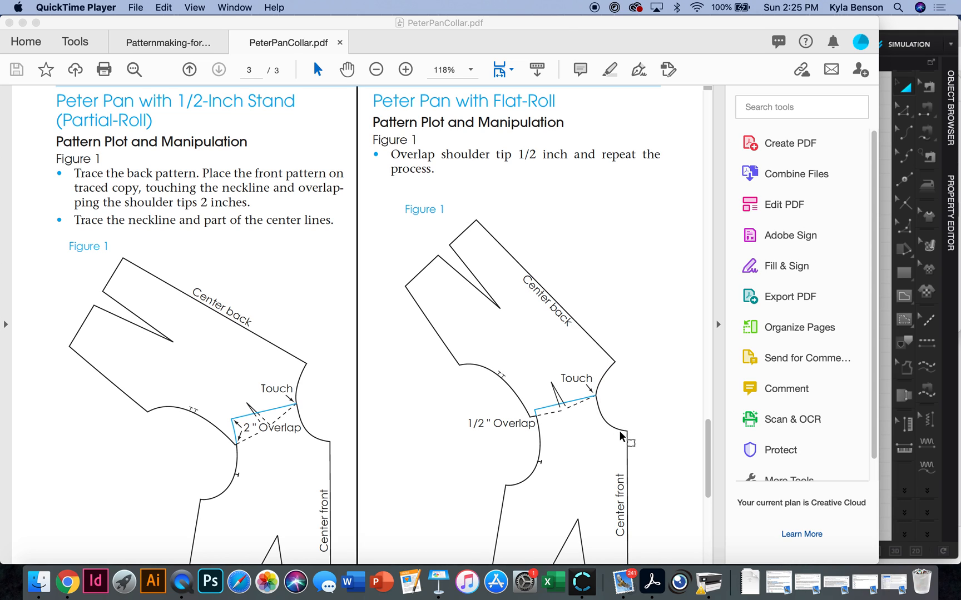
{"action": "mouse_move", "coordinate": [590, 398]}
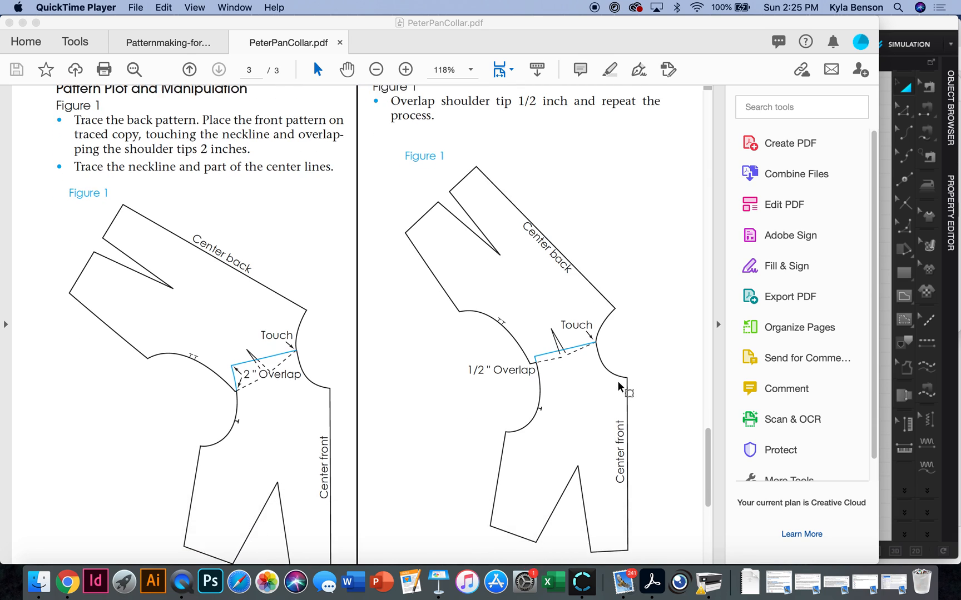
{"action": "scroll", "scroll_direction": "down", "scroll_amount": 3}
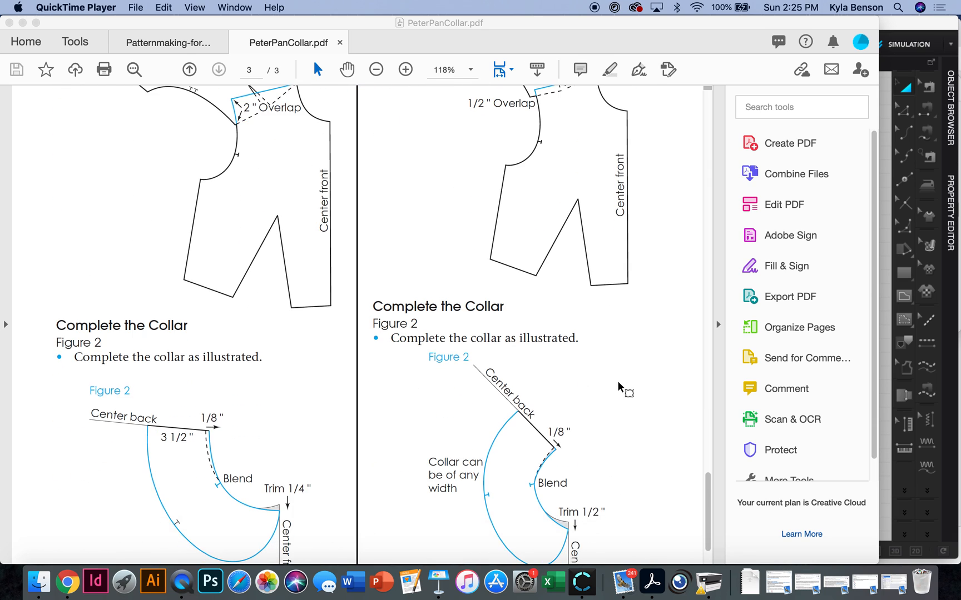
{"action": "scroll", "scroll_direction": "down", "scroll_amount": 3}
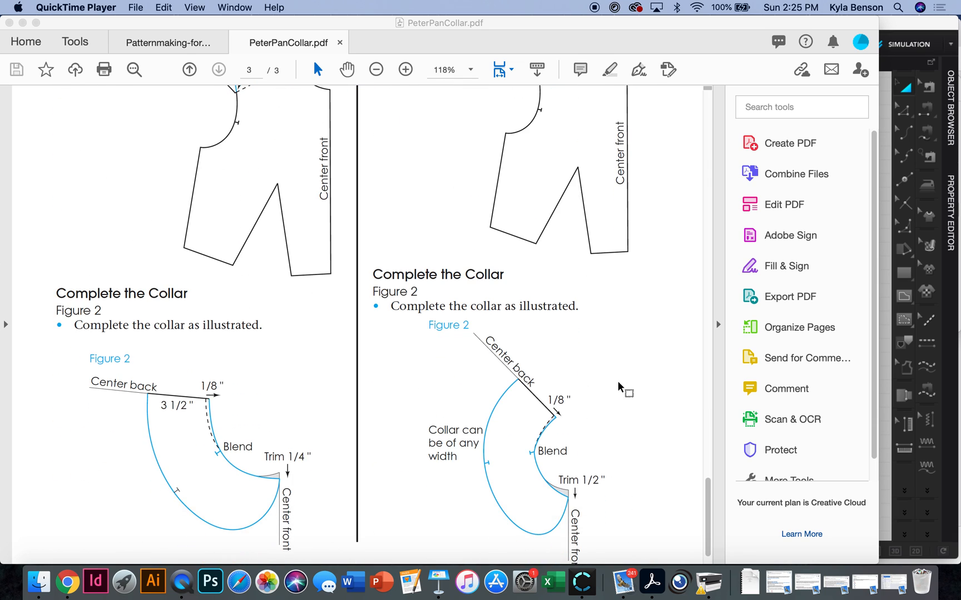
{"action": "scroll", "scroll_direction": "down", "scroll_amount": 3}
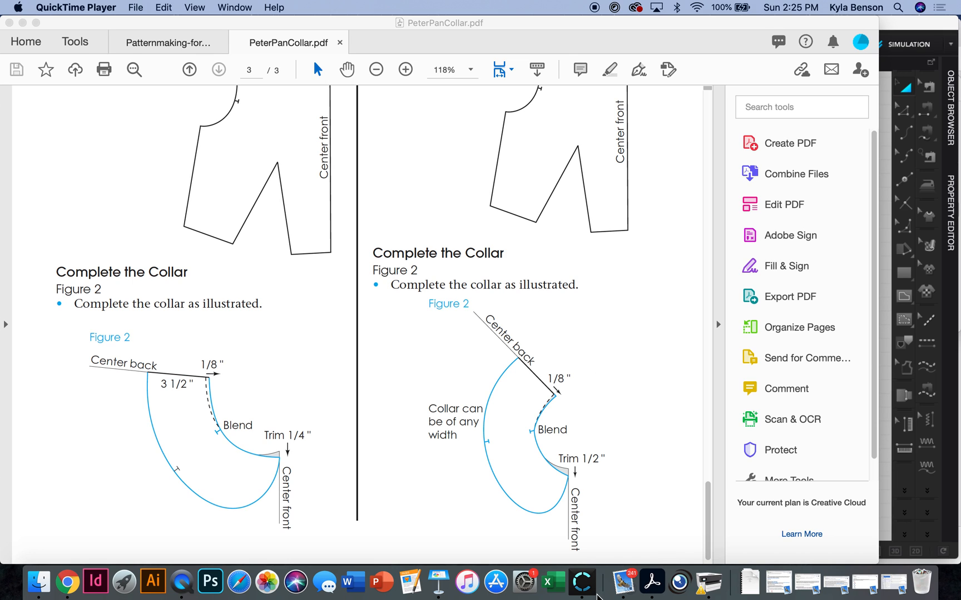
- Move and rotate the back bodice pieces so their shoulder meets the front bodice at the neckline
{"action": "left_click", "coordinate": [581, 582]}
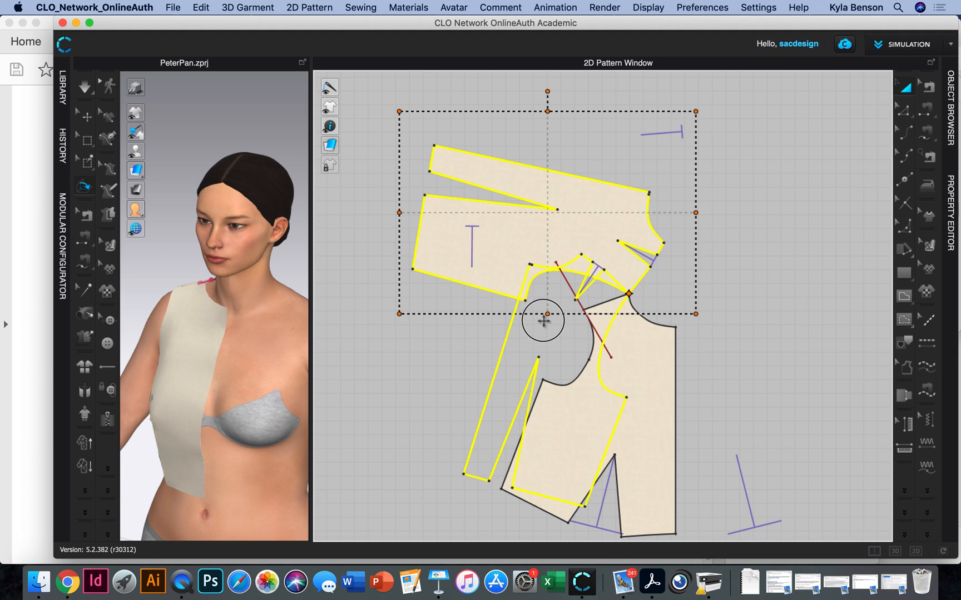
{"action": "left_click_drag", "start_coordinate": [542, 320], "coordinate": [532, 117]}
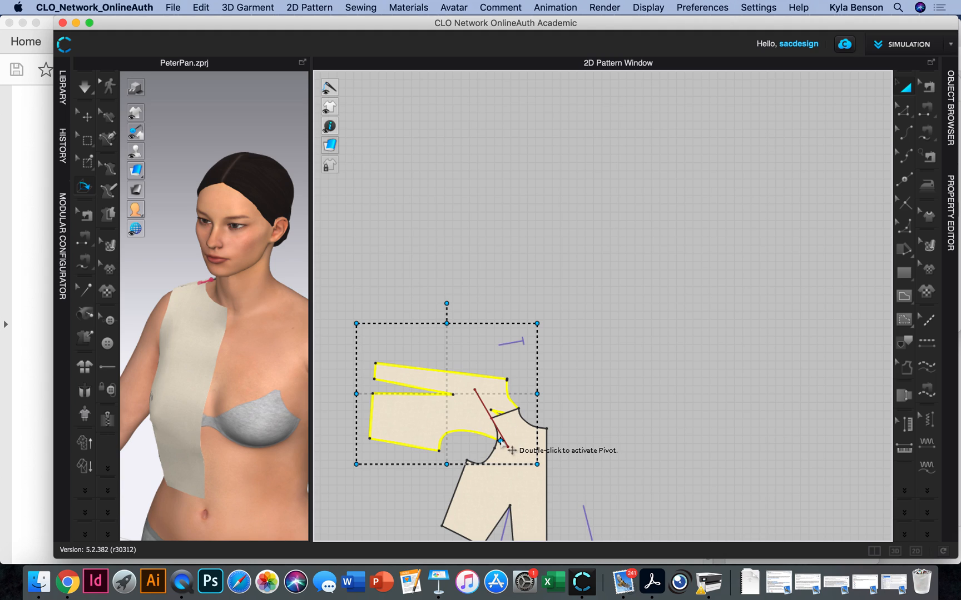
{"action": "mouse_move", "coordinate": [491, 368]}
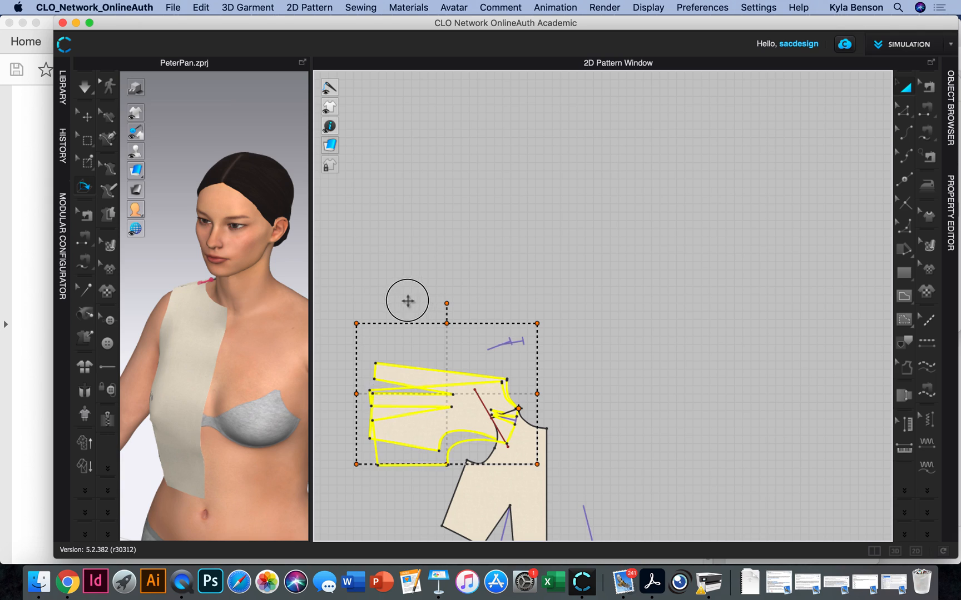
{"action": "left_click_drag", "start_coordinate": [407, 300], "coordinate": [342, 319]}
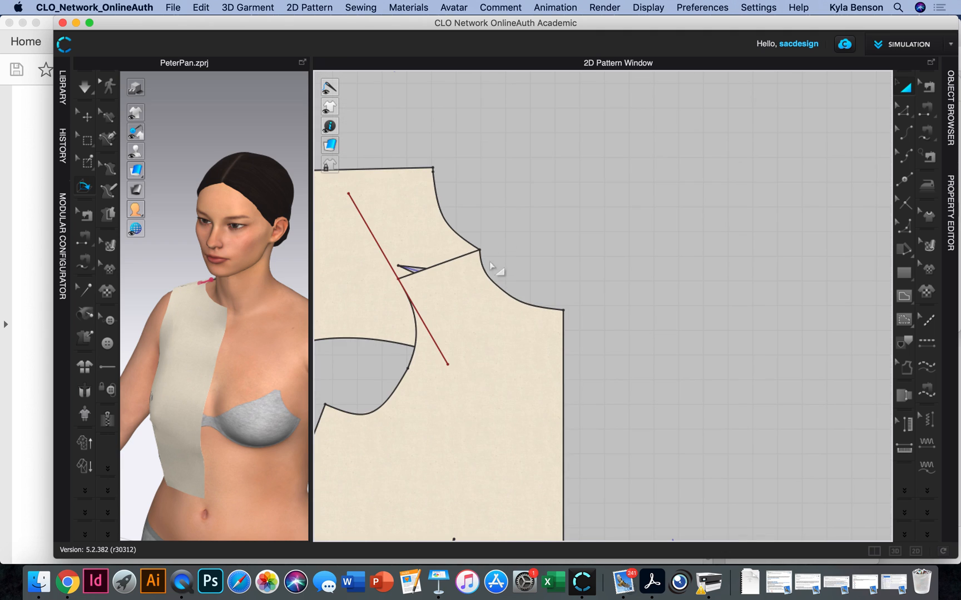
{"action": "left_click", "coordinate": [467, 253]}
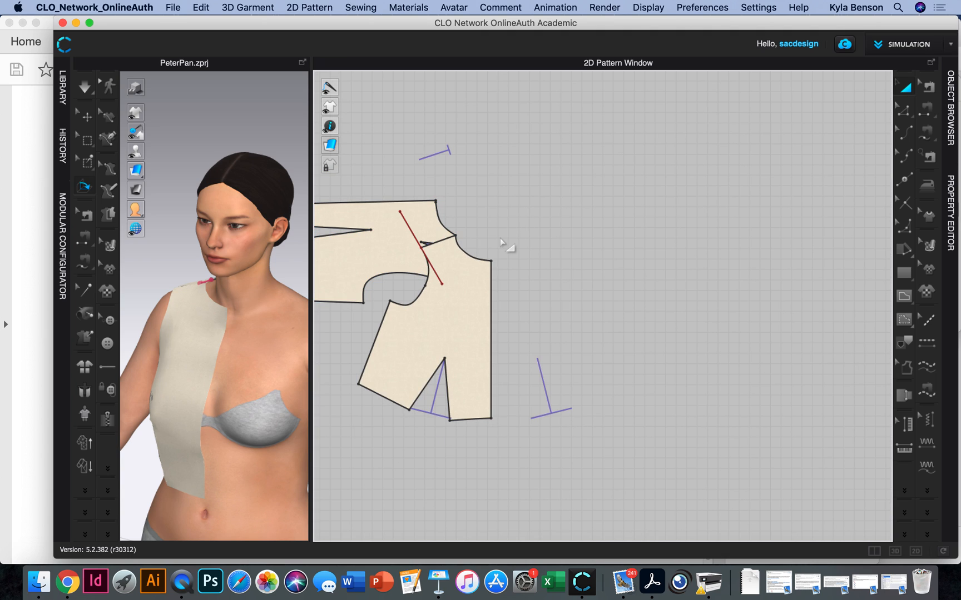
- Zoom out and select the joined bodice pieces with Transform Pattern to copy them beside the originals
{"action": "scroll", "scroll_direction": "down", "scroll_amount": 3}
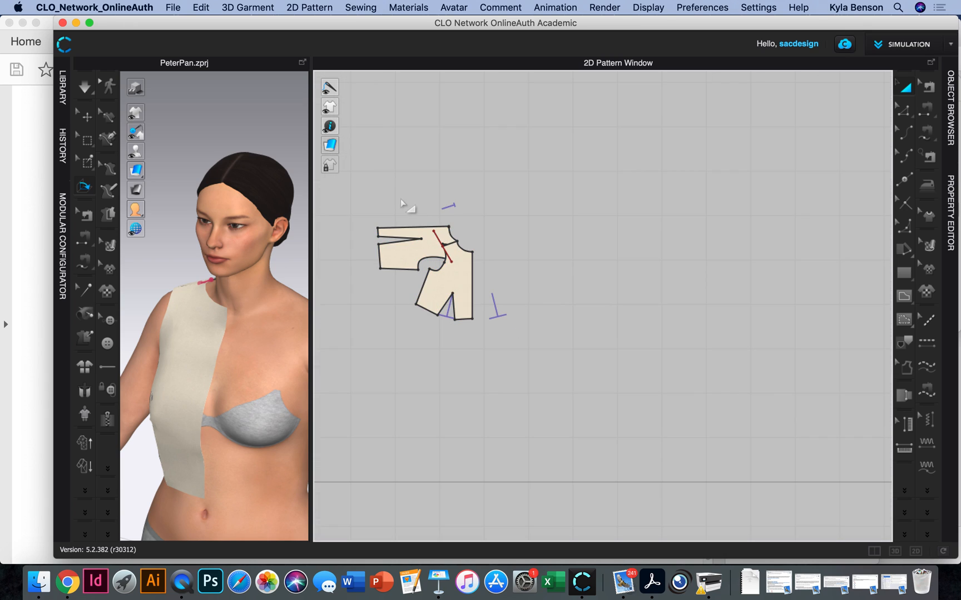
{"action": "mouse_move", "coordinate": [358, 211]}
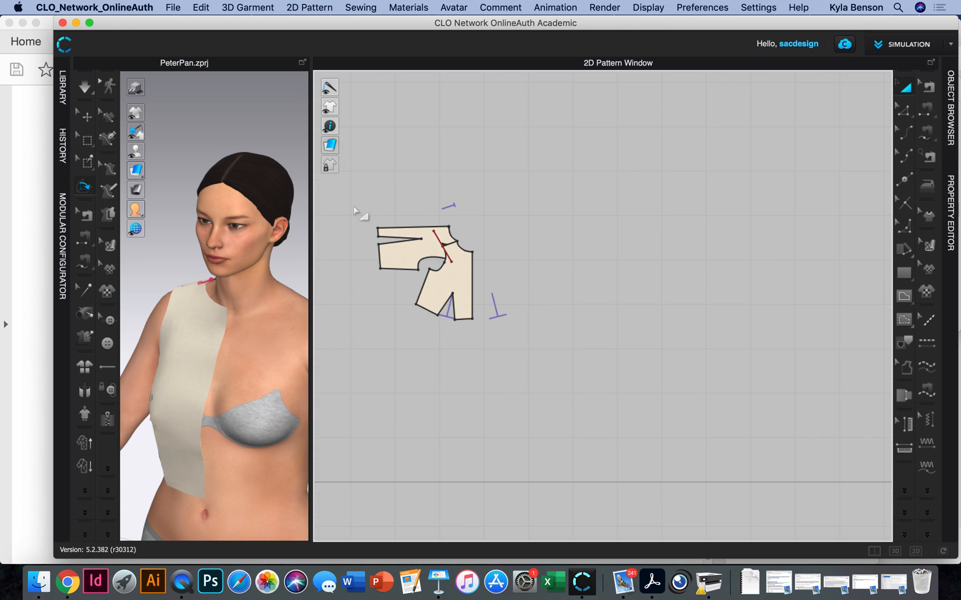
{"action": "left_click", "coordinate": [409, 251]}
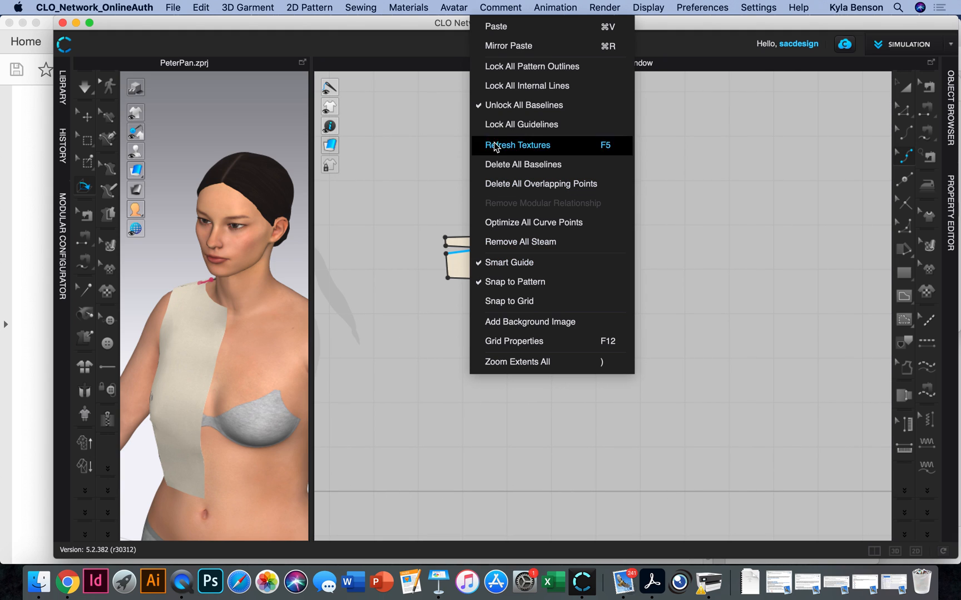
{"action": "mouse_move", "coordinate": [499, 45]}
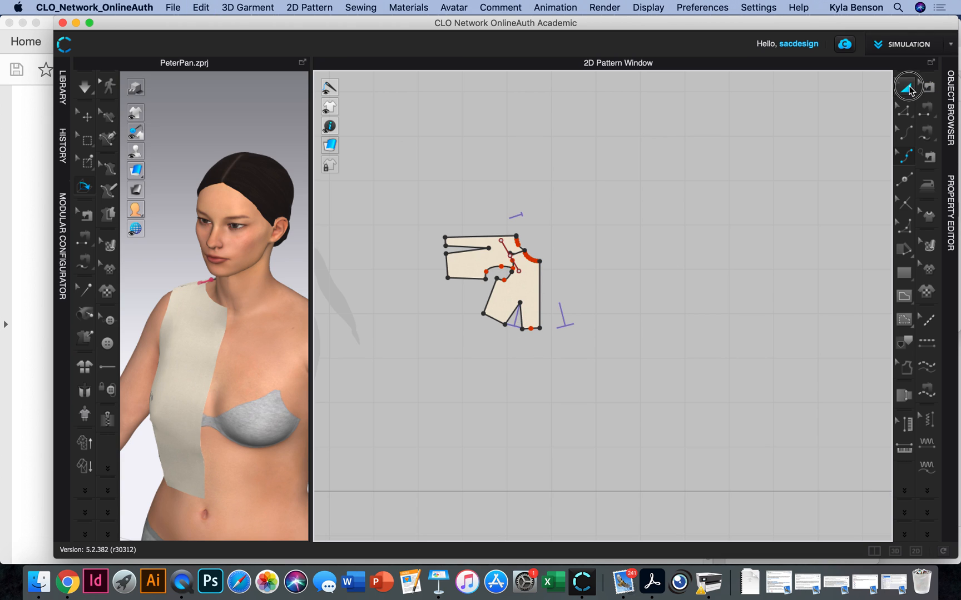
{"action": "left_click", "coordinate": [496, 276]}
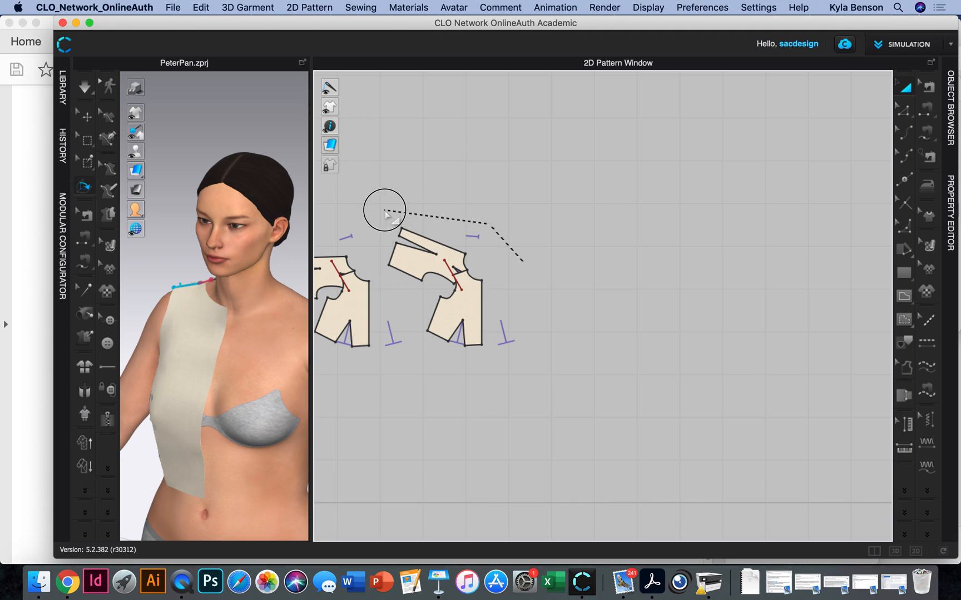
- Link the copied bodice as an Instance Pattern and rotate the third set's back shoulder piece
{"action": "left_click_drag", "start_coordinate": [384, 213], "coordinate": [521, 263]}
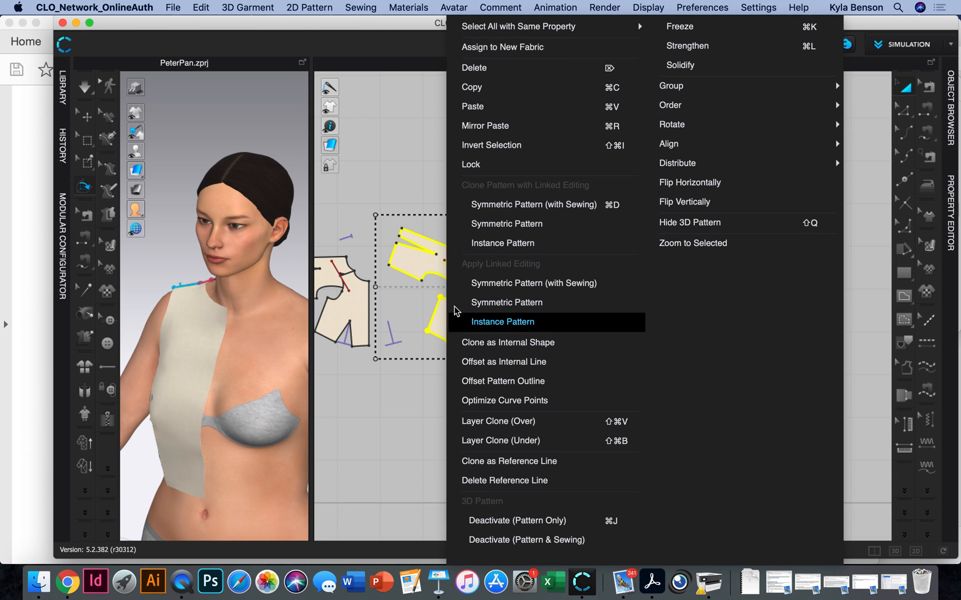
{"action": "left_click", "coordinate": [502, 322]}
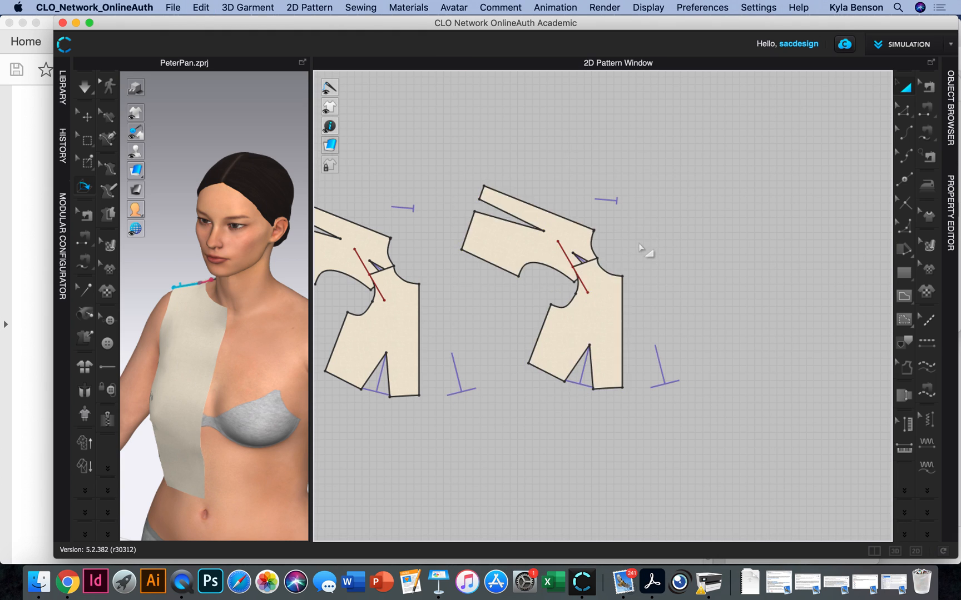
{"action": "left_click", "coordinate": [551, 233]}
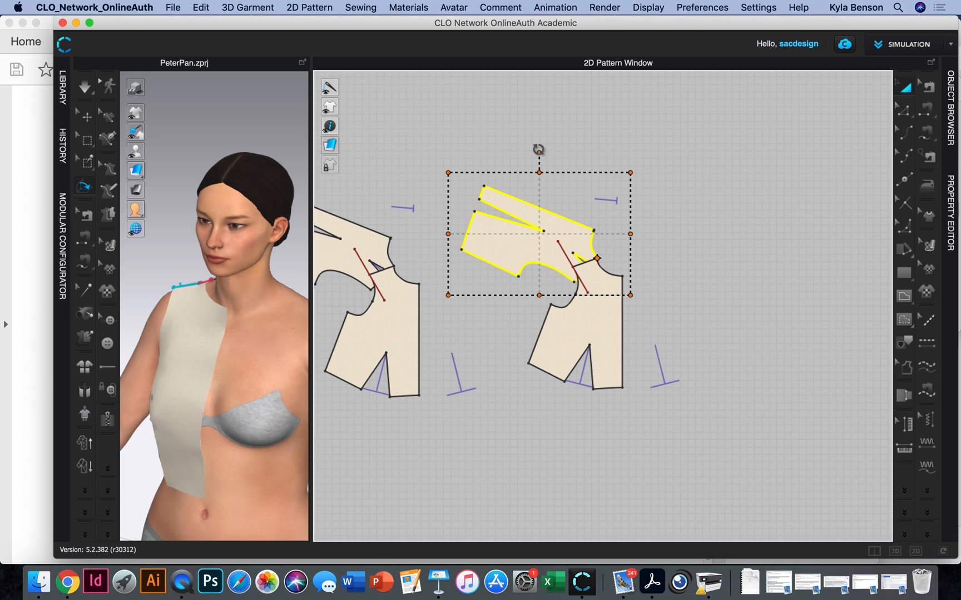
{"action": "left_click_drag", "start_coordinate": [538, 149], "coordinate": [572, 141]}
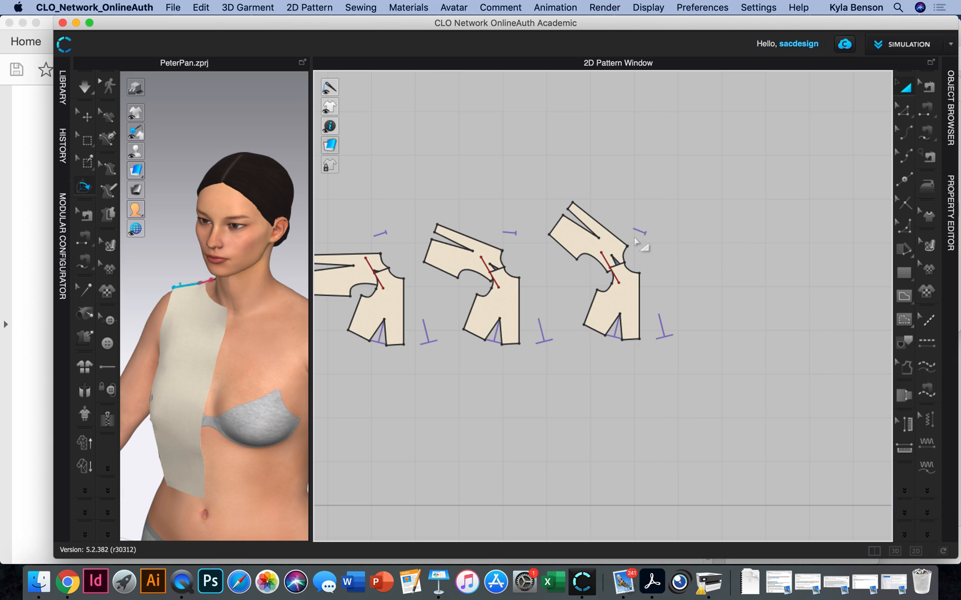
{"action": "mouse_move", "coordinate": [637, 244]}
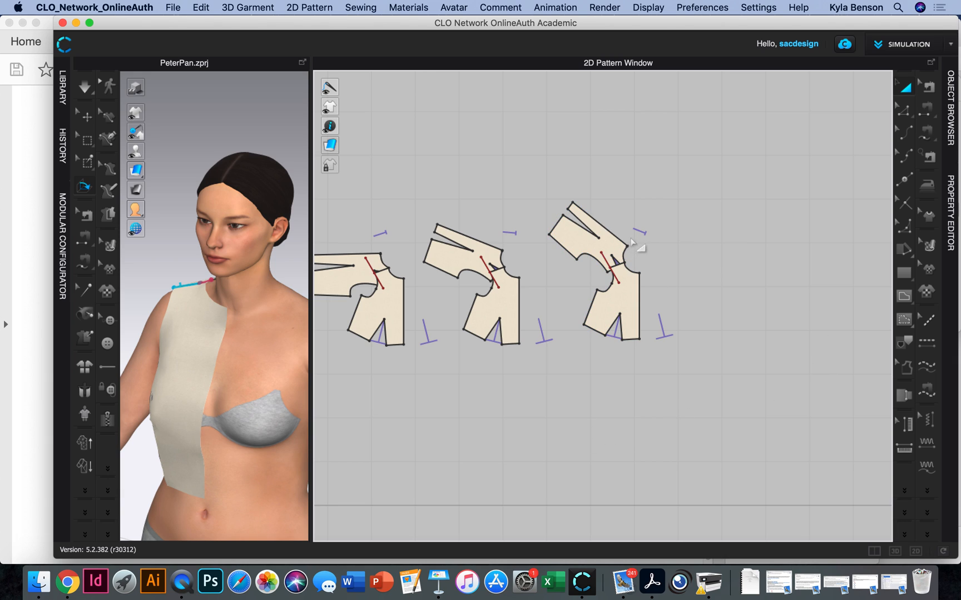
- Begin drawing the collar curve on the first bodice neckline with the Internal Polygon/Line tool
{"action": "left_click", "coordinate": [490, 281]}
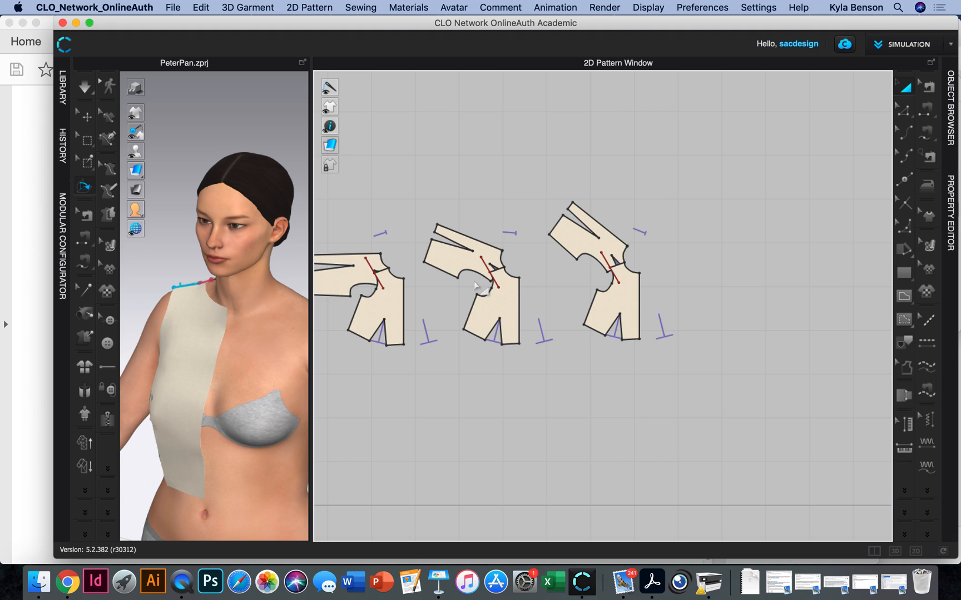
{"action": "mouse_move", "coordinate": [153, 581]}
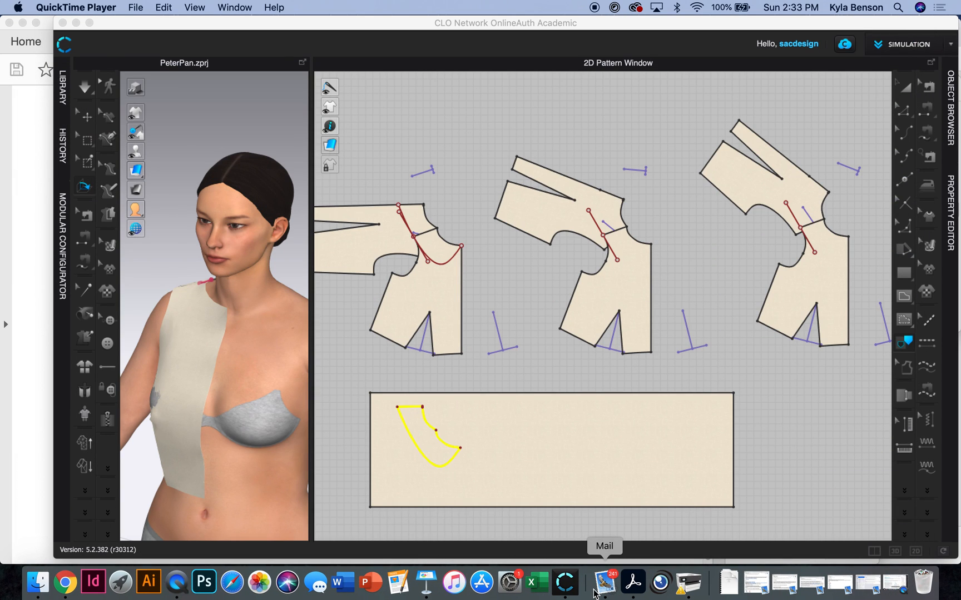
{"action": "mouse_move", "coordinate": [624, 469]}
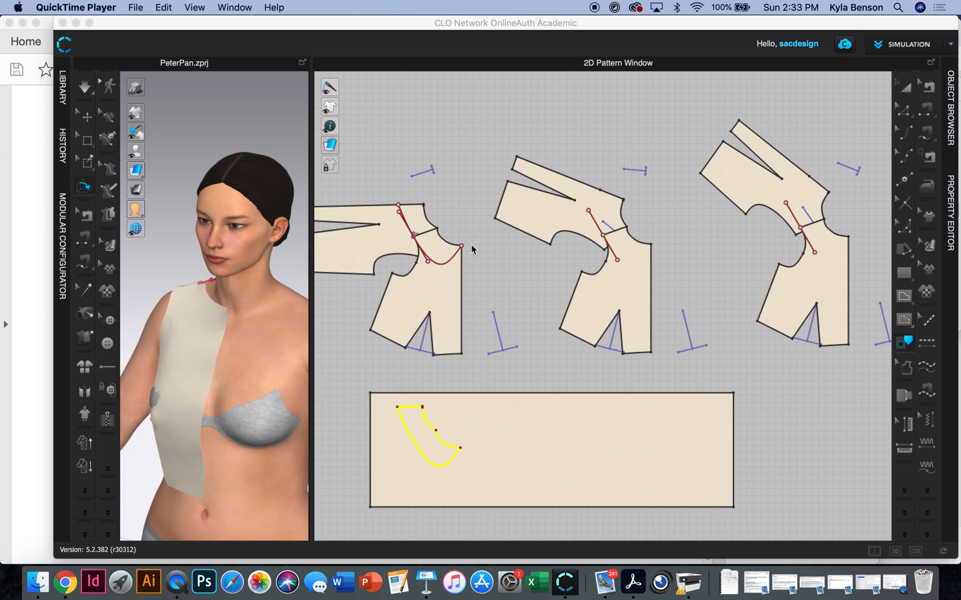
{"action": "mouse_move", "coordinate": [772, 204]}
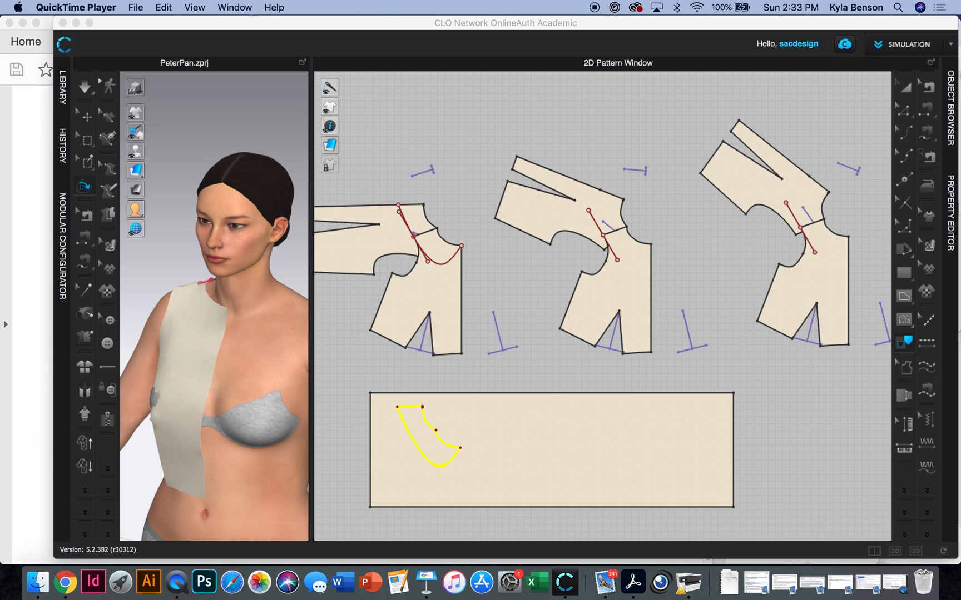
{"action": "mouse_move", "coordinate": [908, 162]}
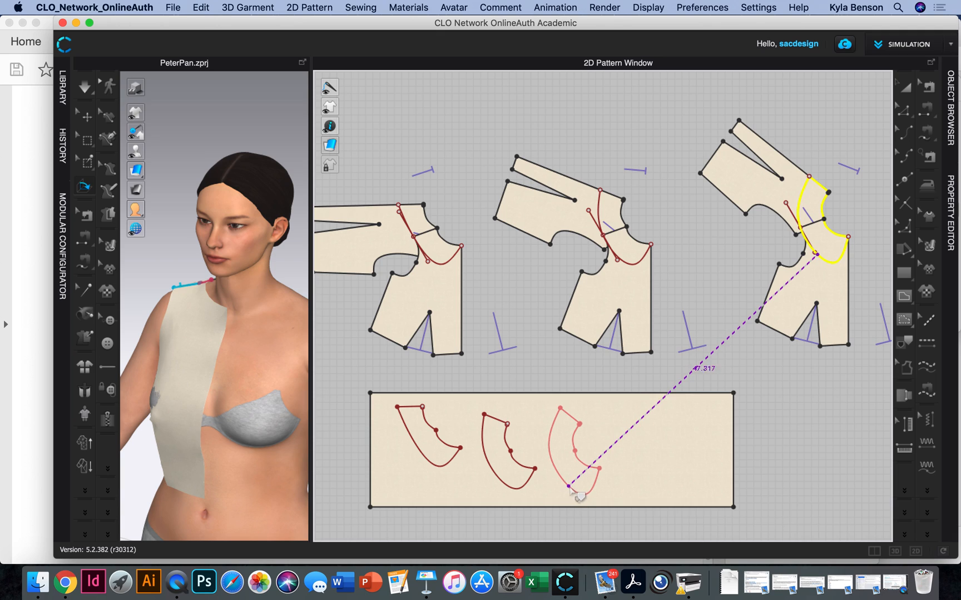
- Place the third collar outline inside the rectangle beside the other two collar shapes
{"action": "left_click_drag", "start_coordinate": [568, 489], "coordinate": [571, 478]}
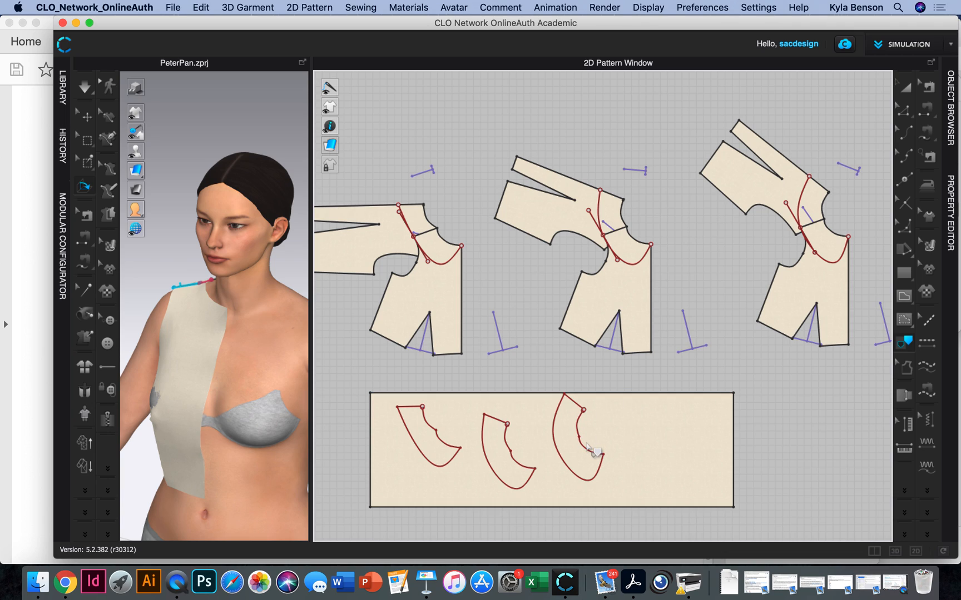
{"action": "mouse_move", "coordinate": [654, 443]}
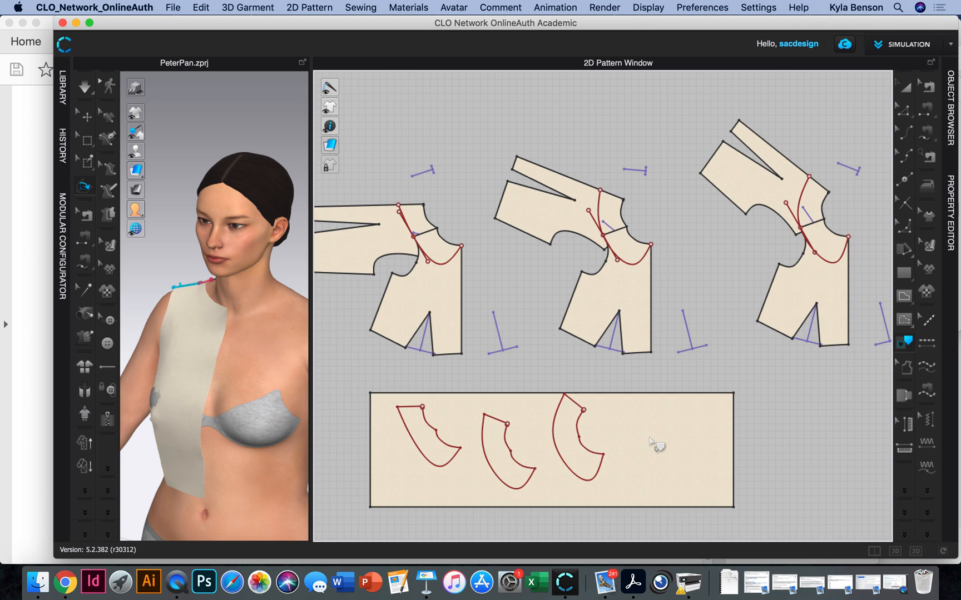
- Trace the third collar outline in the rectangle as its own separate collar pattern piece
{"action": "left_click", "coordinate": [430, 469]}
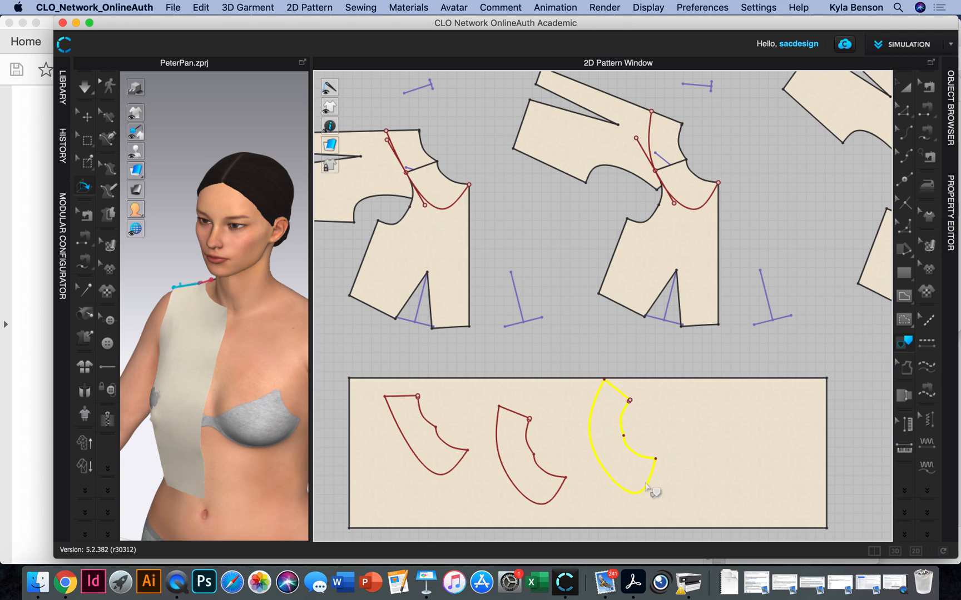
{"action": "right_click", "coordinate": [651, 487]}
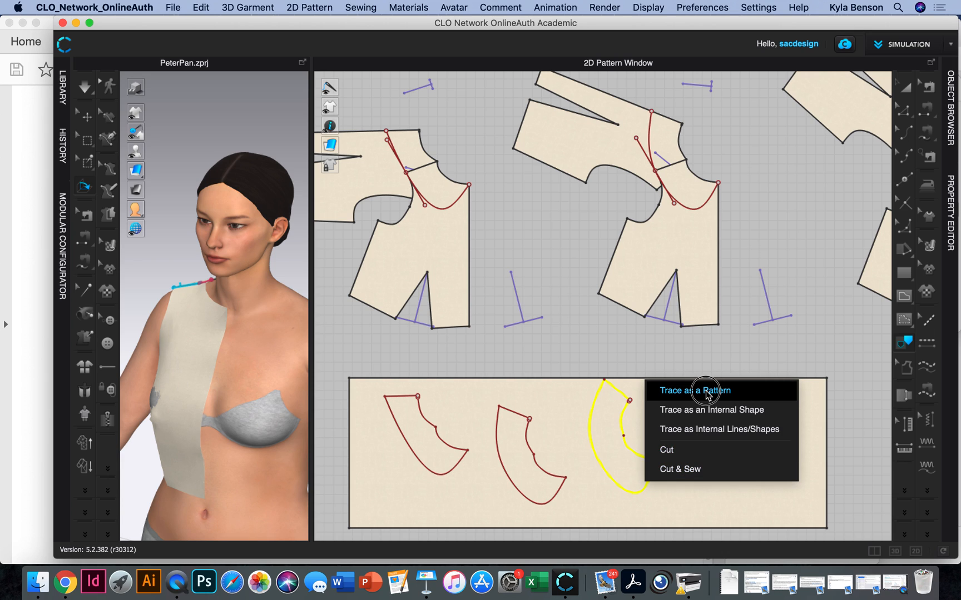
{"action": "left_click", "coordinate": [695, 391]}
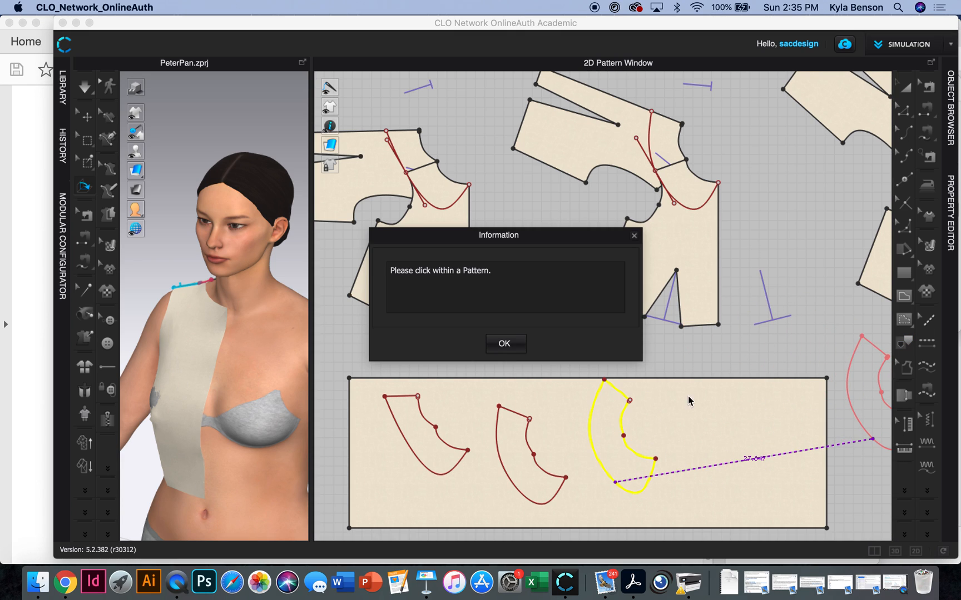
{"action": "left_click", "coordinate": [504, 344]}
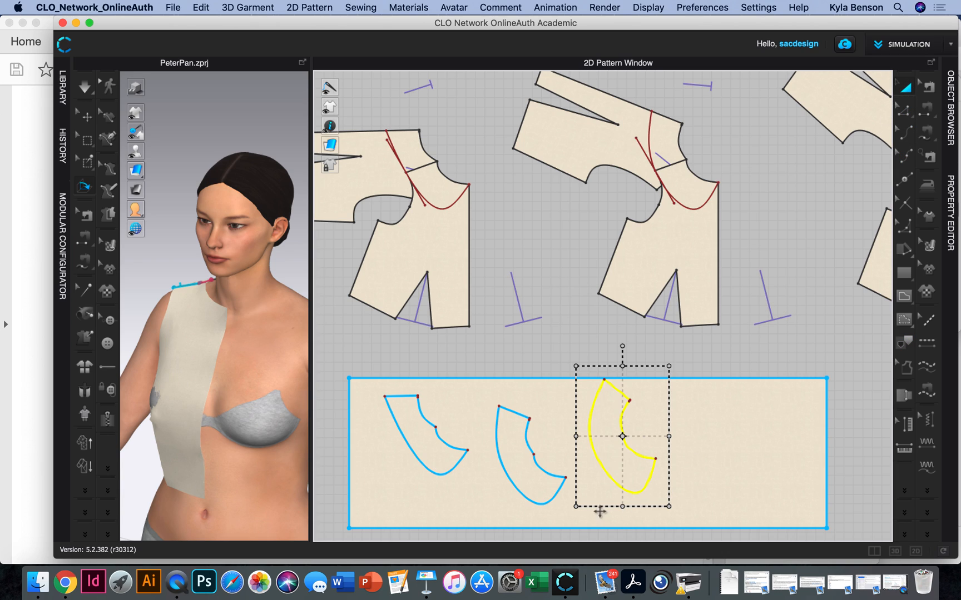
{"action": "right_click", "coordinate": [622, 437]}
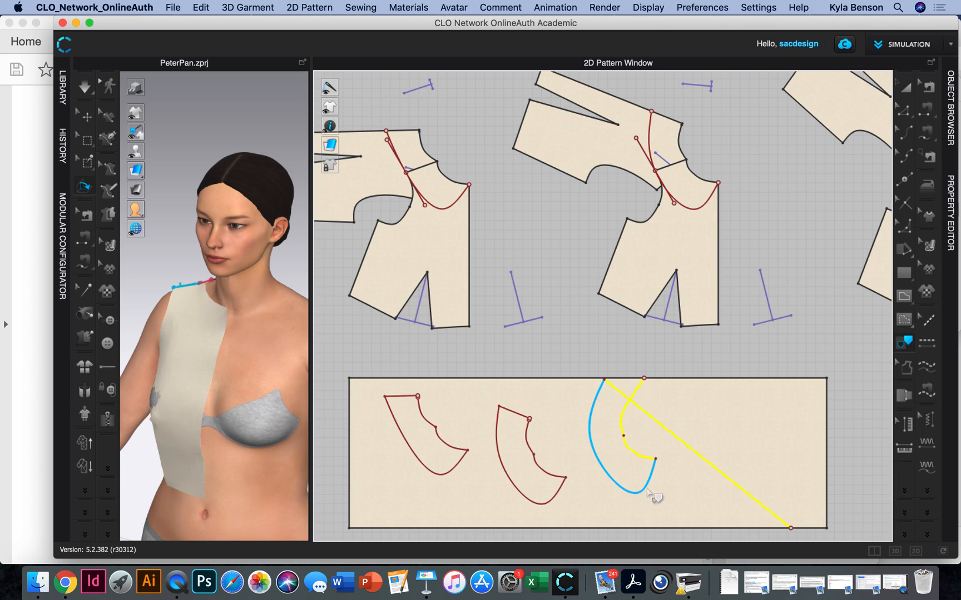
{"action": "right_click", "coordinate": [650, 493]}
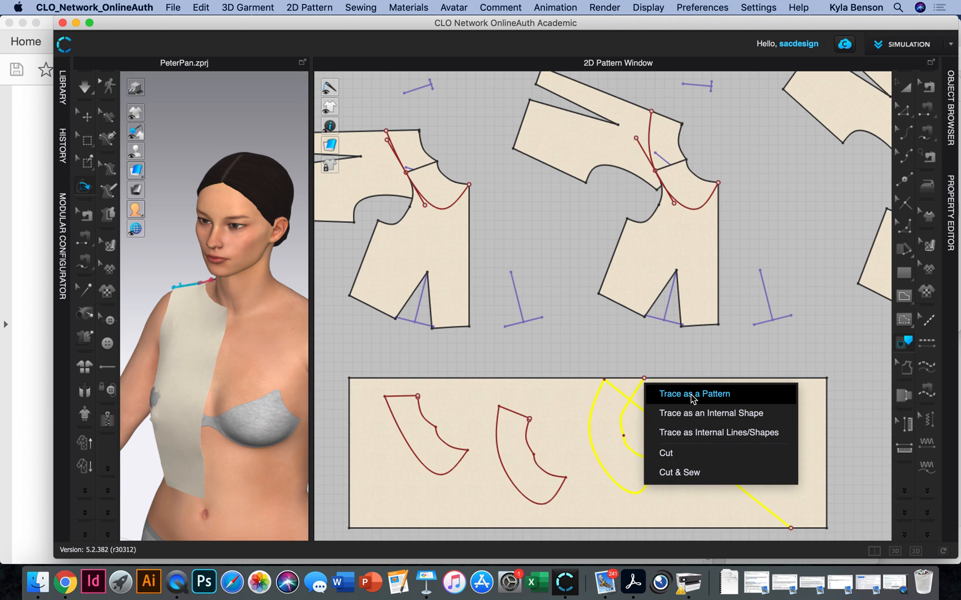
{"action": "left_click", "coordinate": [694, 394]}
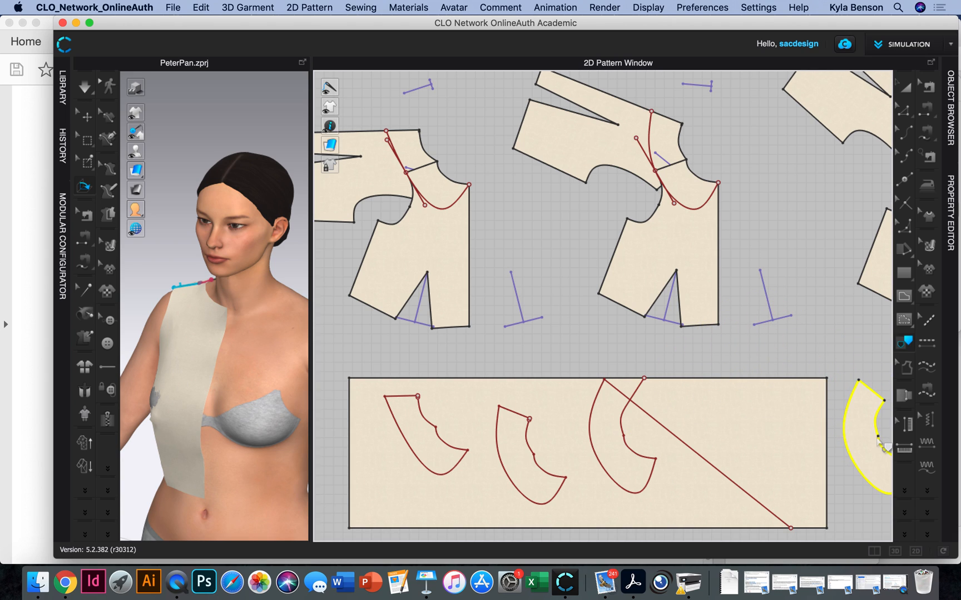
{"action": "mouse_move", "coordinate": [541, 427]}
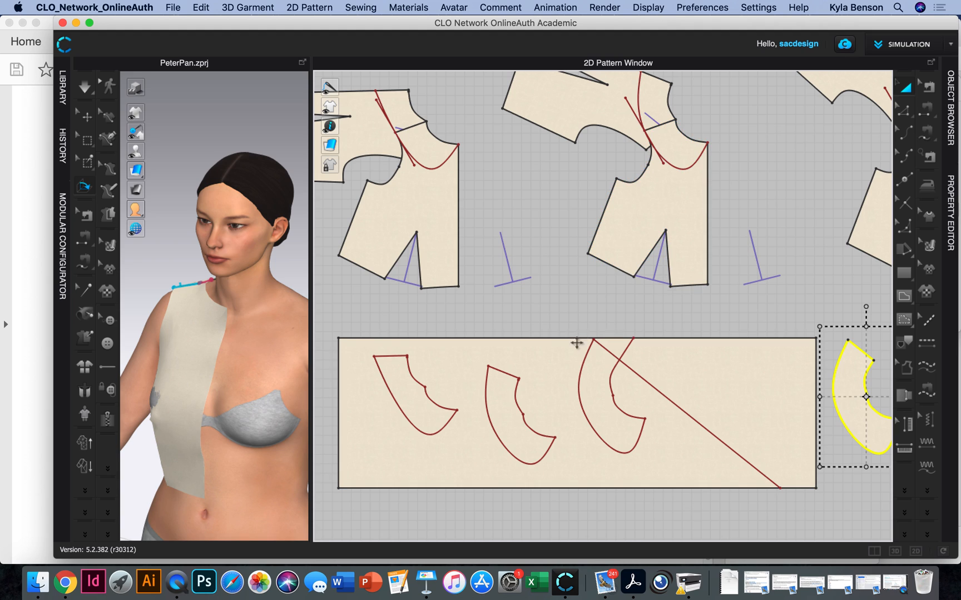
- Trace the second and third collar outlines as their own pattern pieces
{"action": "right_click", "coordinate": [519, 417]}
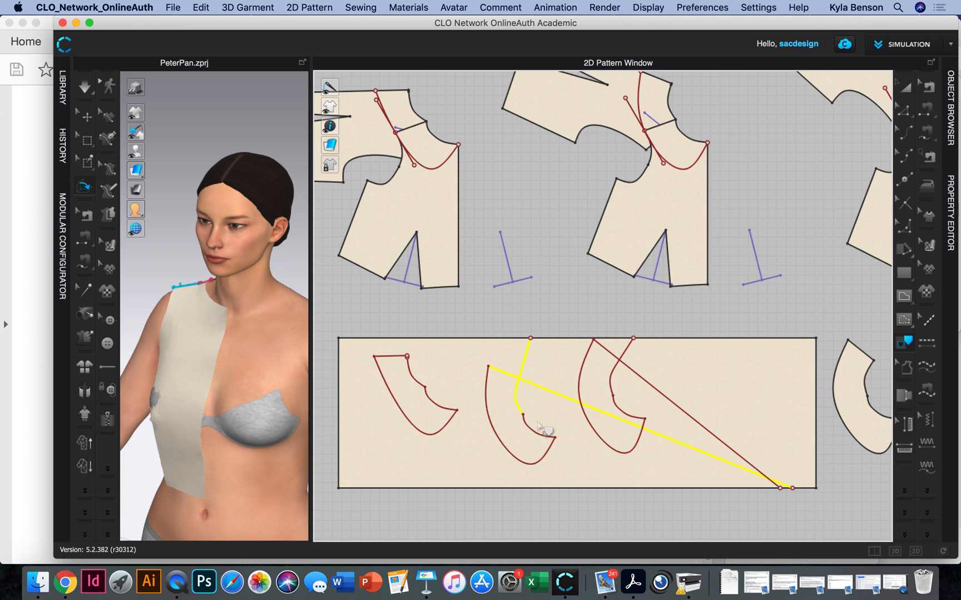
{"action": "right_click", "coordinate": [544, 427]}
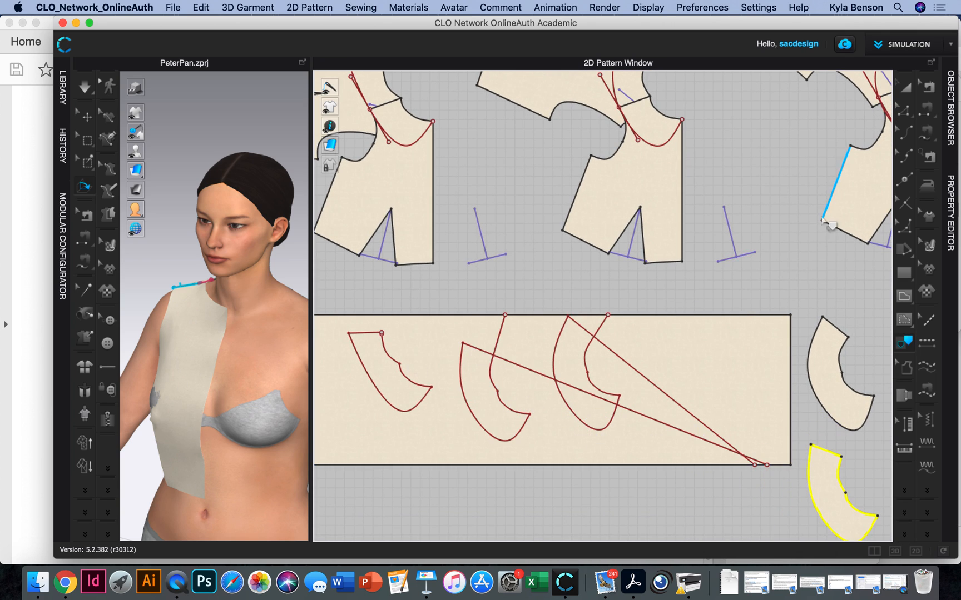
{"action": "left_click", "coordinate": [837, 487]}
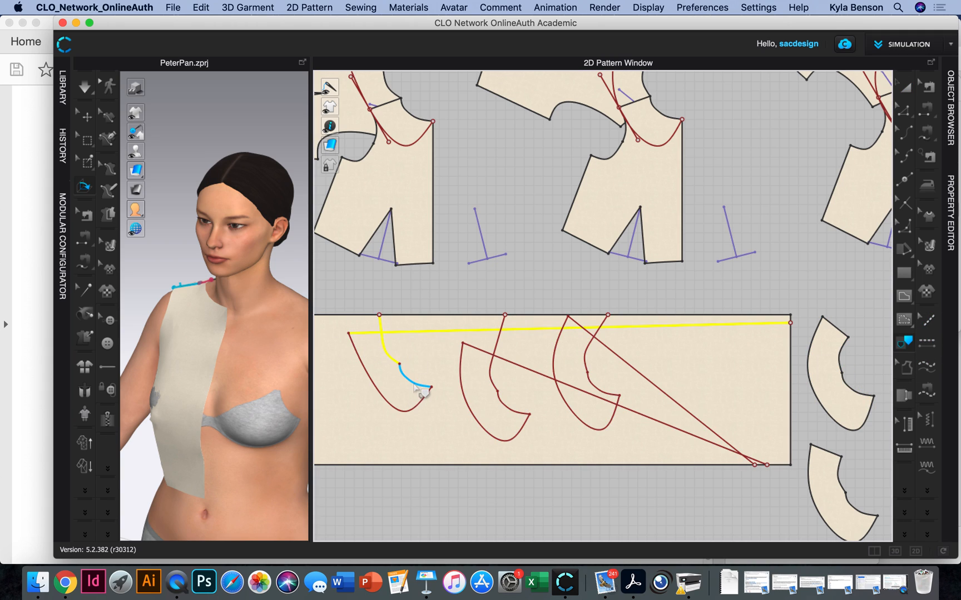
{"action": "right_click", "coordinate": [421, 395]}
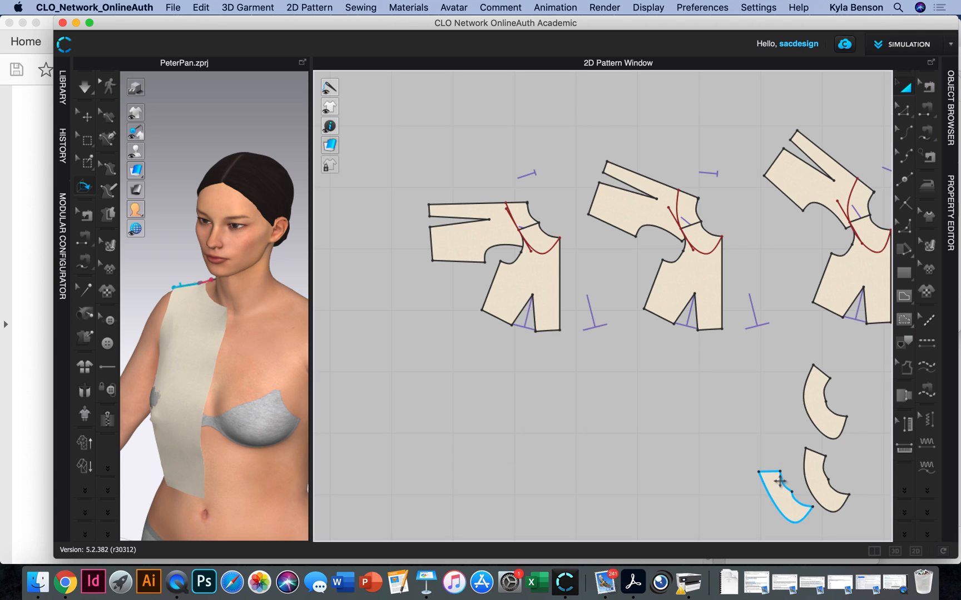
- Drag each collar piece beneath its matching bodice set in the 2D Pattern Window
{"action": "left_click_drag", "start_coordinate": [791, 484], "coordinate": [533, 376]}
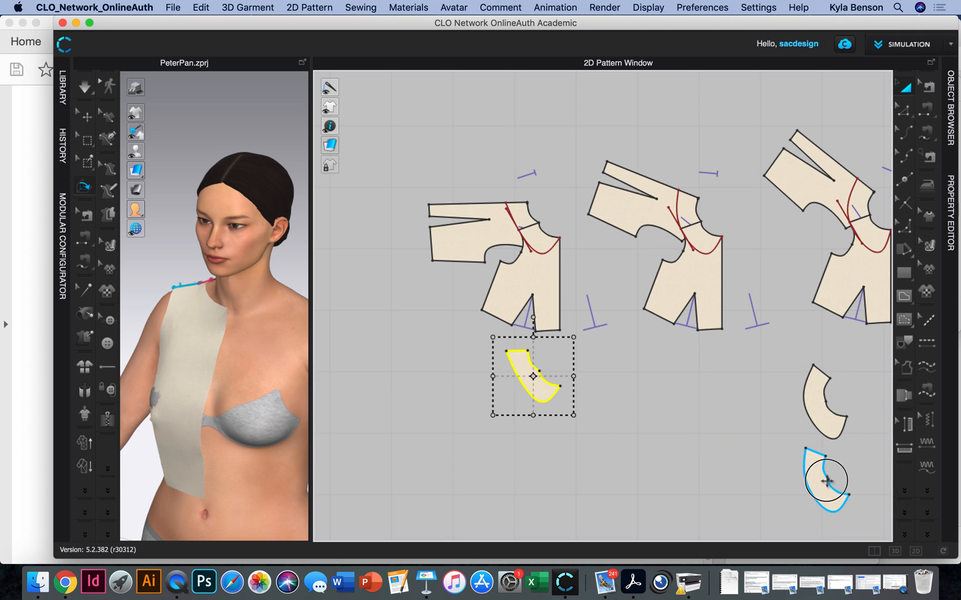
{"action": "left_click_drag", "start_coordinate": [533, 377], "coordinate": [833, 386]}
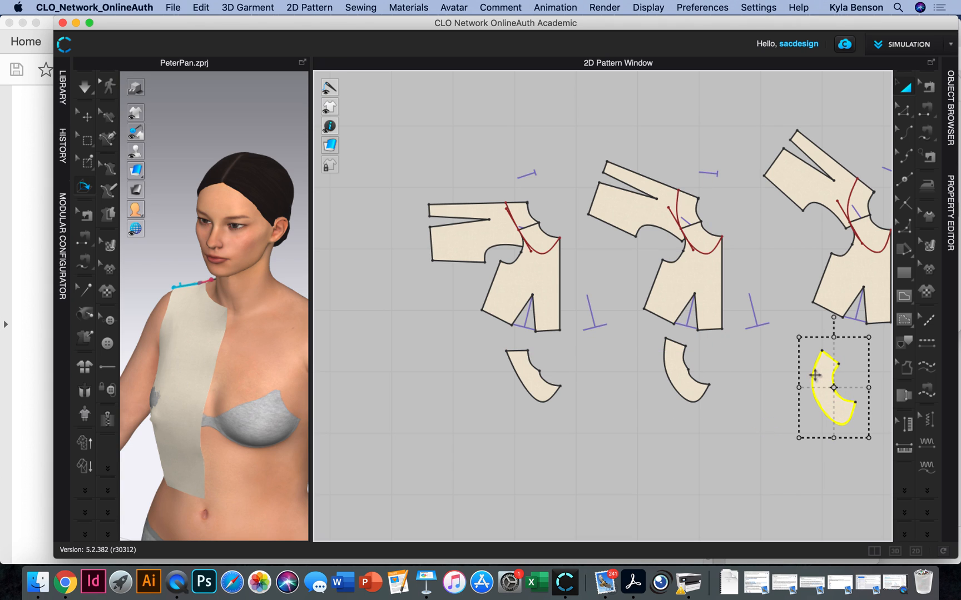
{"action": "left_click", "coordinate": [531, 316]}
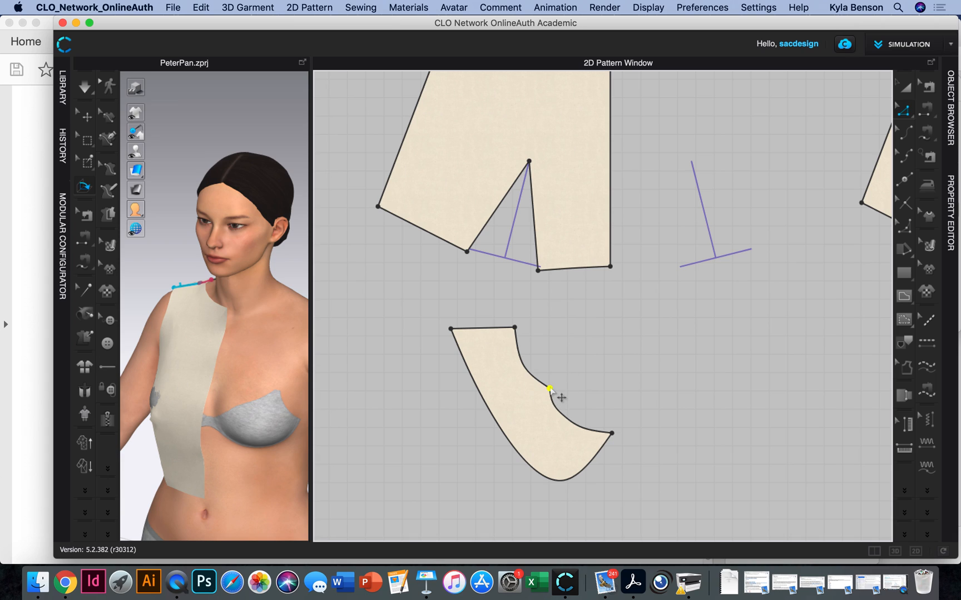
- Convert the first collar's neckline corner to a curve point and review the segment options
{"action": "right_click", "coordinate": [549, 389]}
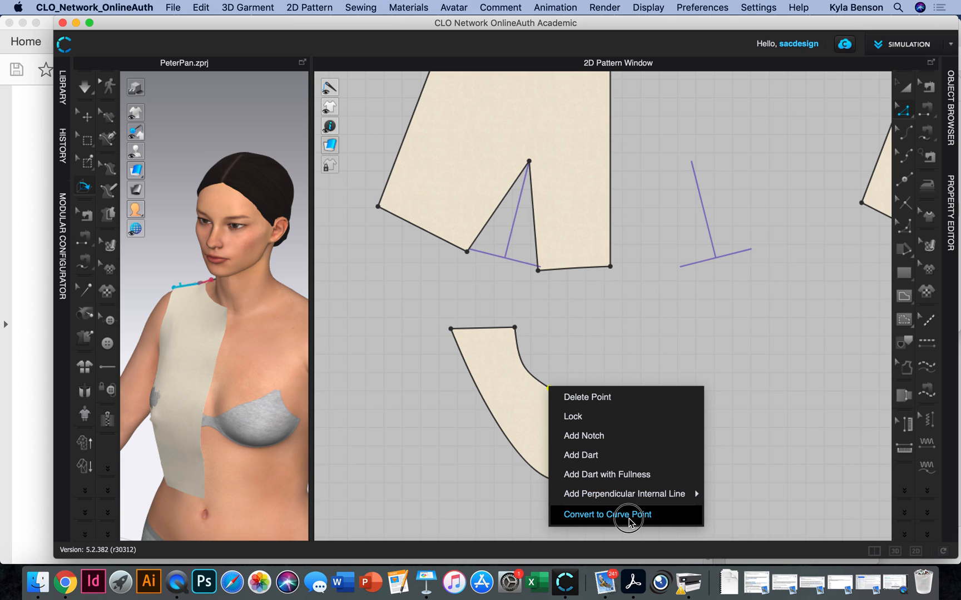
{"action": "left_click", "coordinate": [607, 515]}
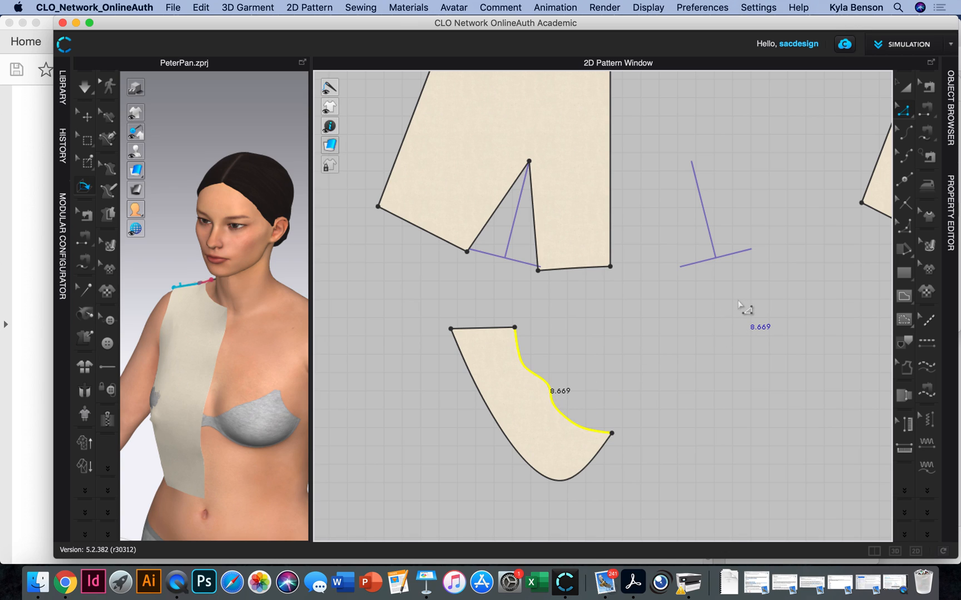
{"action": "mouse_move", "coordinate": [780, 292]}
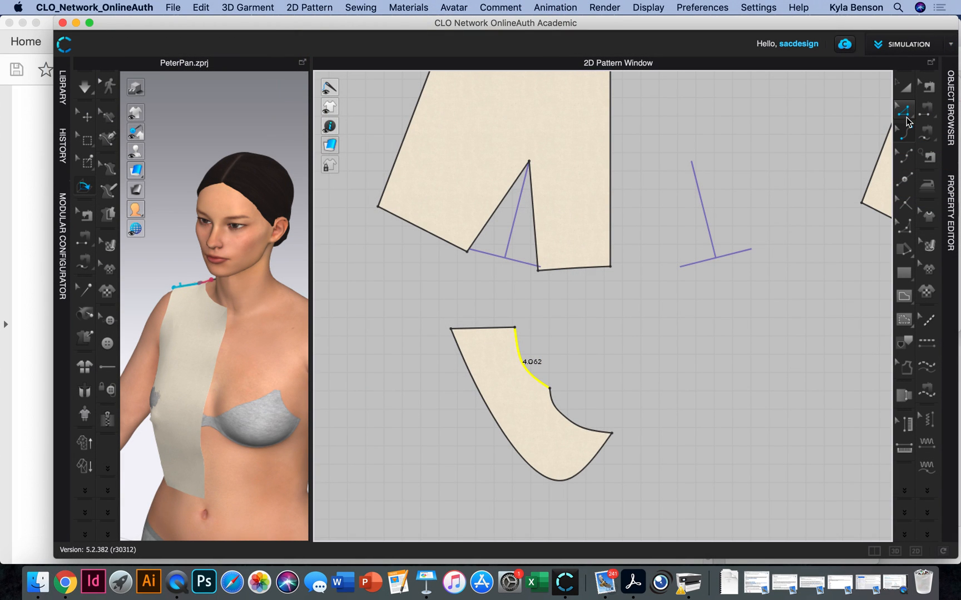
{"action": "mouse_move", "coordinate": [903, 113]}
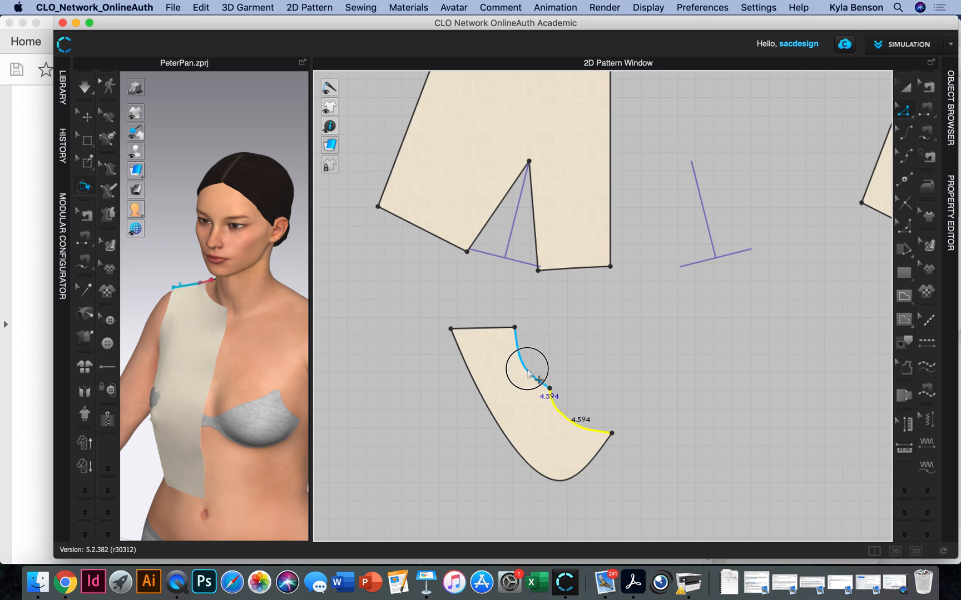
{"action": "right_click", "coordinate": [543, 381]}
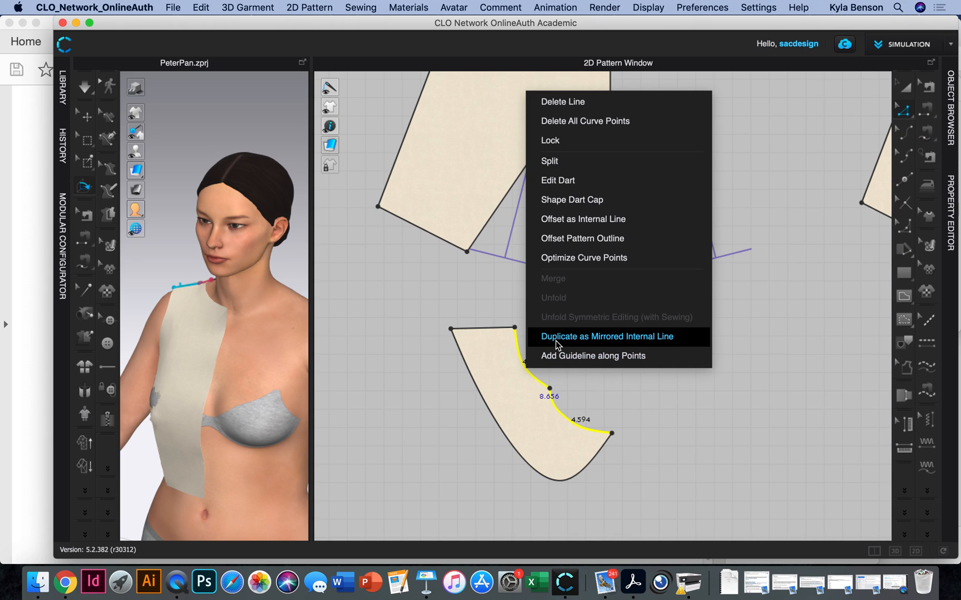
{"action": "mouse_move", "coordinate": [581, 238]}
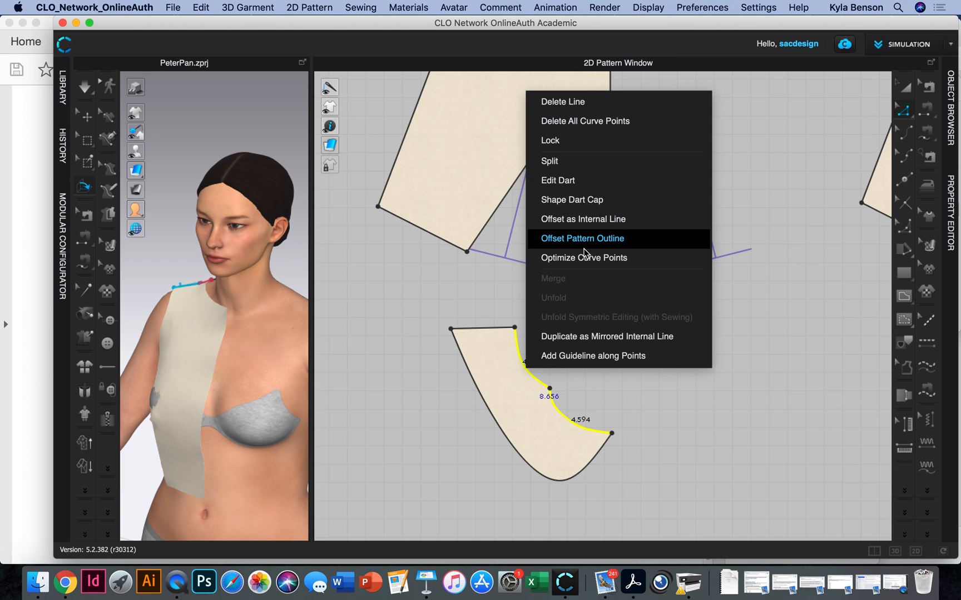
{"action": "mouse_move", "coordinate": [606, 337]}
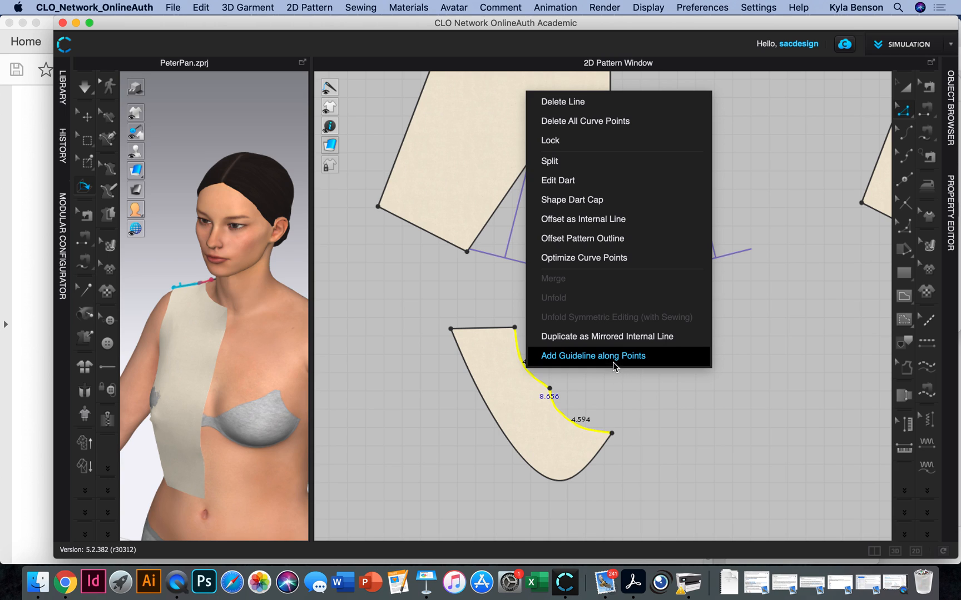
{"action": "left_click", "coordinate": [592, 356]}
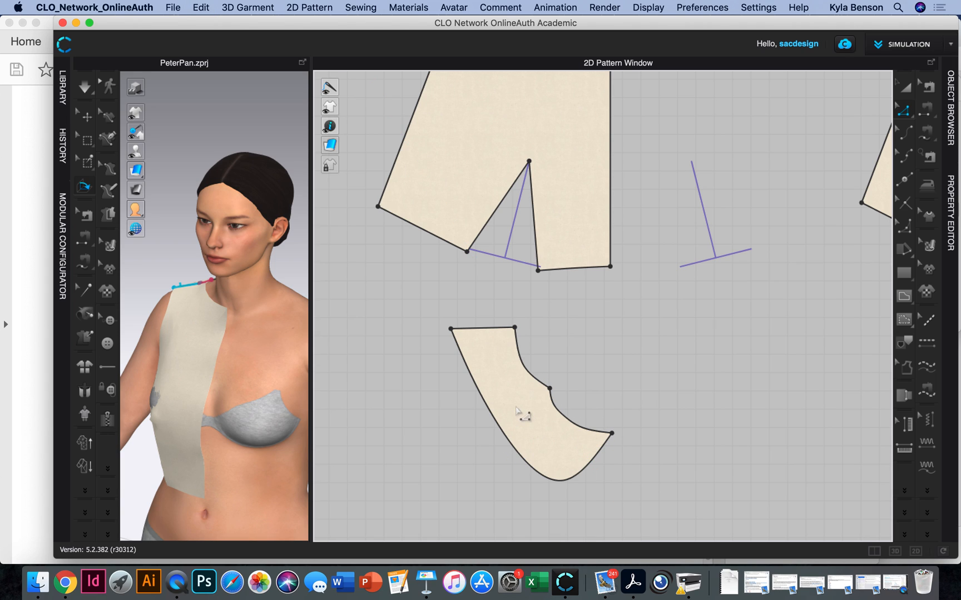
- Clone the first collar as a reference line and reshape its neckline point
{"action": "left_click", "coordinate": [532, 404]}
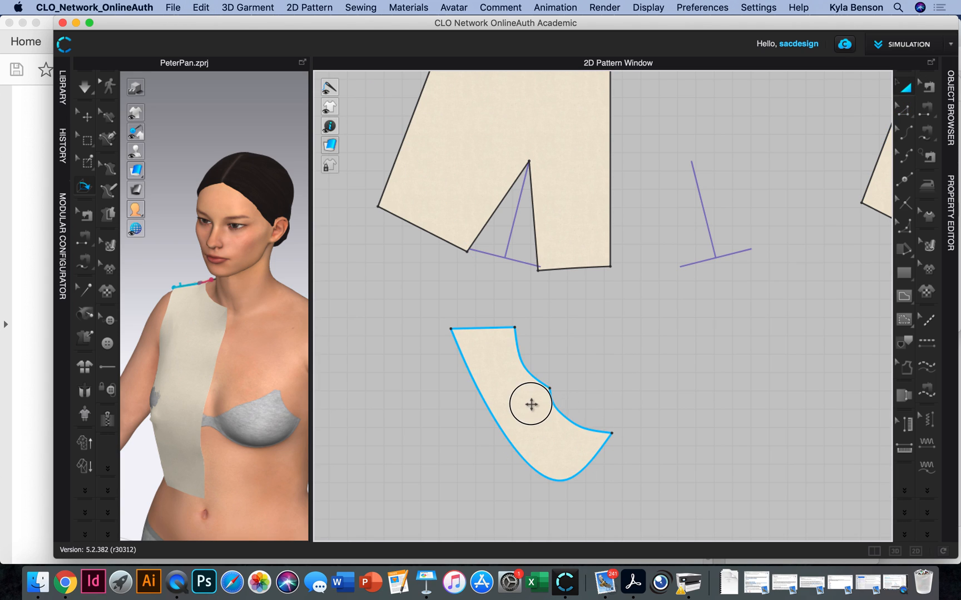
{"action": "right_click", "coordinate": [530, 403]}
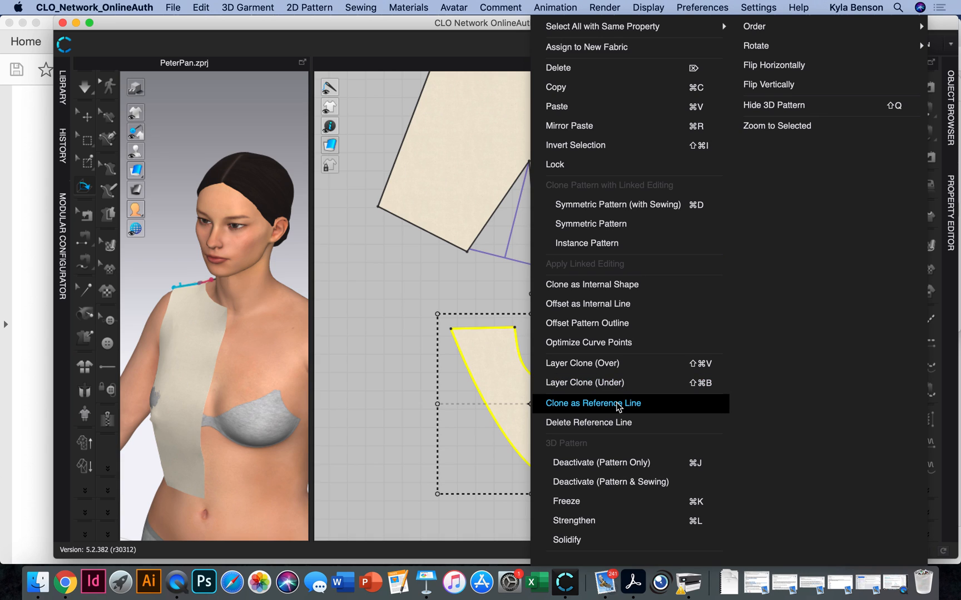
{"action": "left_click", "coordinate": [592, 404]}
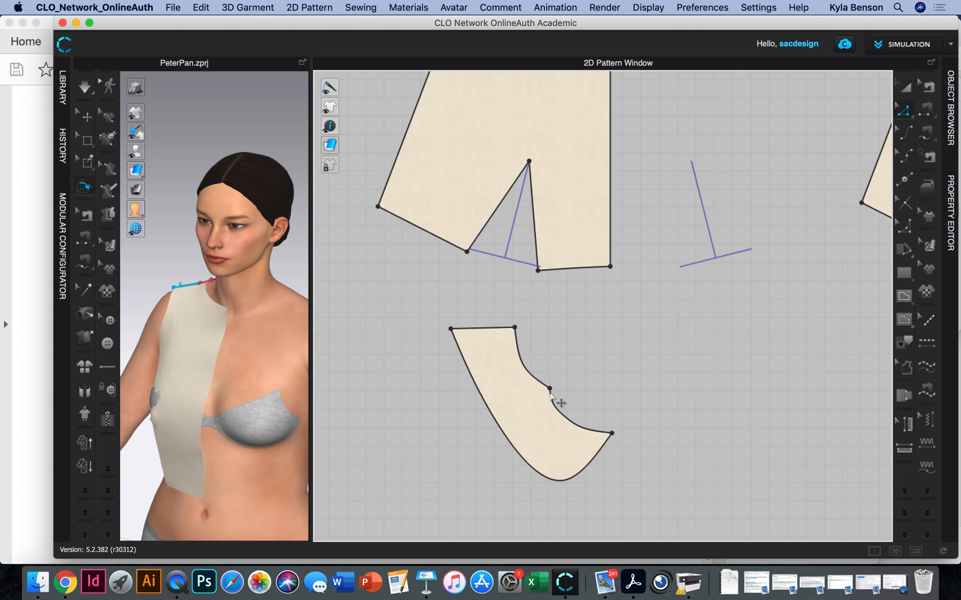
{"action": "left_click", "coordinate": [550, 390]}
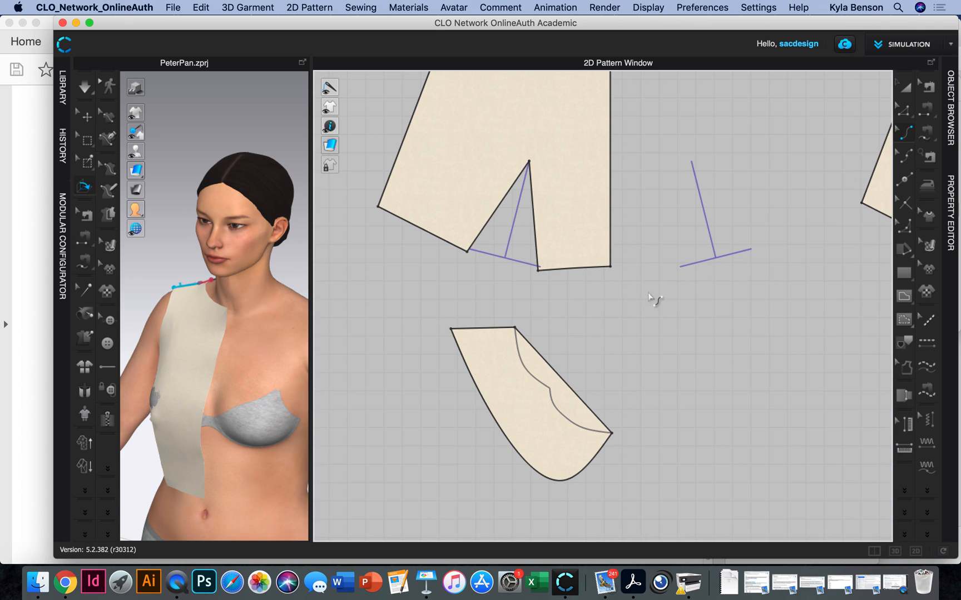
{"action": "left_click", "coordinate": [548, 386]}
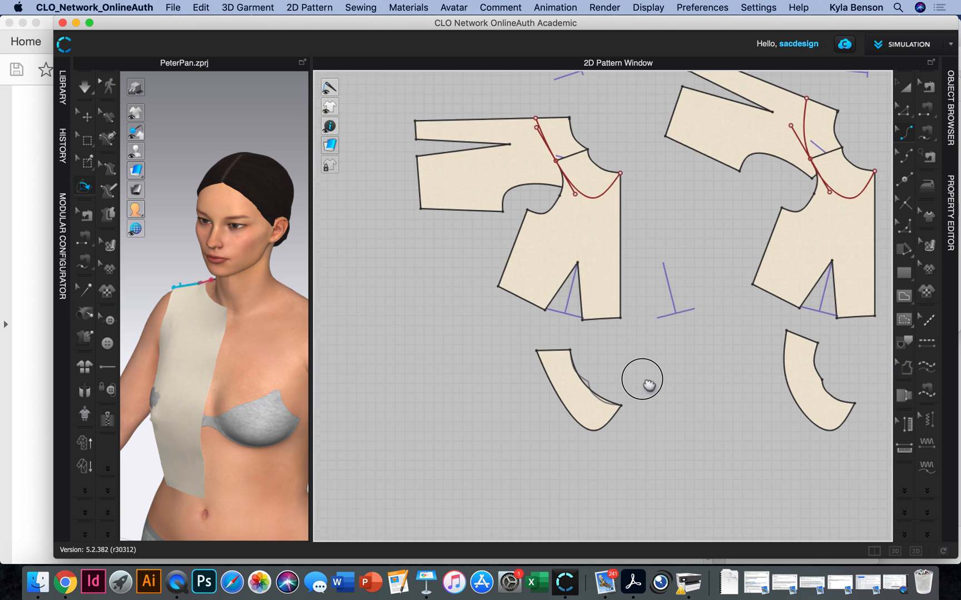
- Clone the second and third collars as reference lines and begin reshaping their necklines
{"action": "left_click_drag", "start_coordinate": [642, 379], "coordinate": [509, 385]}
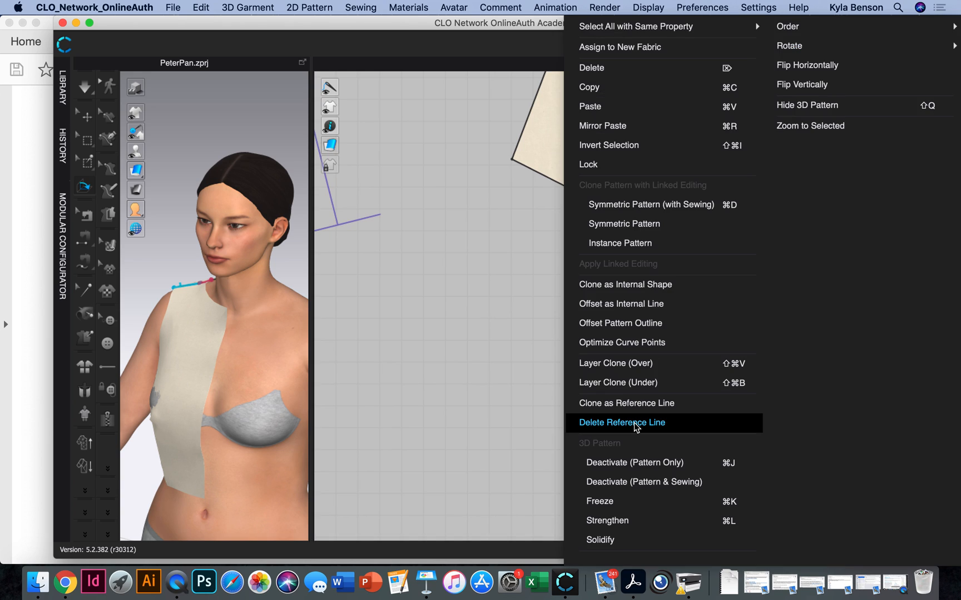
{"action": "mouse_move", "coordinate": [626, 404]}
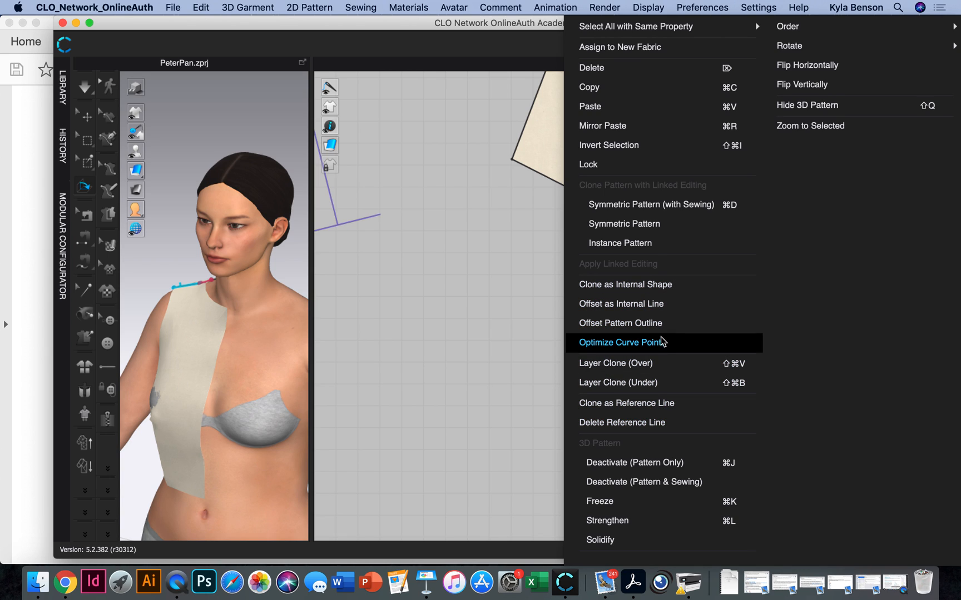
{"action": "mouse_move", "coordinate": [657, 403]}
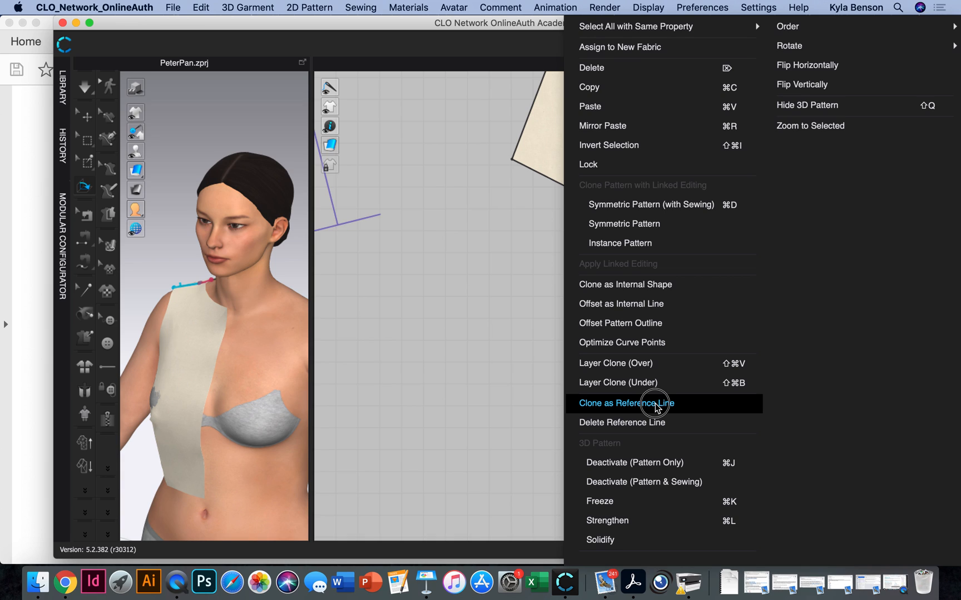
{"action": "left_click", "coordinate": [626, 403]}
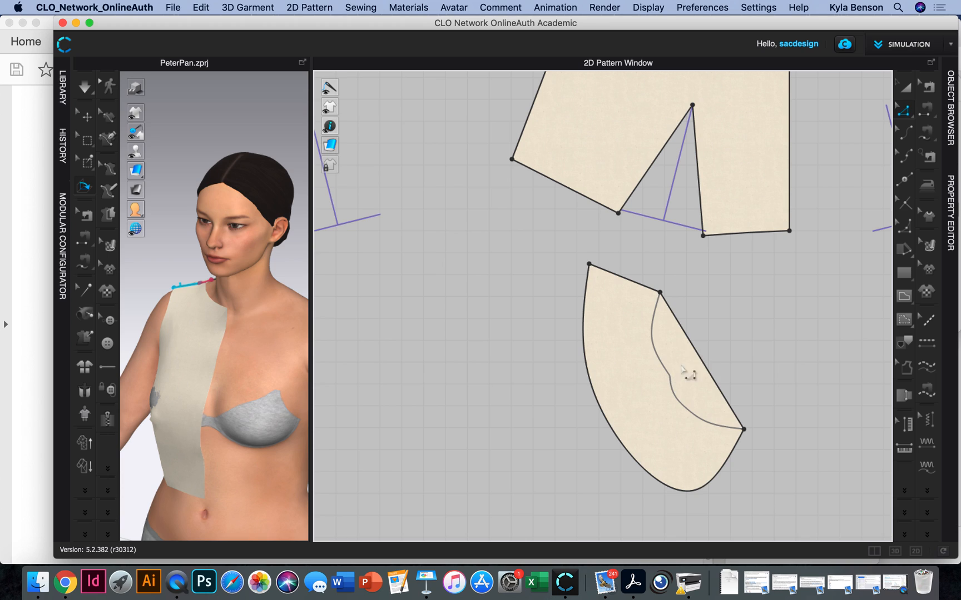
{"action": "left_click", "coordinate": [679, 358]}
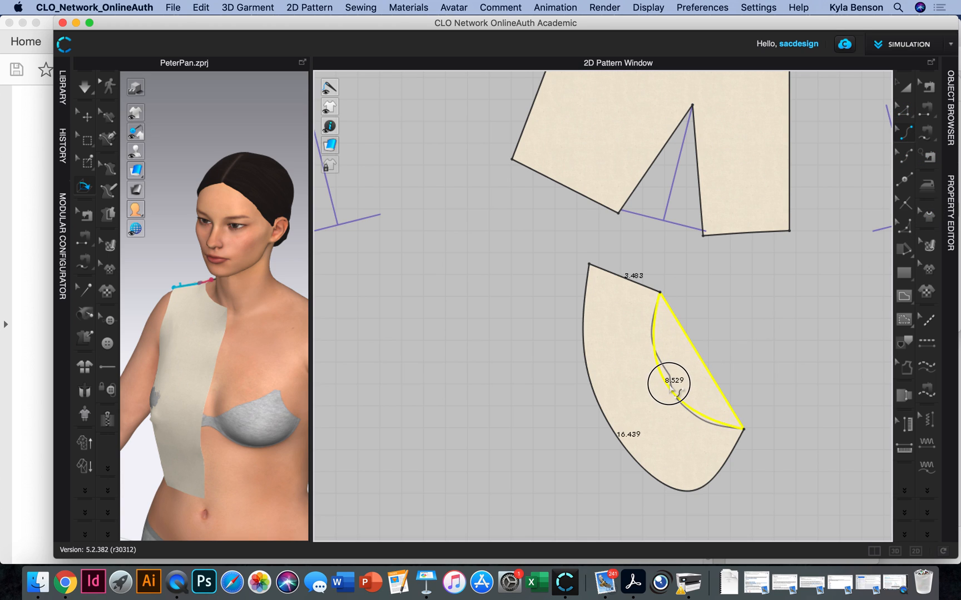
{"action": "left_click_drag", "start_coordinate": [668, 383], "coordinate": [670, 387]}
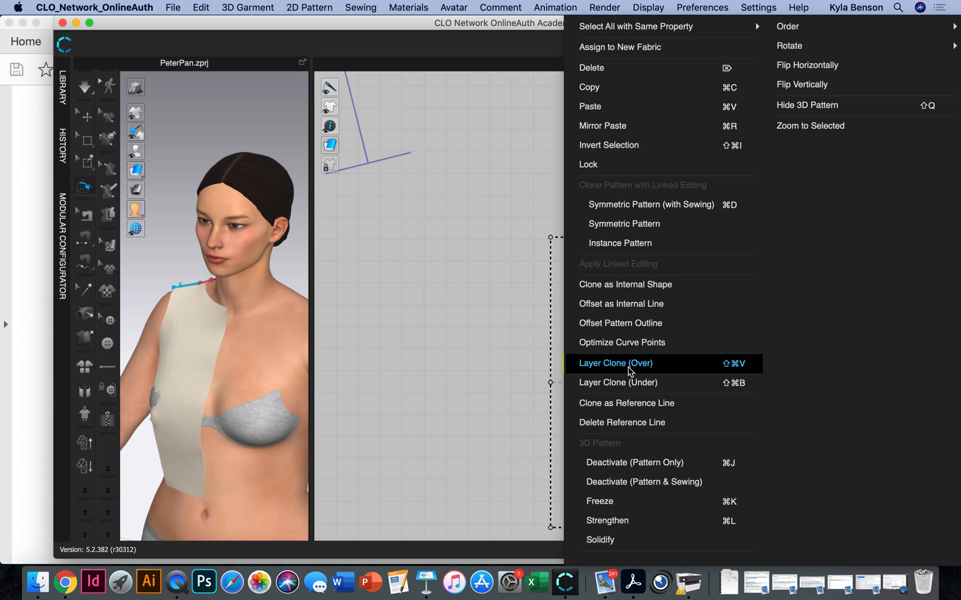
{"action": "mouse_move", "coordinate": [626, 404]}
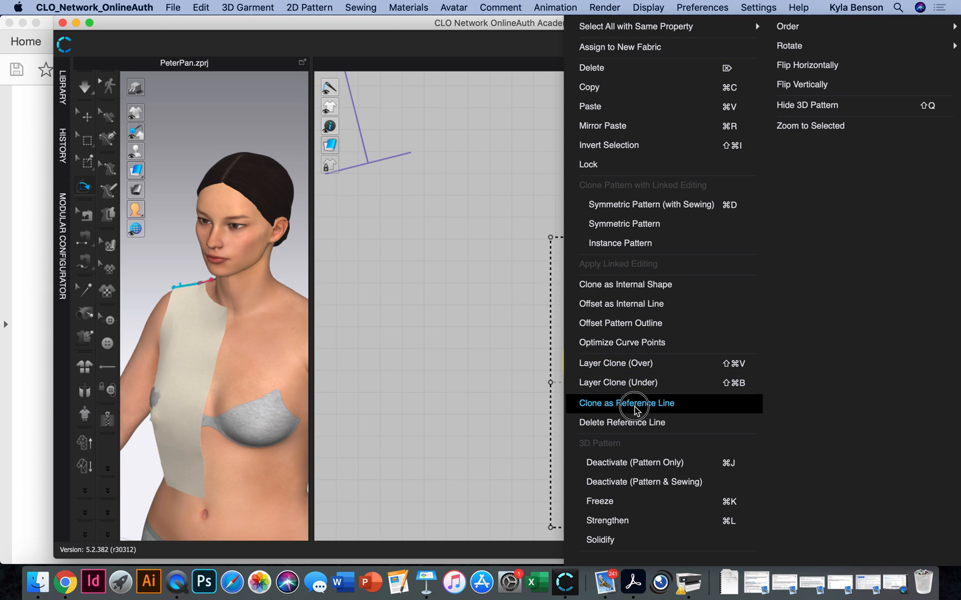
{"action": "left_click", "coordinate": [626, 403]}
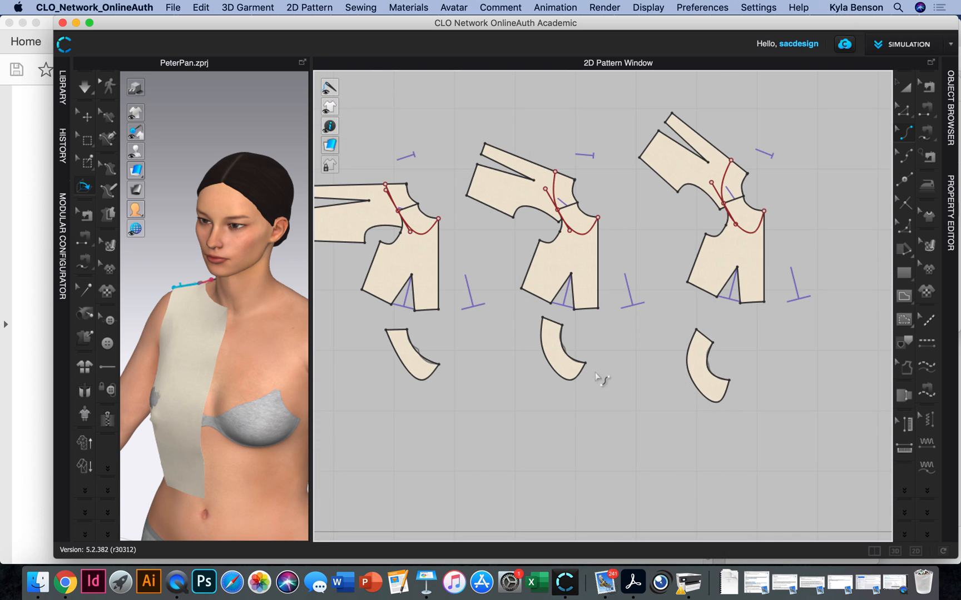
{"action": "mouse_move", "coordinate": [315, 581]}
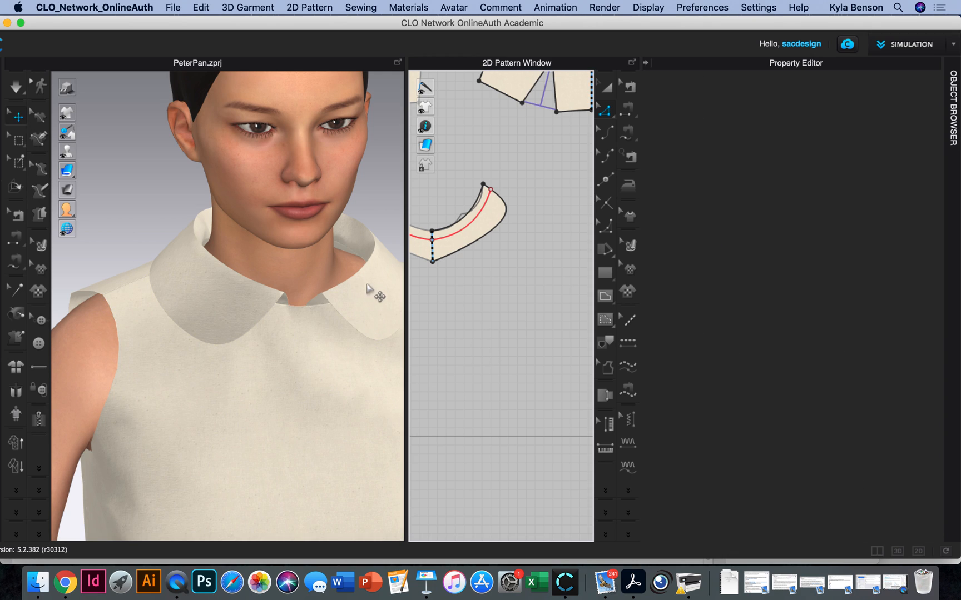
{"action": "mouse_move", "coordinate": [375, 272]}
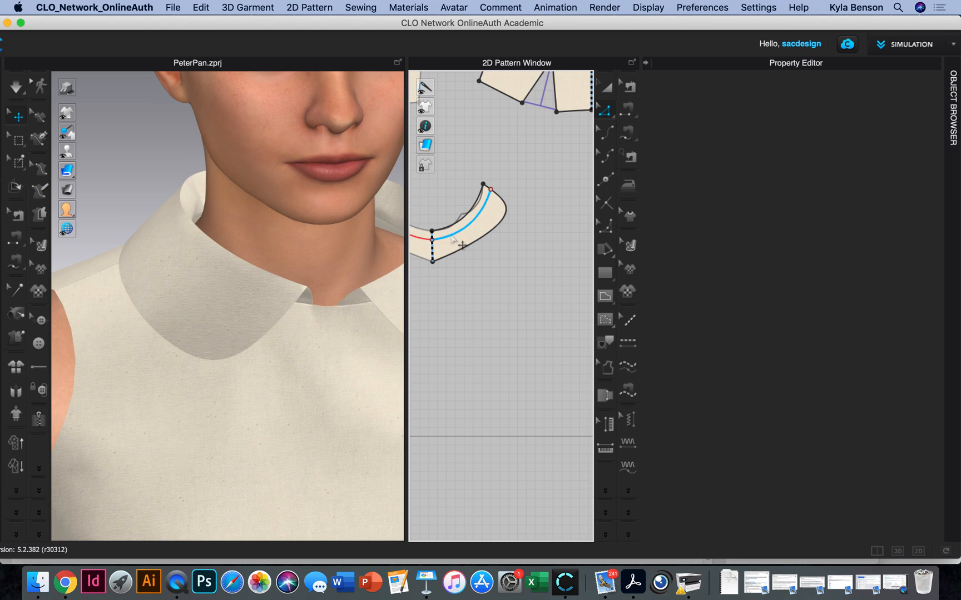
- Select the collar's internal roll line and enable Fold Rendering with fold angle 100
{"action": "left_click", "coordinate": [466, 220]}
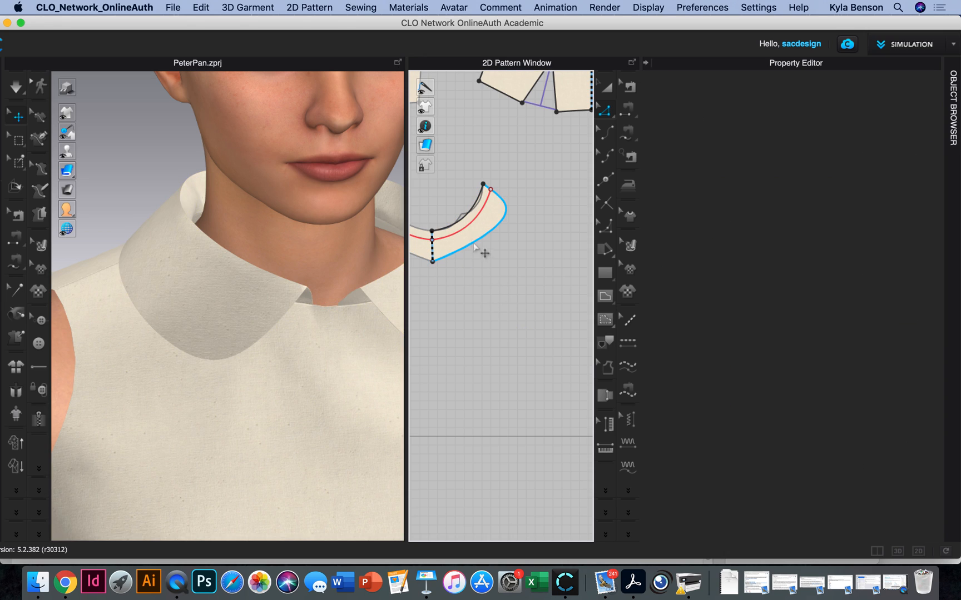
{"action": "left_click", "coordinate": [477, 233]}
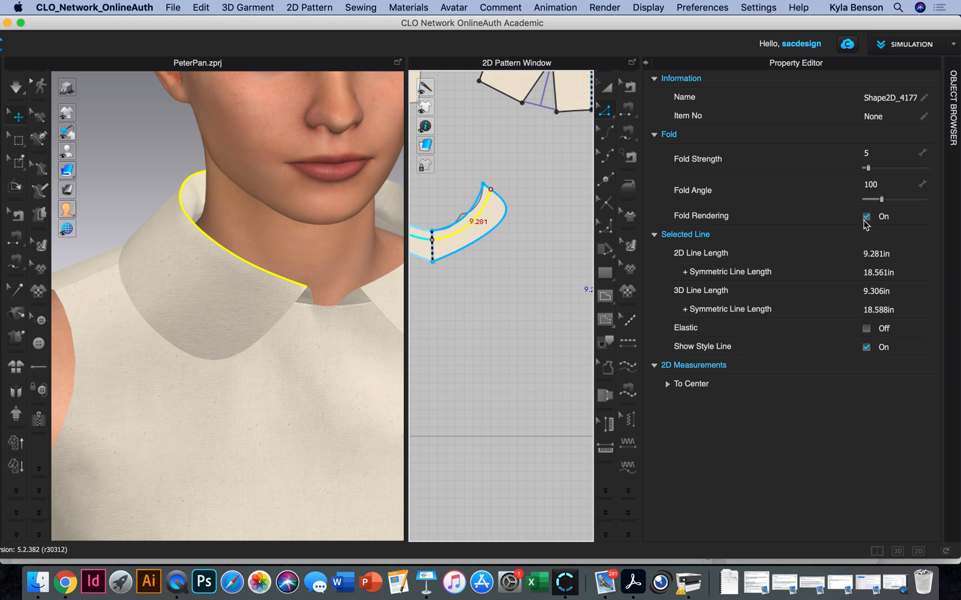
{"action": "left_click", "coordinate": [866, 217]}
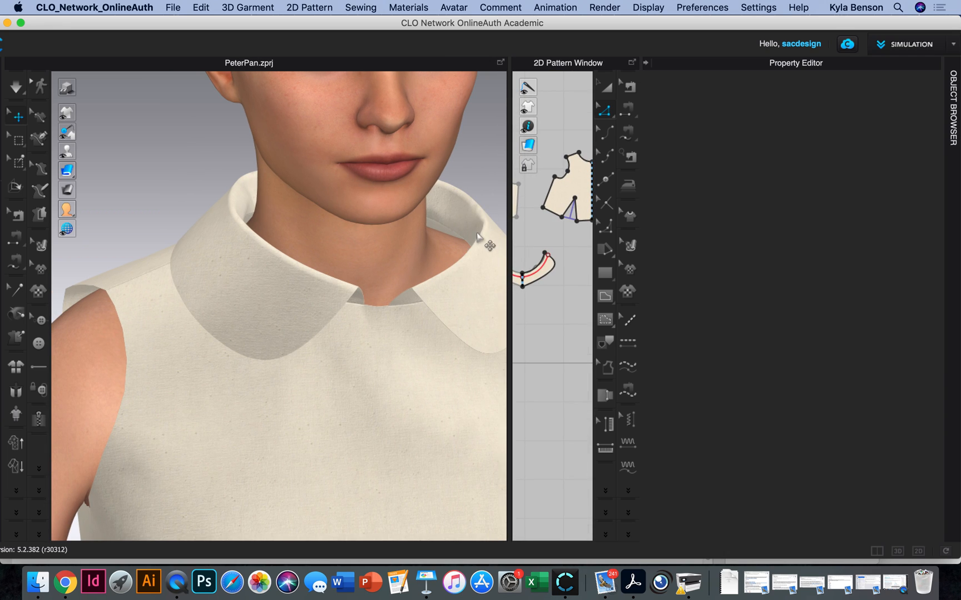
{"action": "mouse_move", "coordinate": [475, 251]}
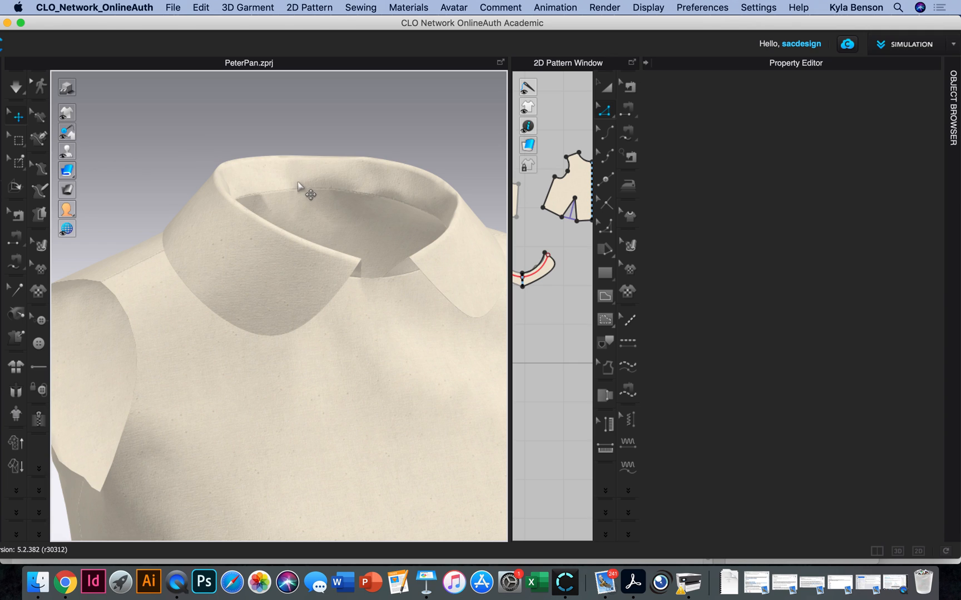
{"action": "mouse_move", "coordinate": [297, 160]}
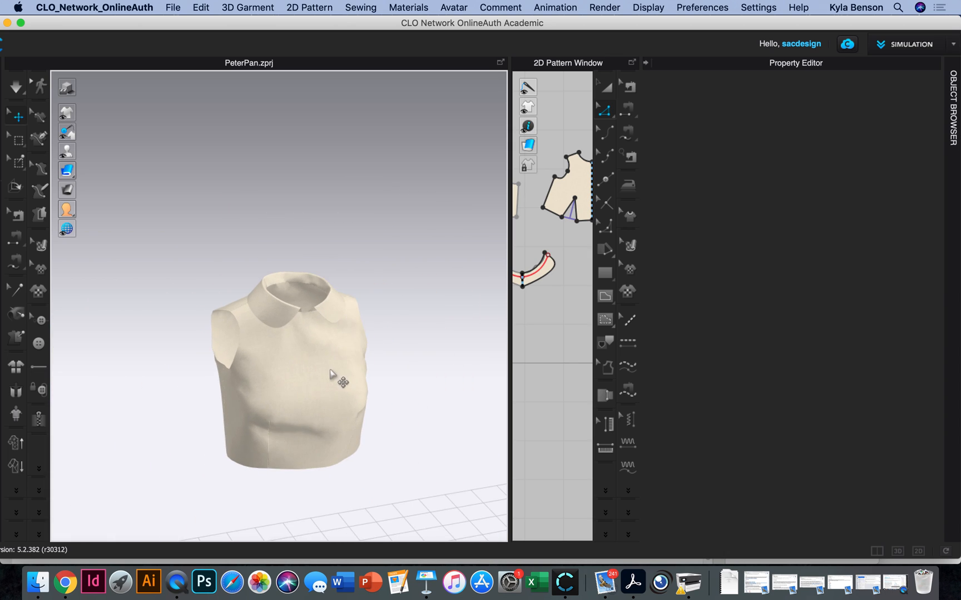
- Orbit the avatar-free bodice to view the rolled collar, then switch to PeterPanB
{"action": "left_click_drag", "start_coordinate": [334, 380], "coordinate": [351, 362]}
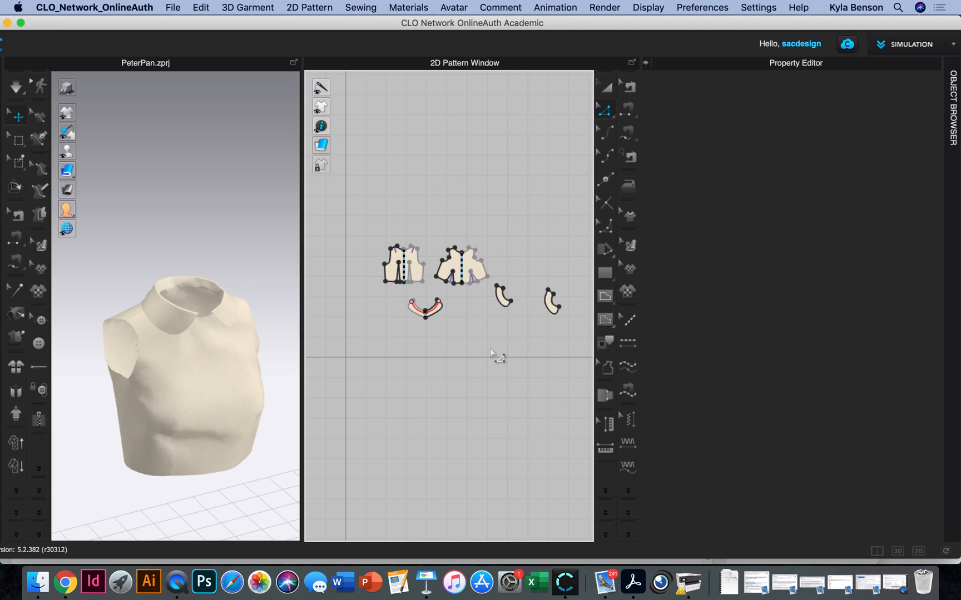
{"action": "left_click", "coordinate": [177, 581]}
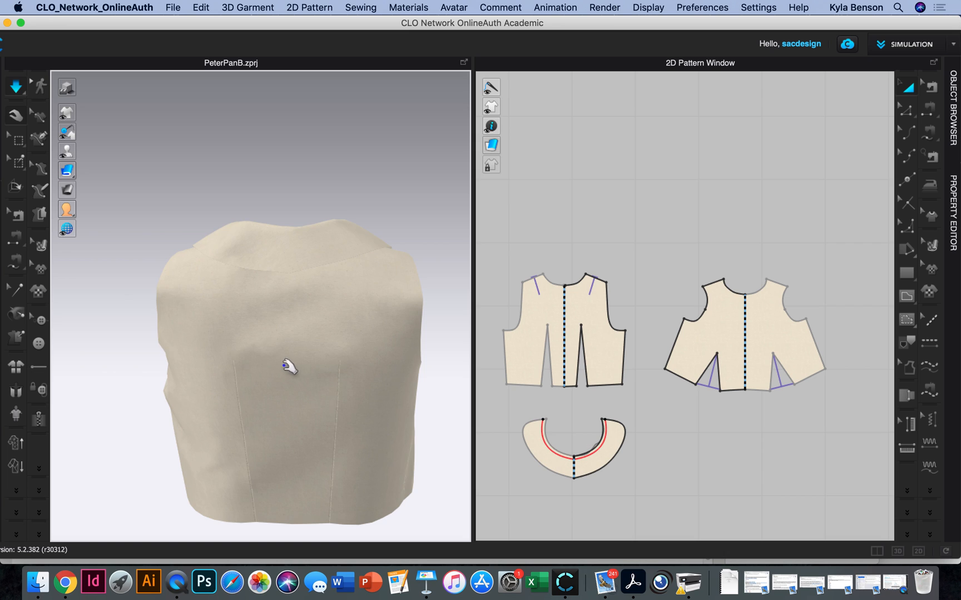
- Orbit around the PeterPanB bodice to inspect its collar without the avatar
{"action": "left_click_drag", "start_coordinate": [291, 368], "coordinate": [242, 381]}
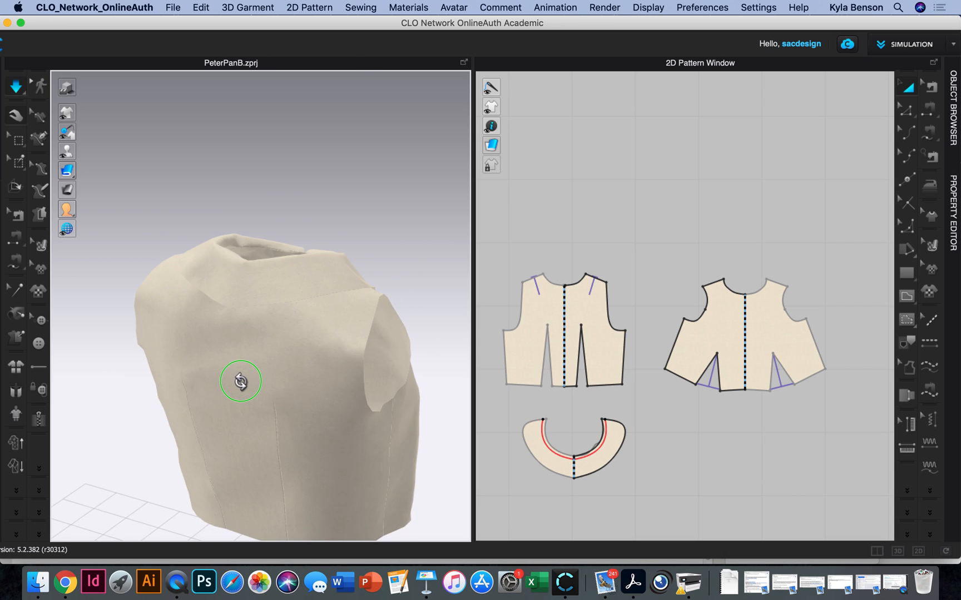
{"action": "mouse_move", "coordinate": [245, 327]}
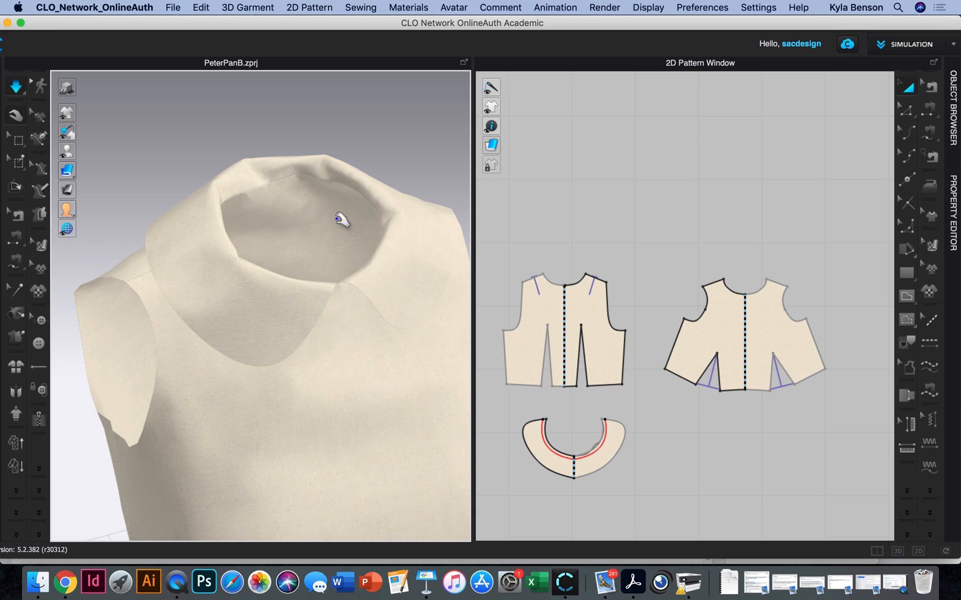
{"action": "mouse_move", "coordinate": [149, 581]}
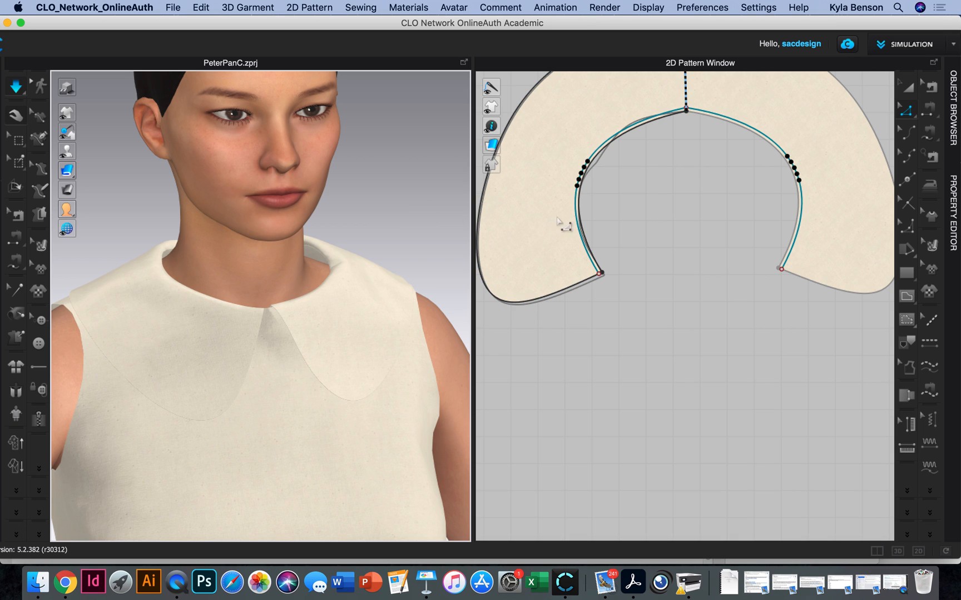
{"action": "mouse_move", "coordinate": [371, 215]}
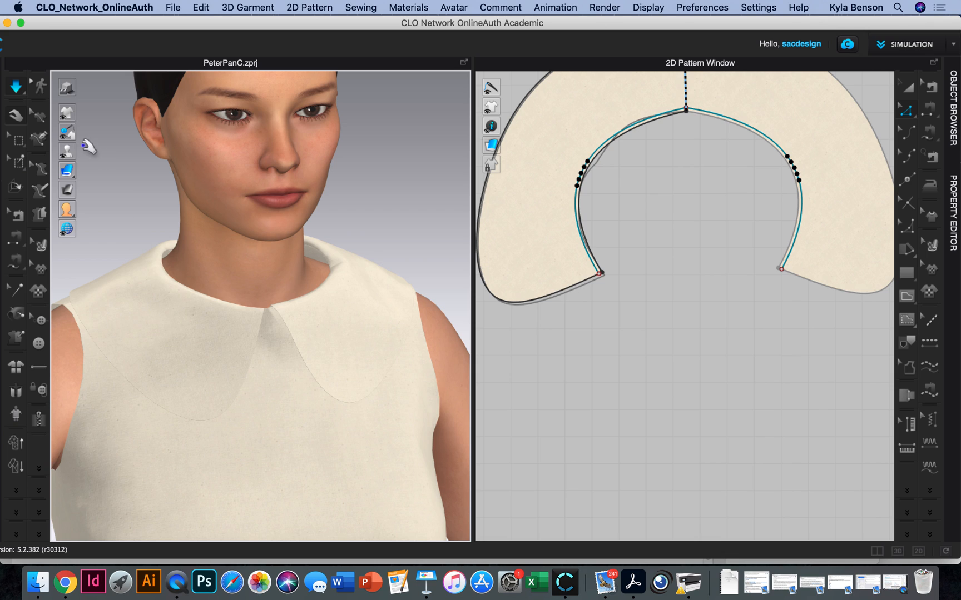
- Hide the avatar so PeterPanC's flat collar shows on the bodice alone
{"action": "left_click", "coordinate": [67, 151]}
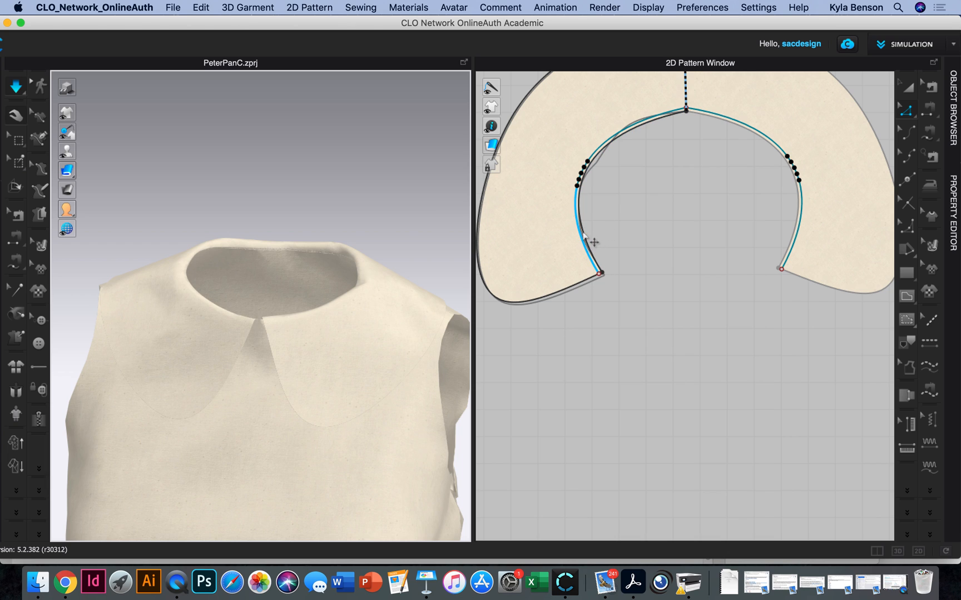
{"action": "mouse_move", "coordinate": [500, 223]}
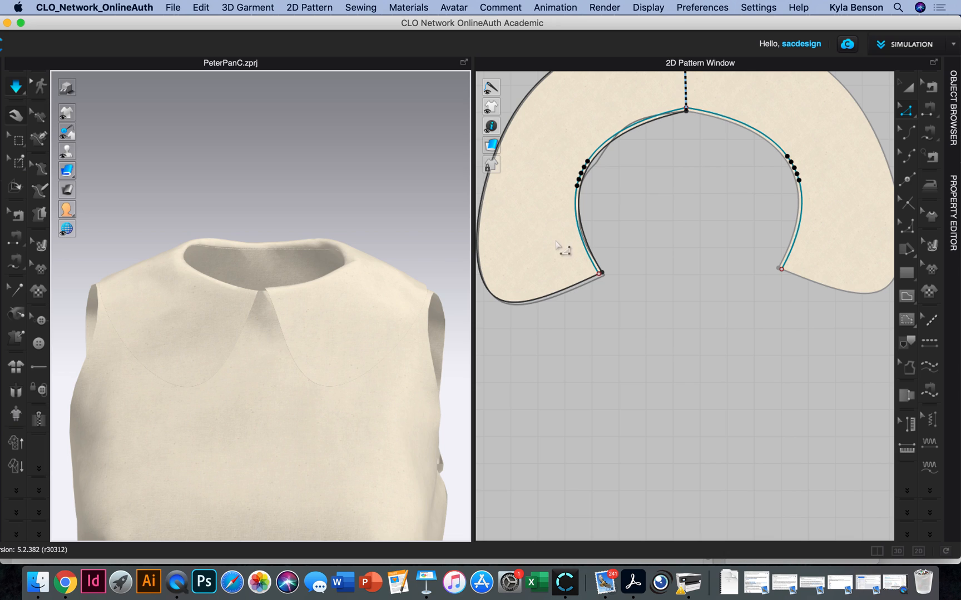
{"action": "mouse_move", "coordinate": [530, 267]}
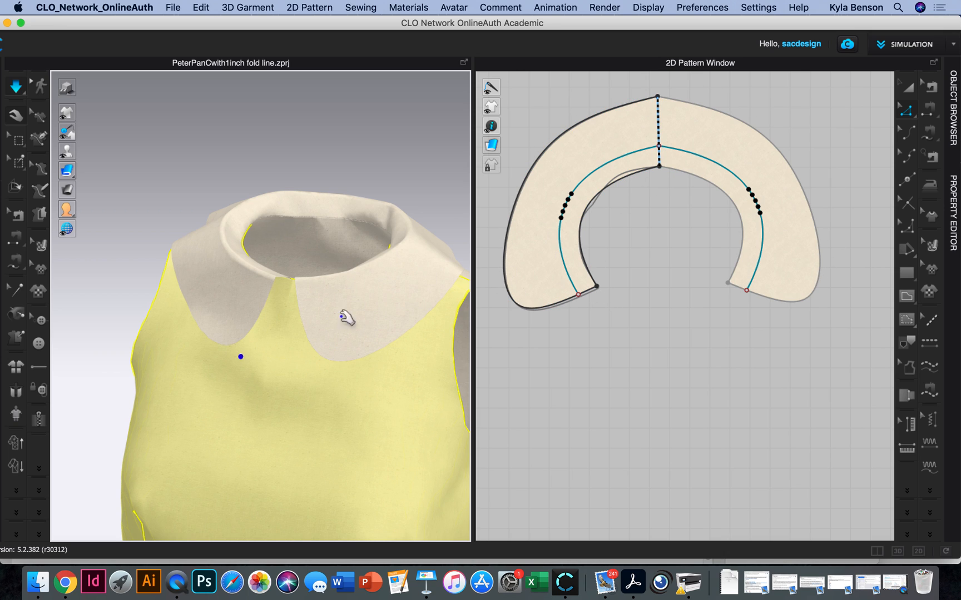
- Orbit the PeterPanCwith1inch fold line bodice to view its rolled collar
{"action": "left_click_drag", "start_coordinate": [346, 317], "coordinate": [179, 314]}
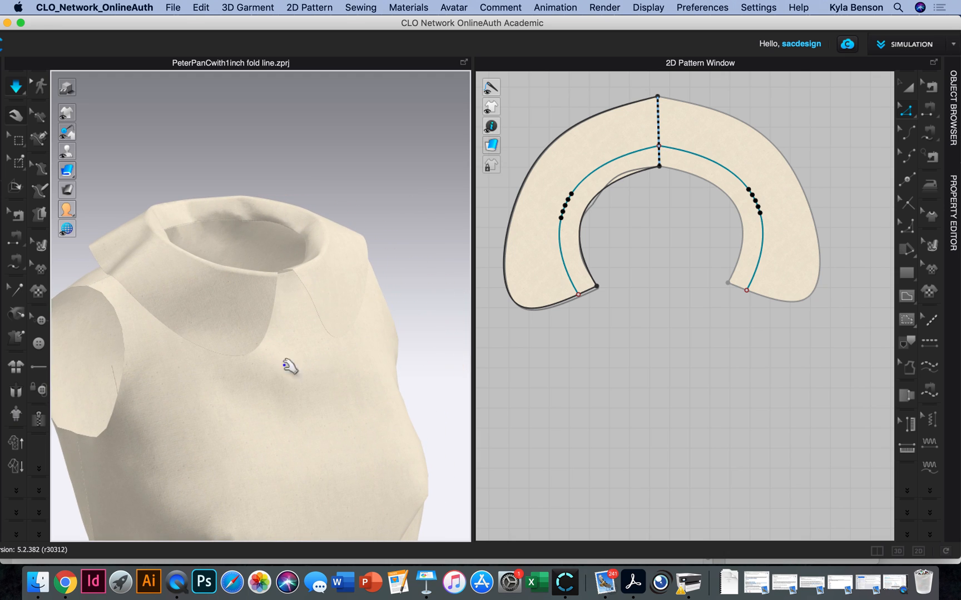
{"action": "mouse_move", "coordinate": [202, 486]}
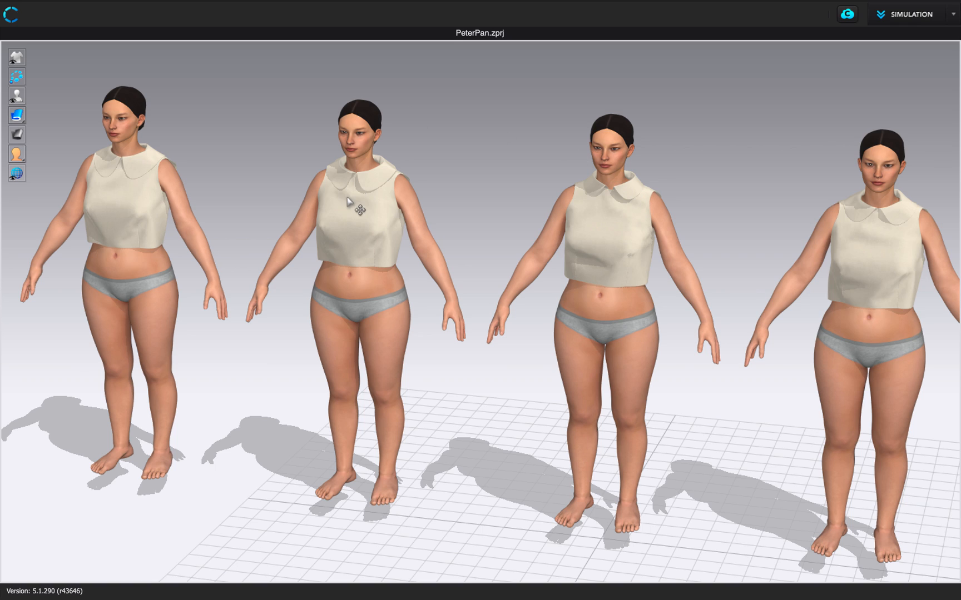
{"action": "mouse_move", "coordinate": [364, 195]}
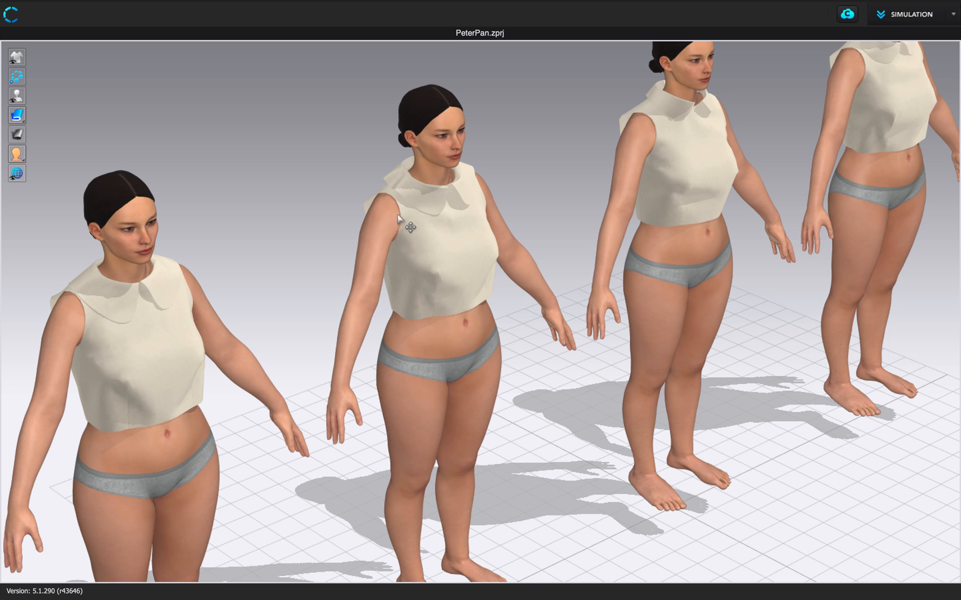
{"action": "mouse_move", "coordinate": [702, 179]}
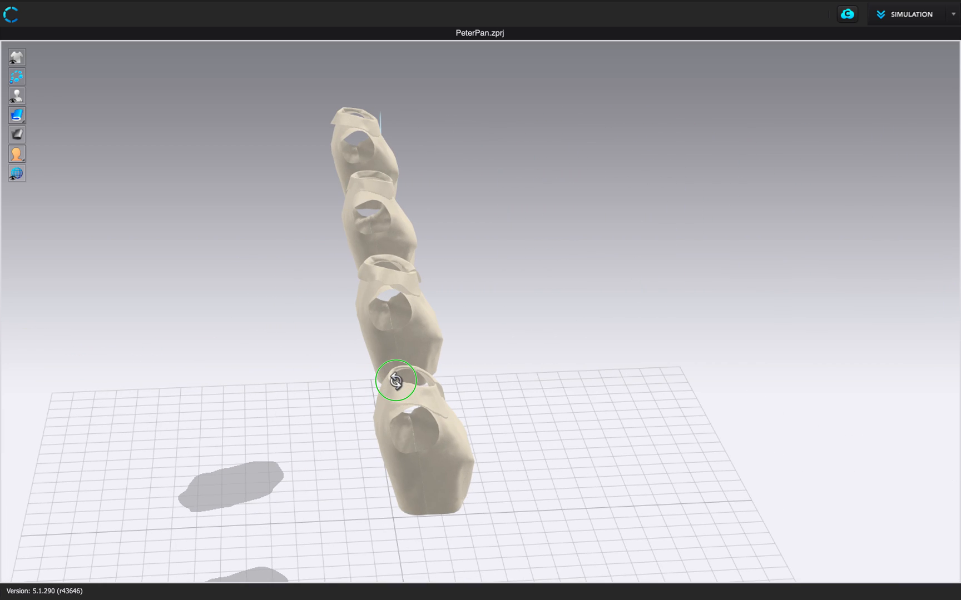
- Orbit across the row of avatar-free bodices to compare the four collars
{"action": "left_click_drag", "start_coordinate": [395, 381], "coordinate": [279, 373]}
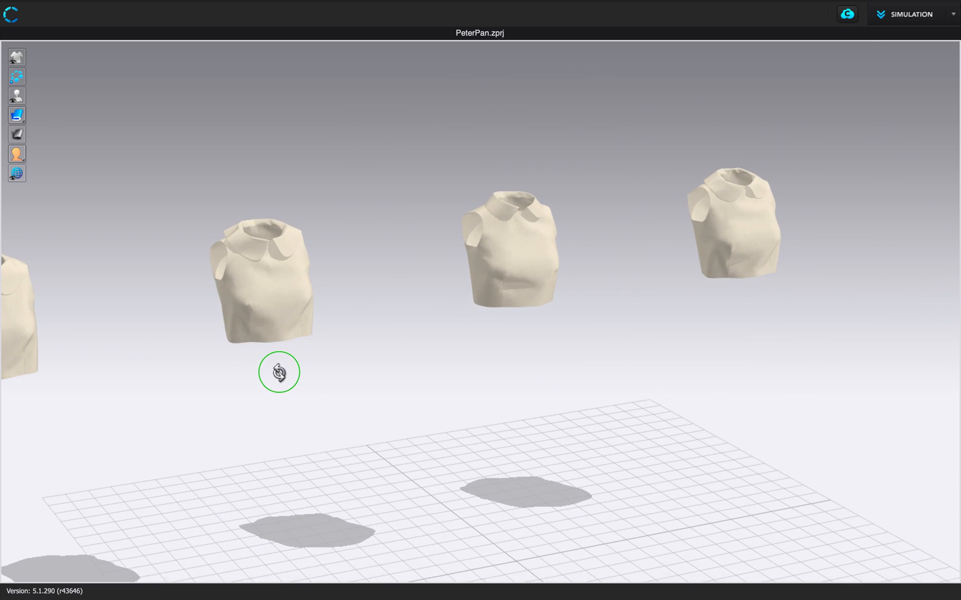